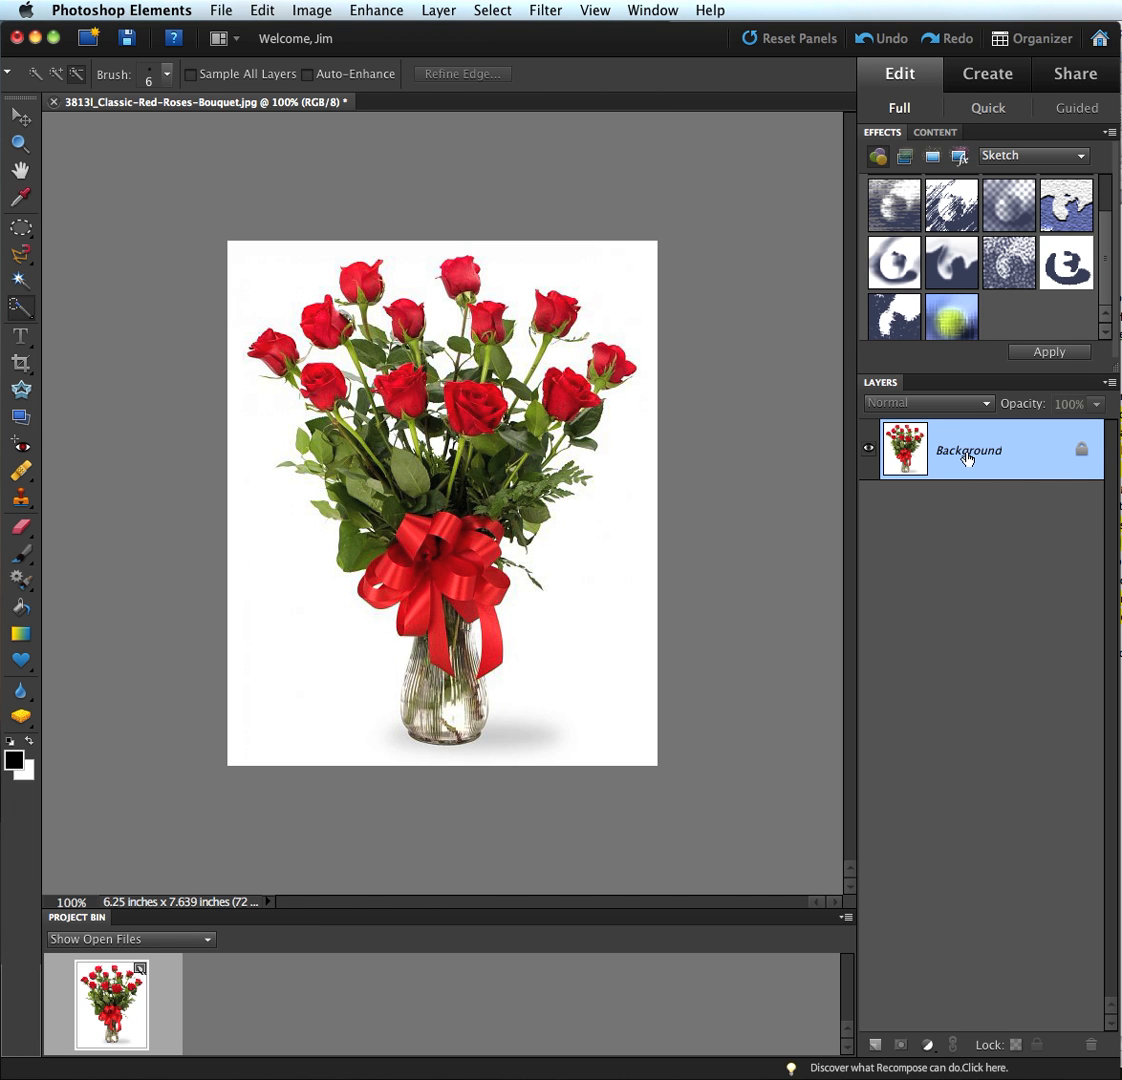
mouse_move(950, 456)
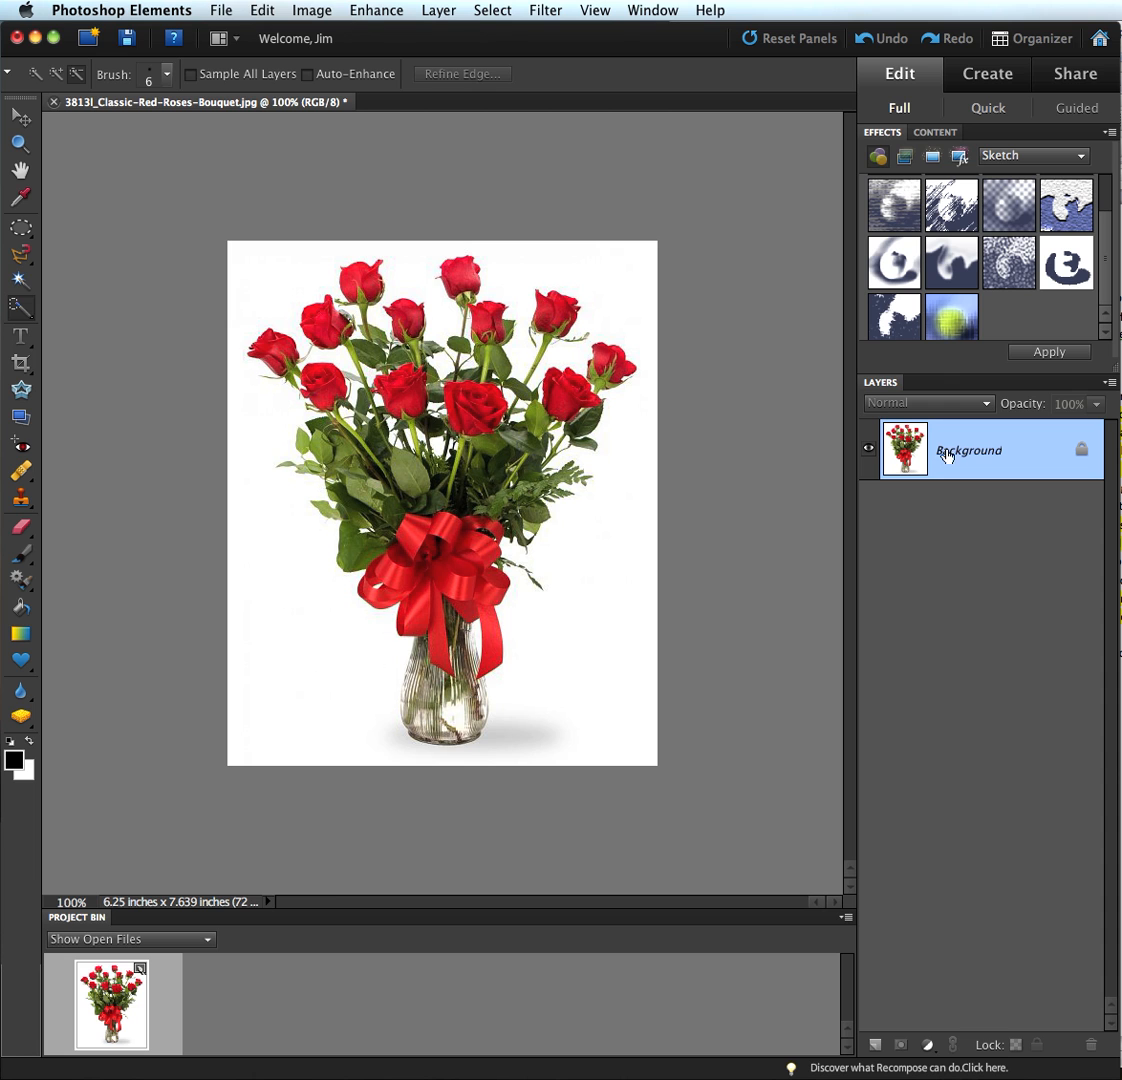
mouse_move(958, 454)
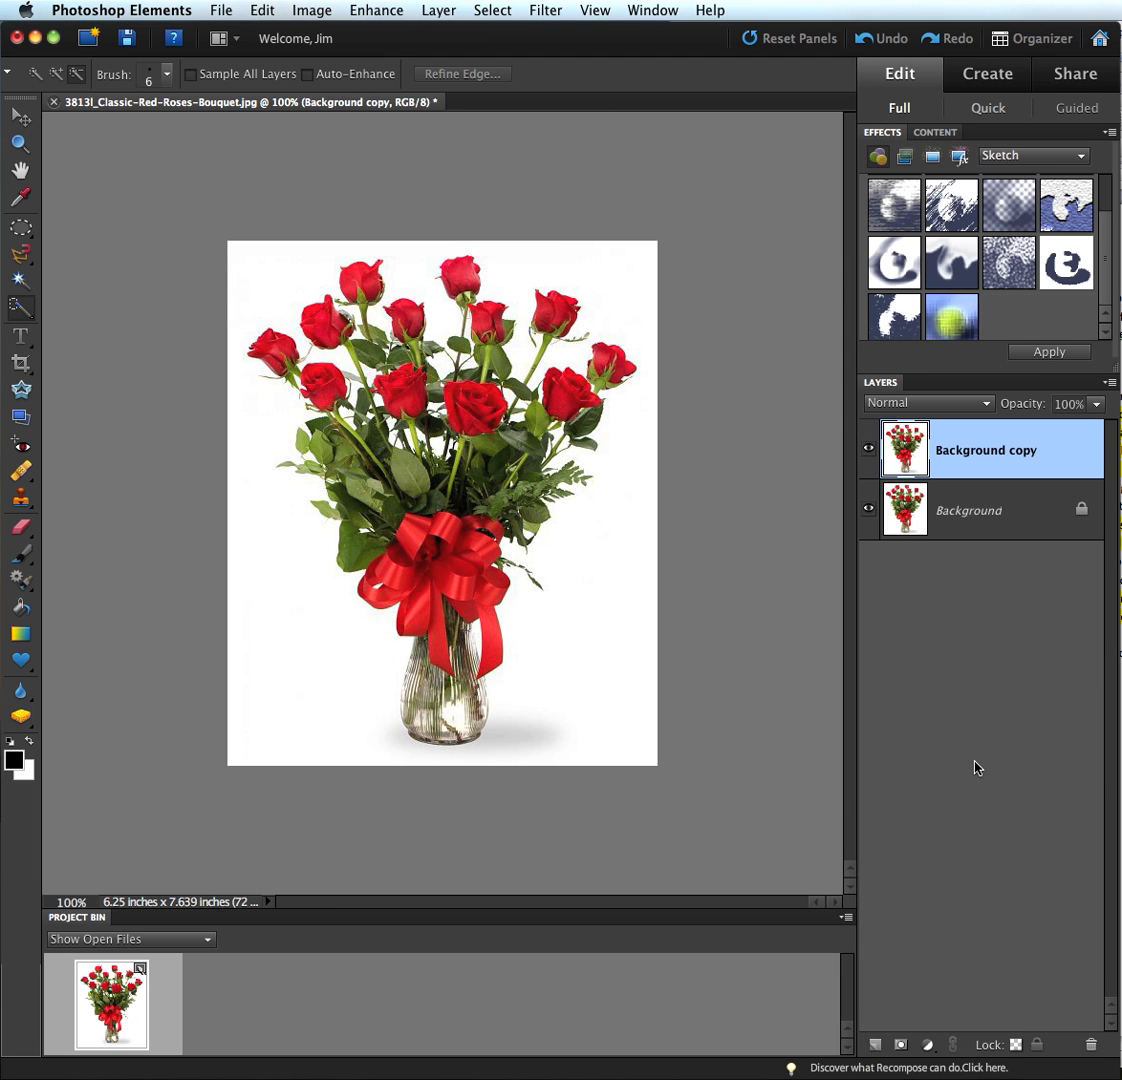
mouse_move(1072, 440)
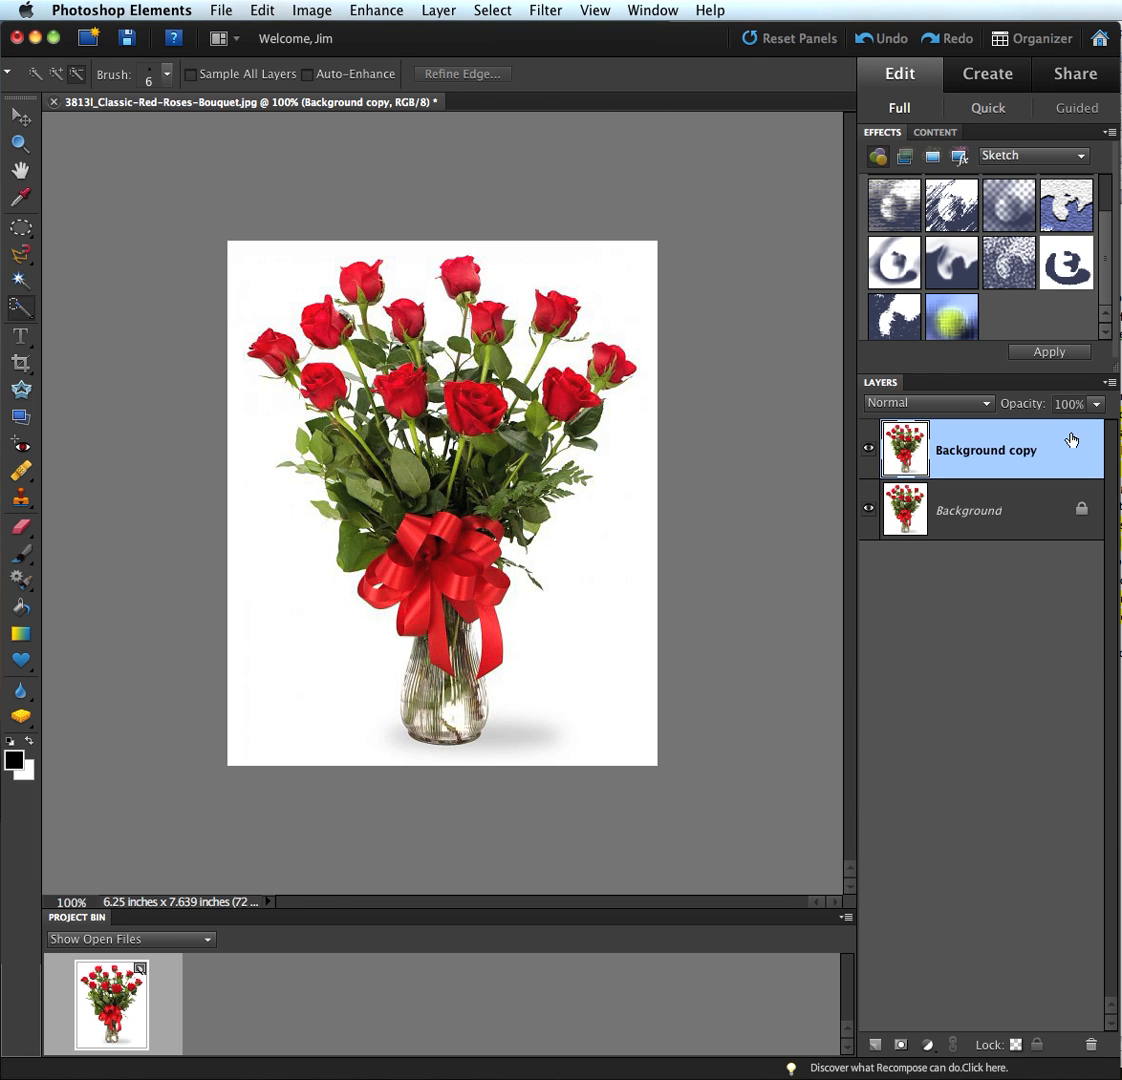
mouse_move(1018, 450)
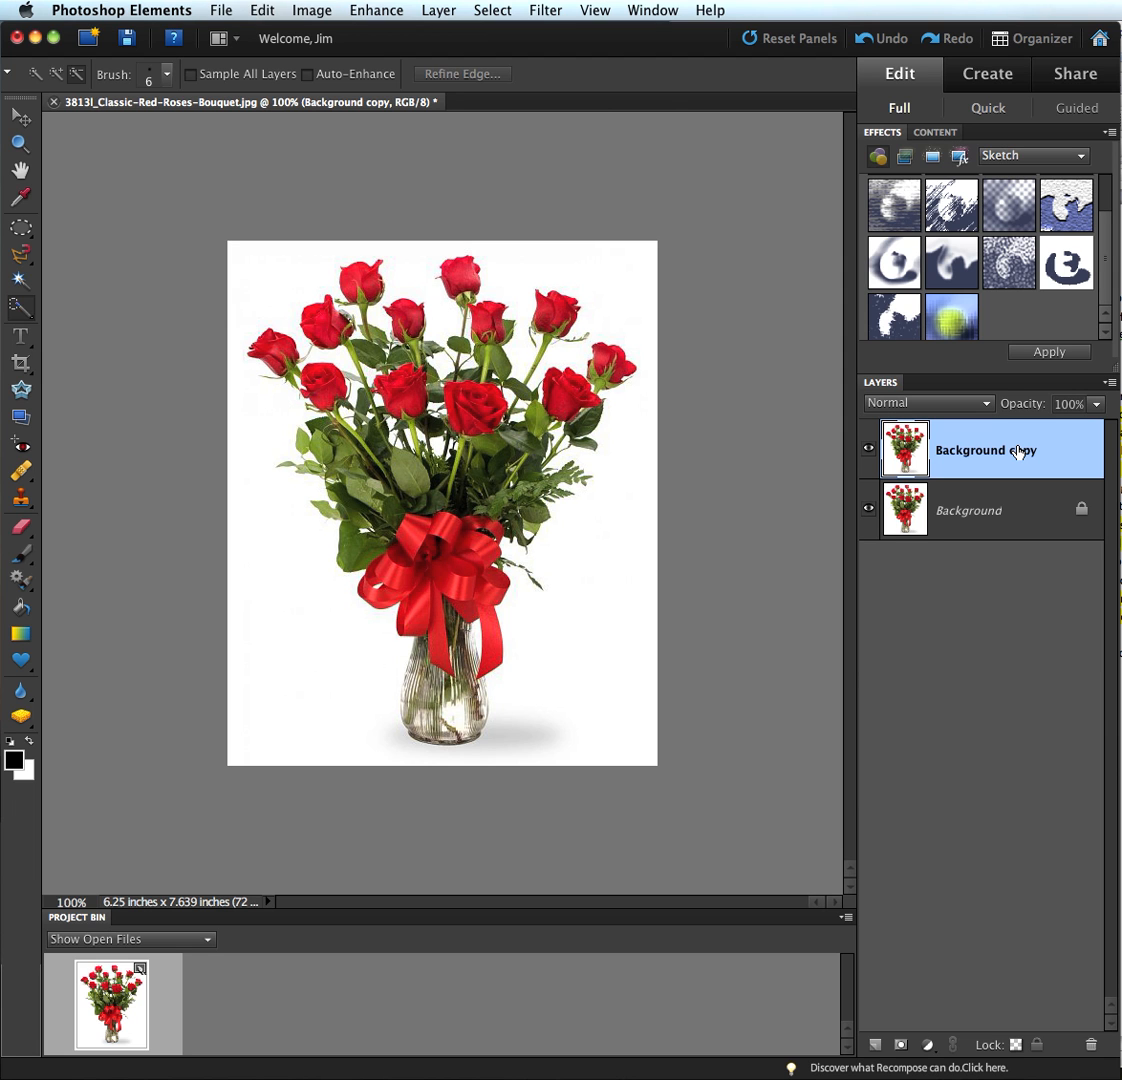
- Show the layer commands for the new Background copy layer
right_click(1016, 448)
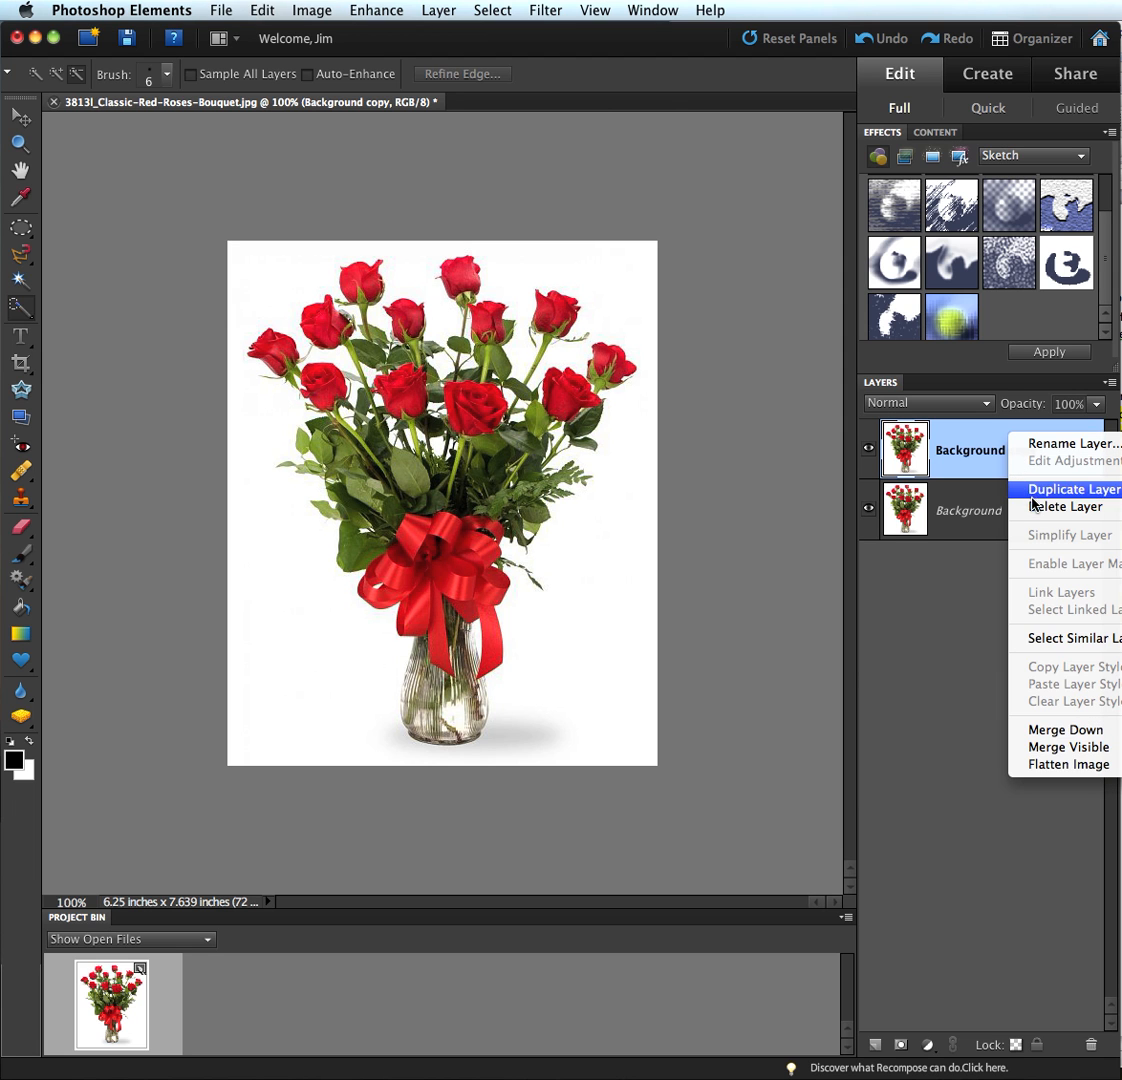
mouse_move(984, 450)
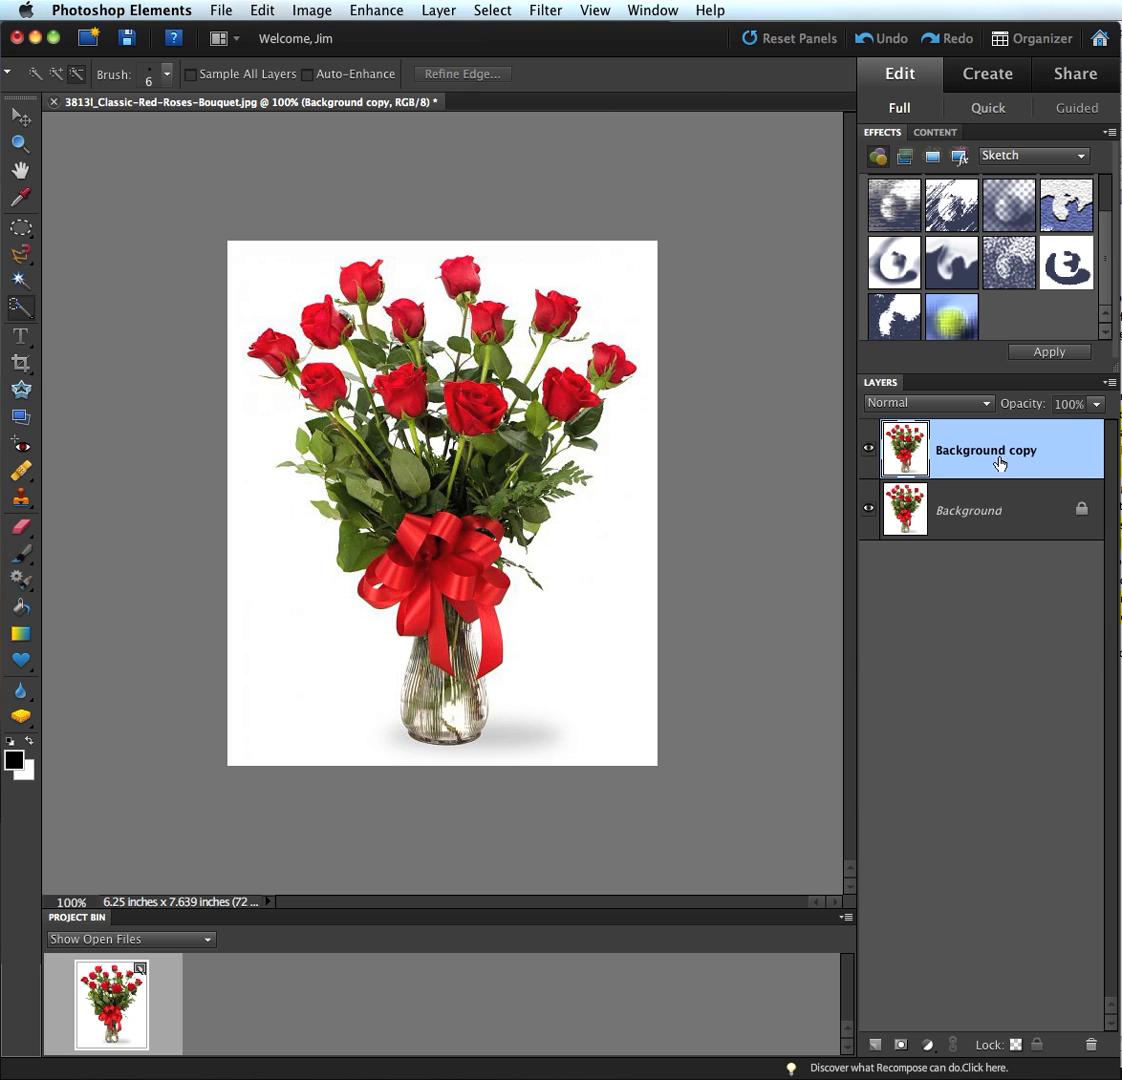
mouse_move(984, 460)
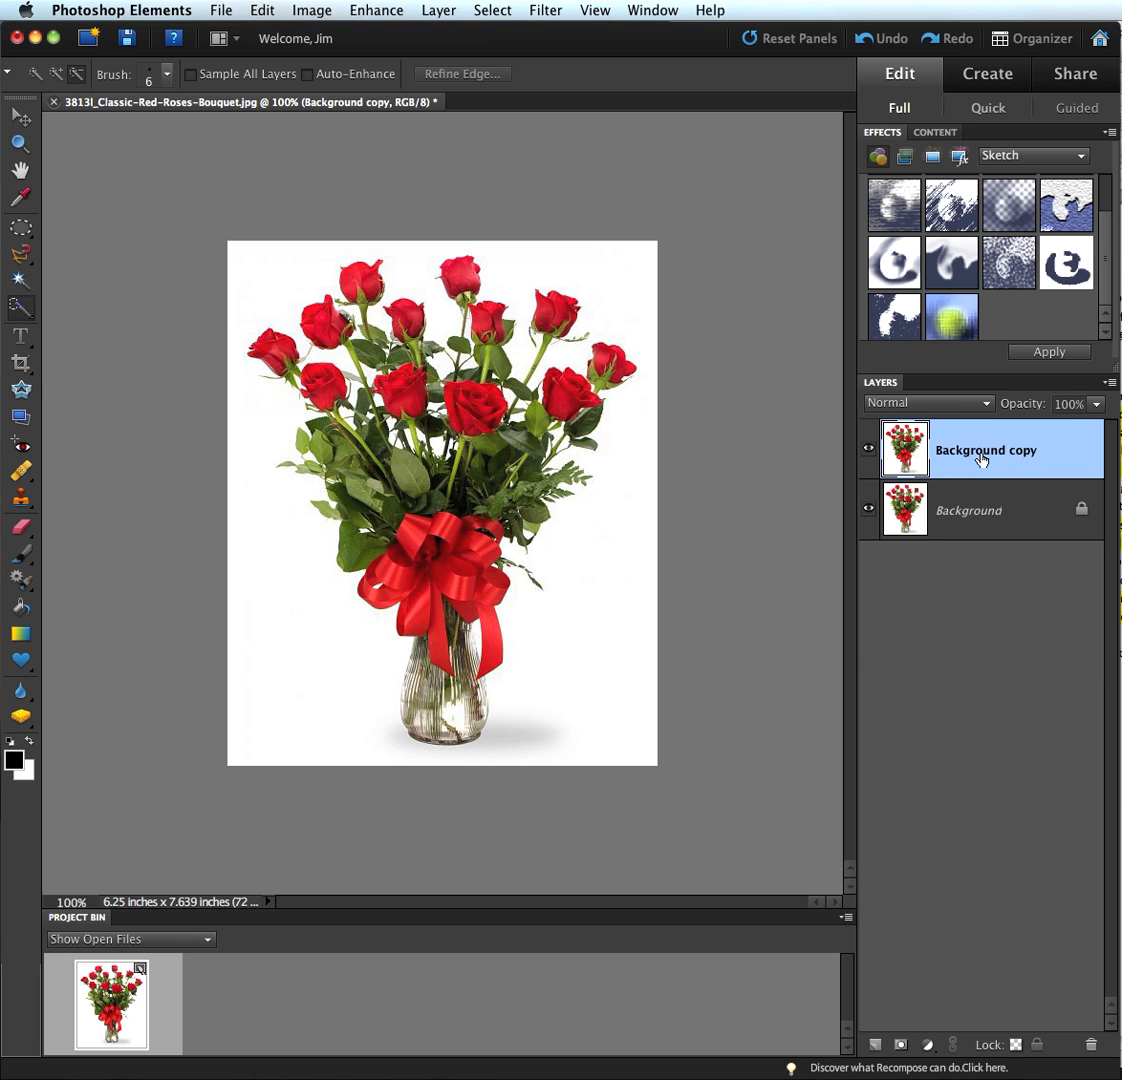
mouse_move(996, 156)
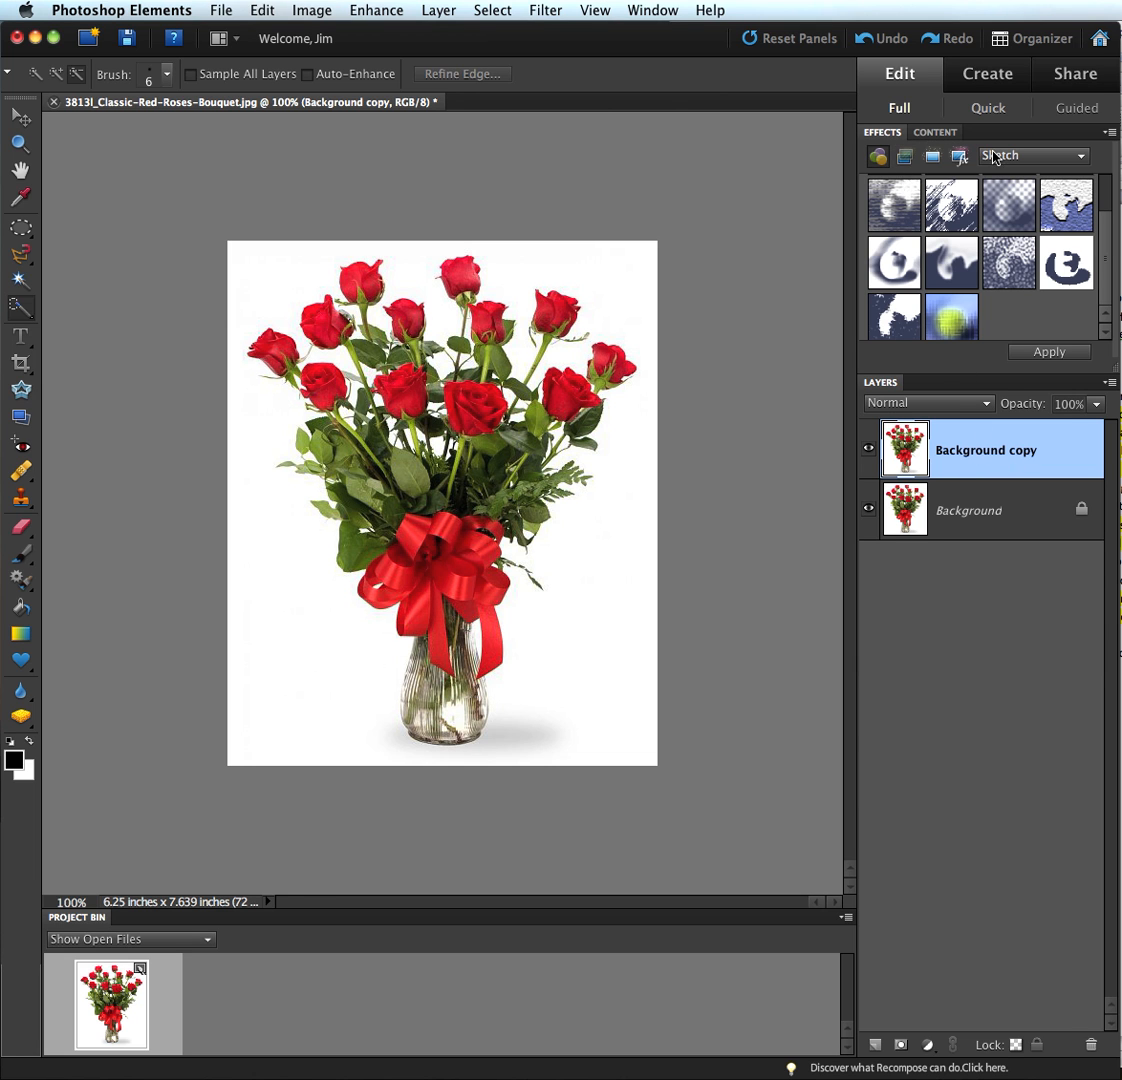
mouse_move(878, 216)
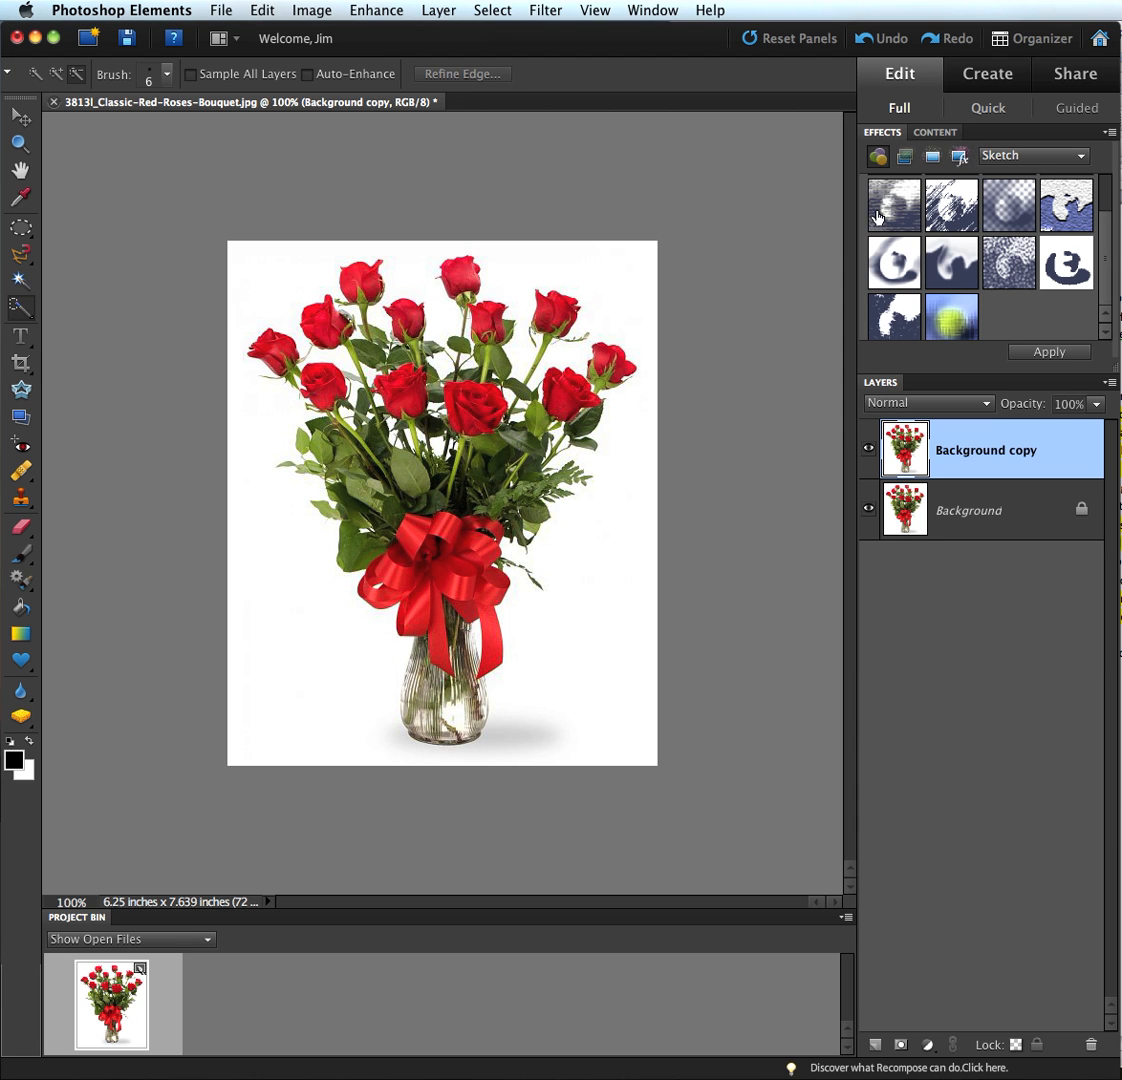
mouse_move(968, 288)
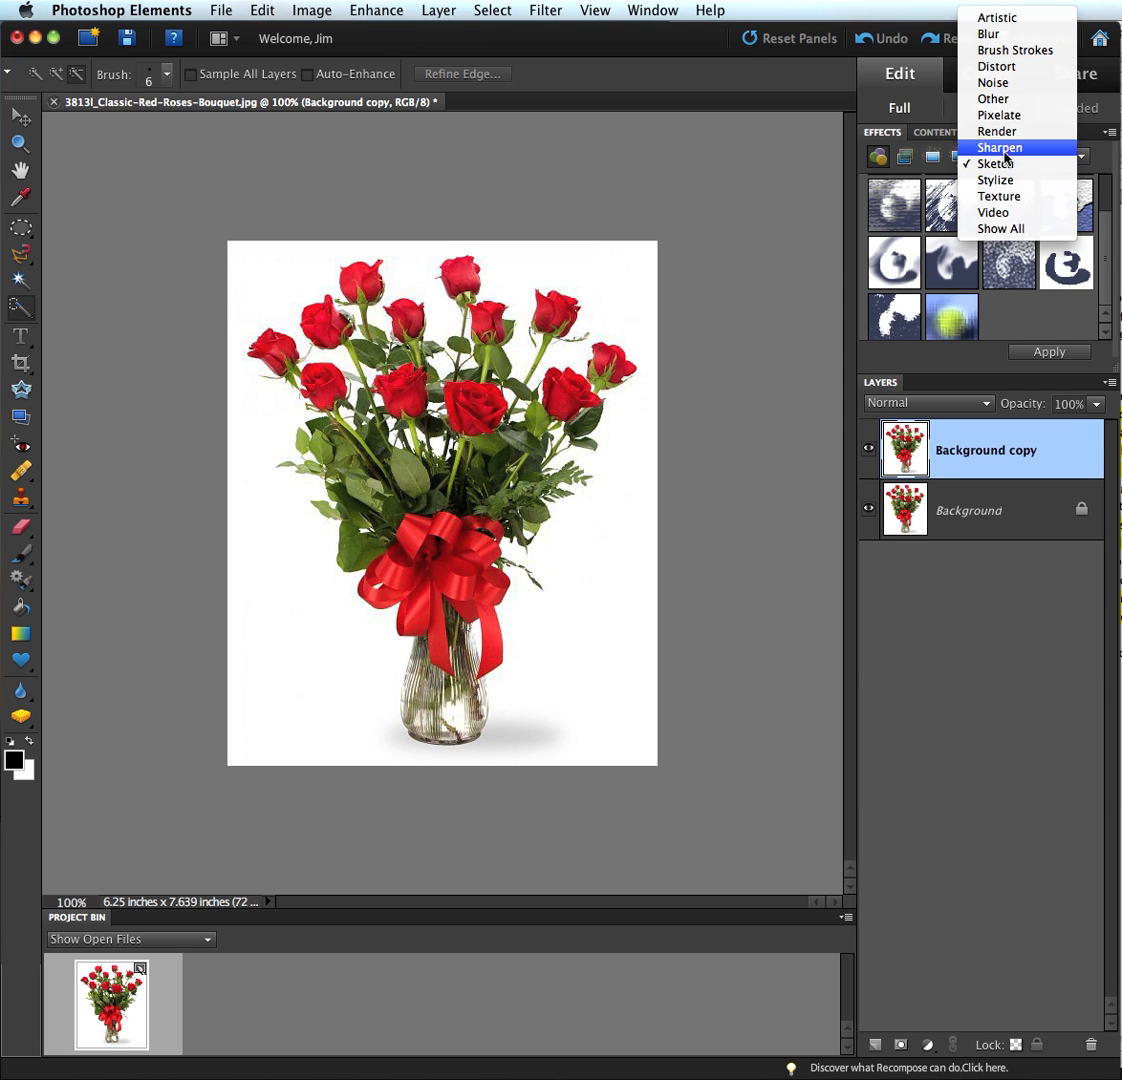
- Apply a Sketch effect from the Effects panel to the Background copy layer
click(1000, 164)
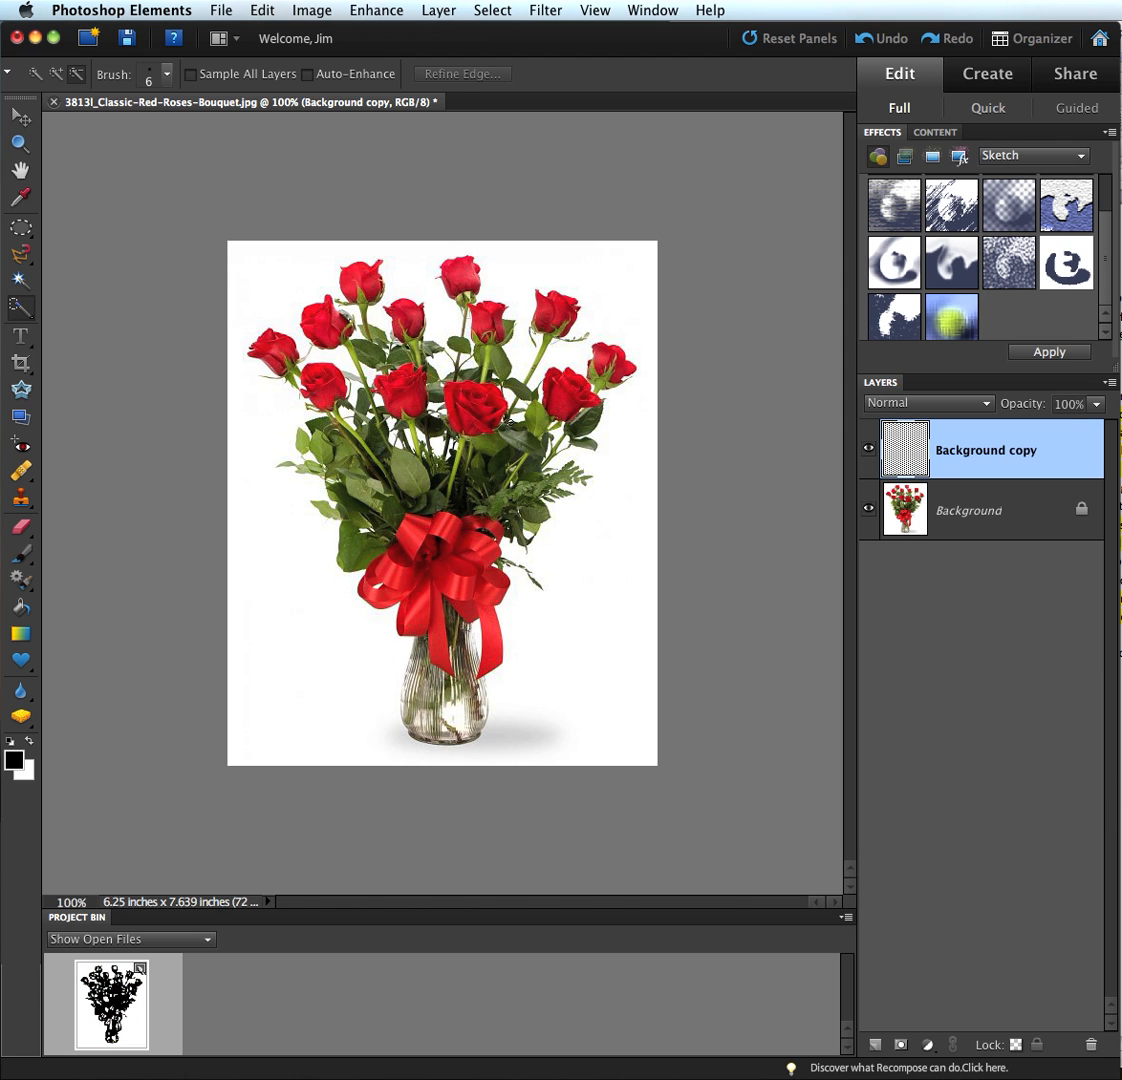
click(1048, 352)
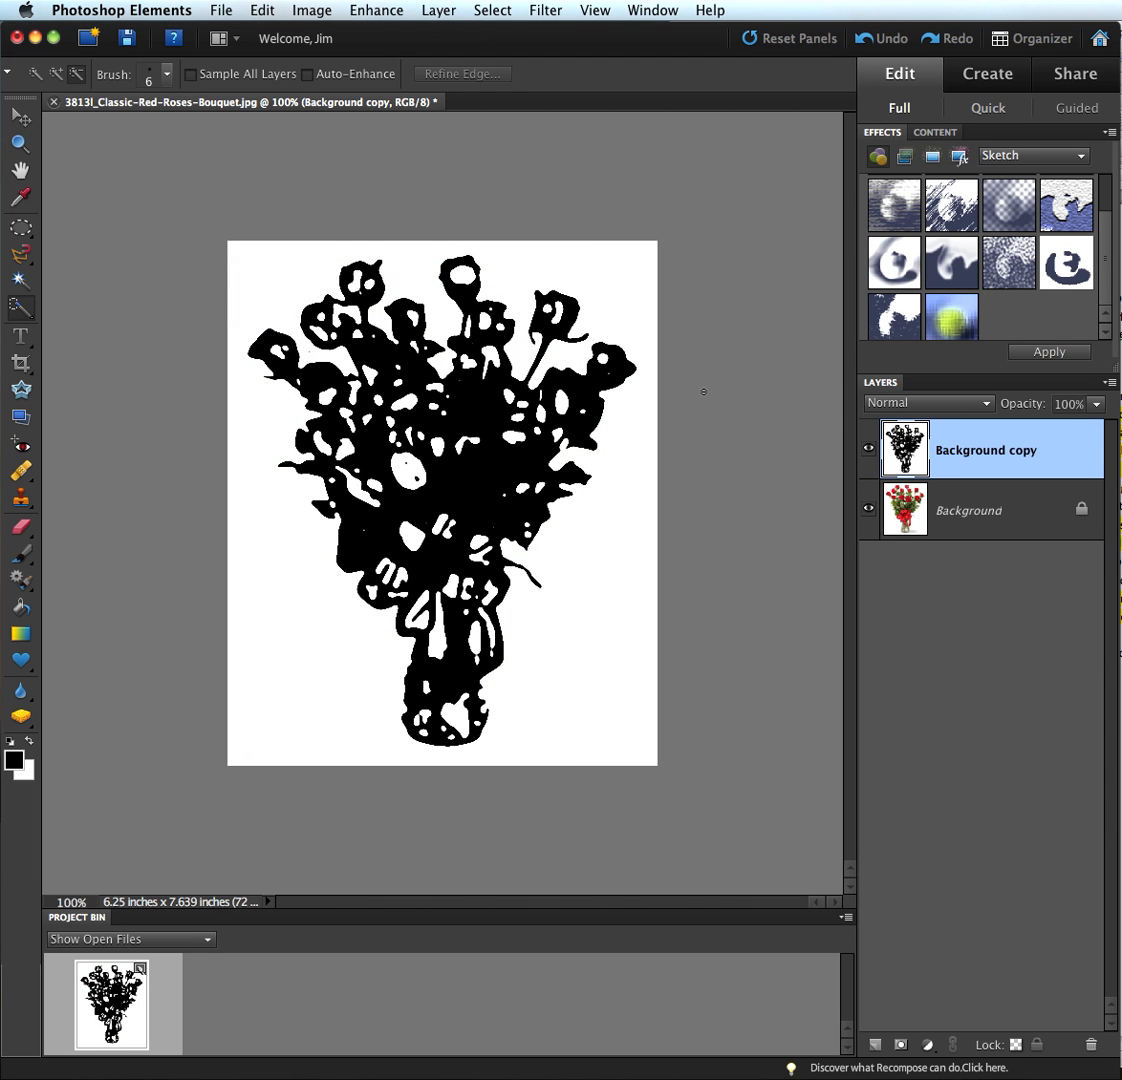
mouse_move(744, 588)
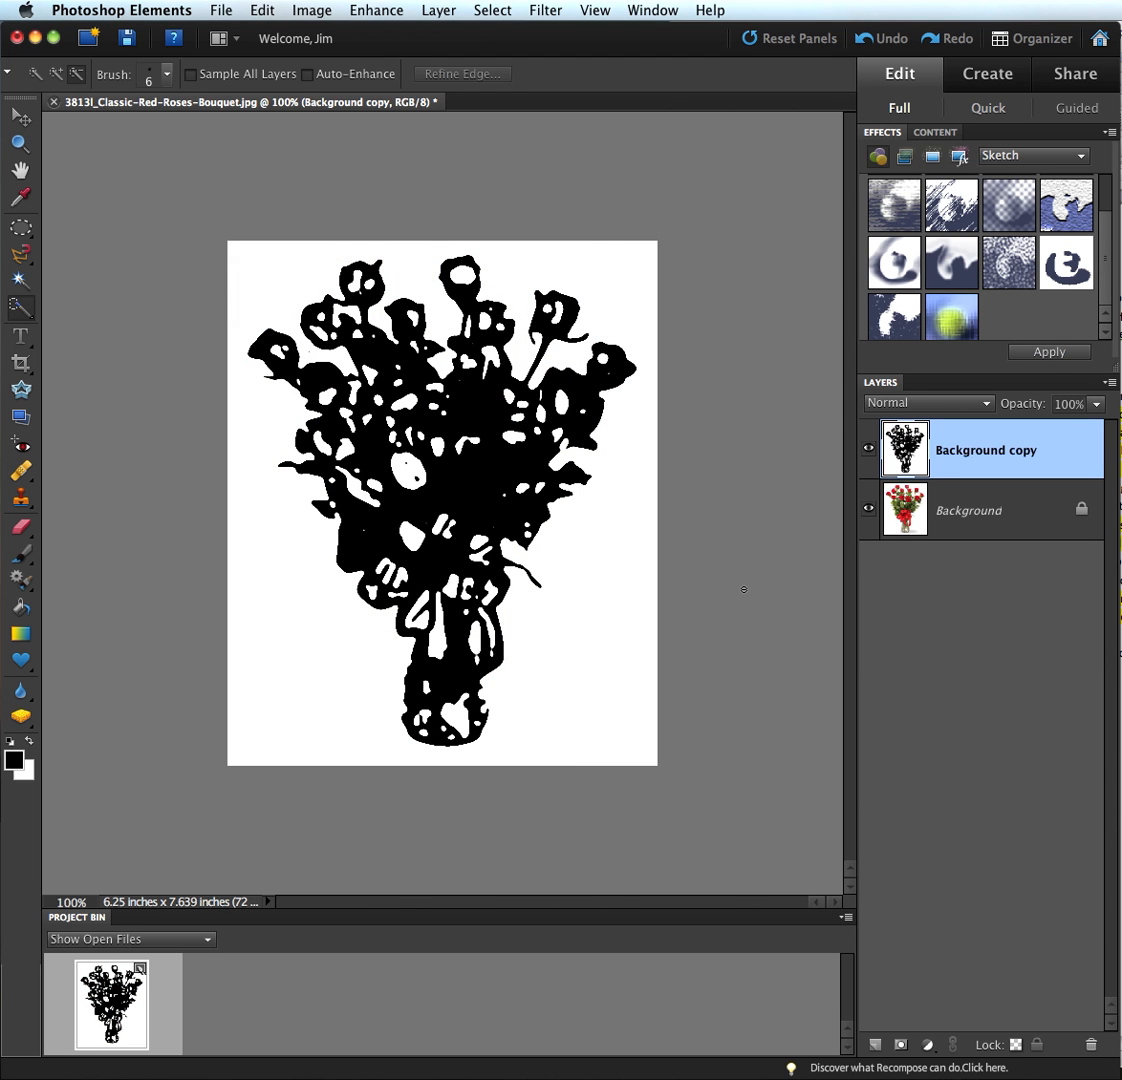
mouse_move(938, 276)
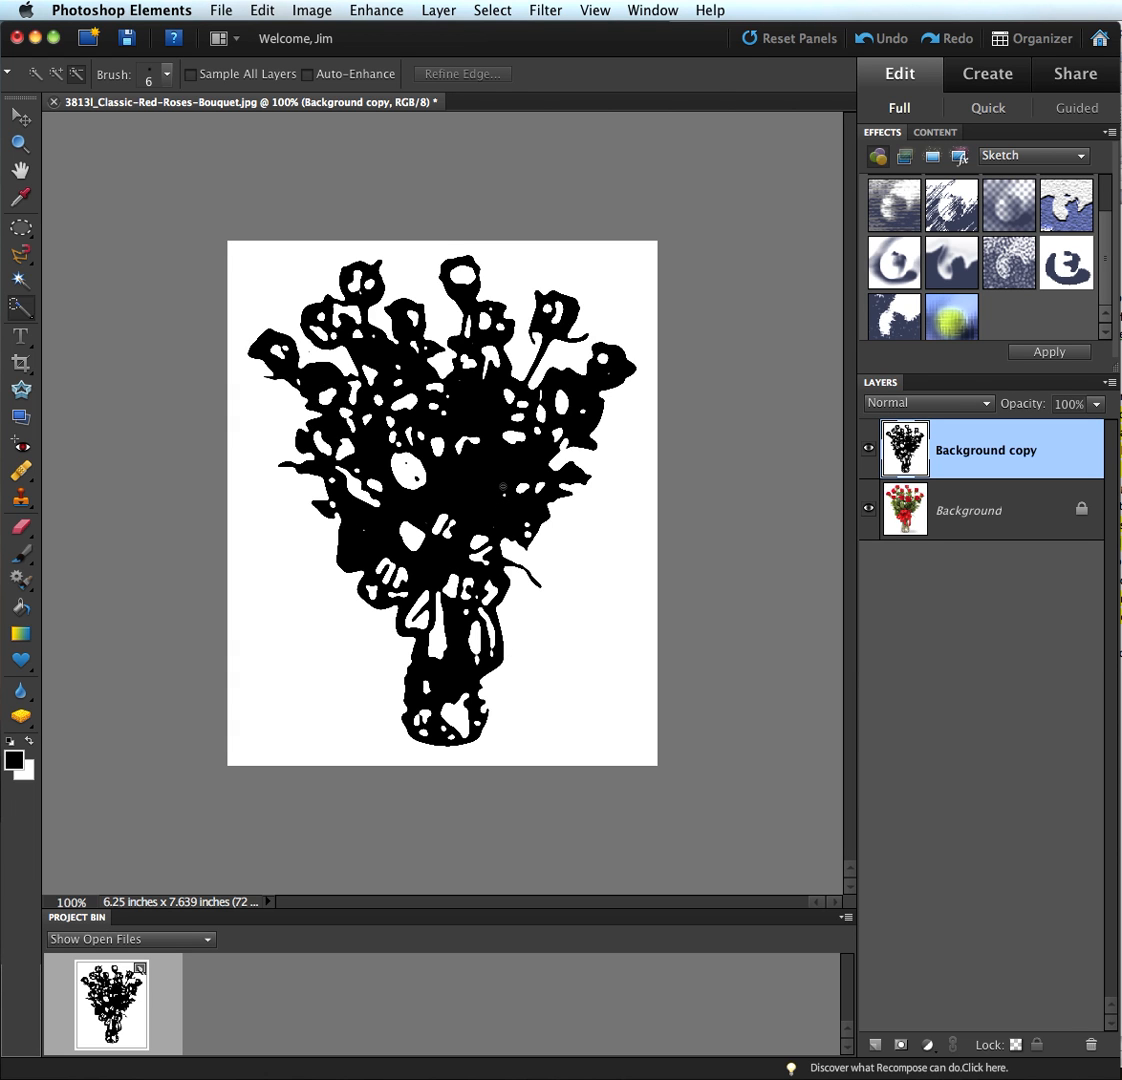
mouse_move(1008, 270)
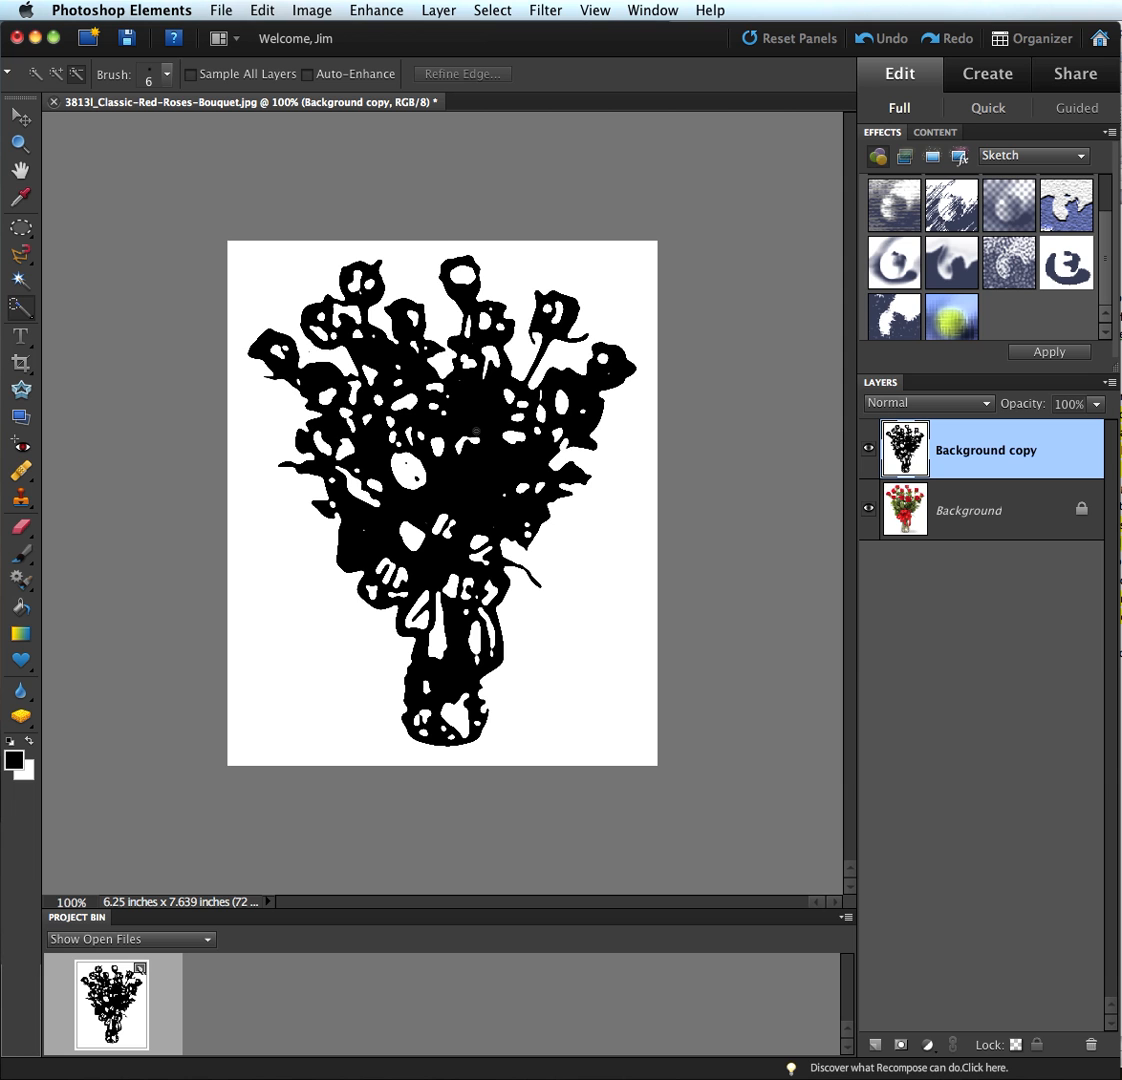
mouse_move(566, 508)
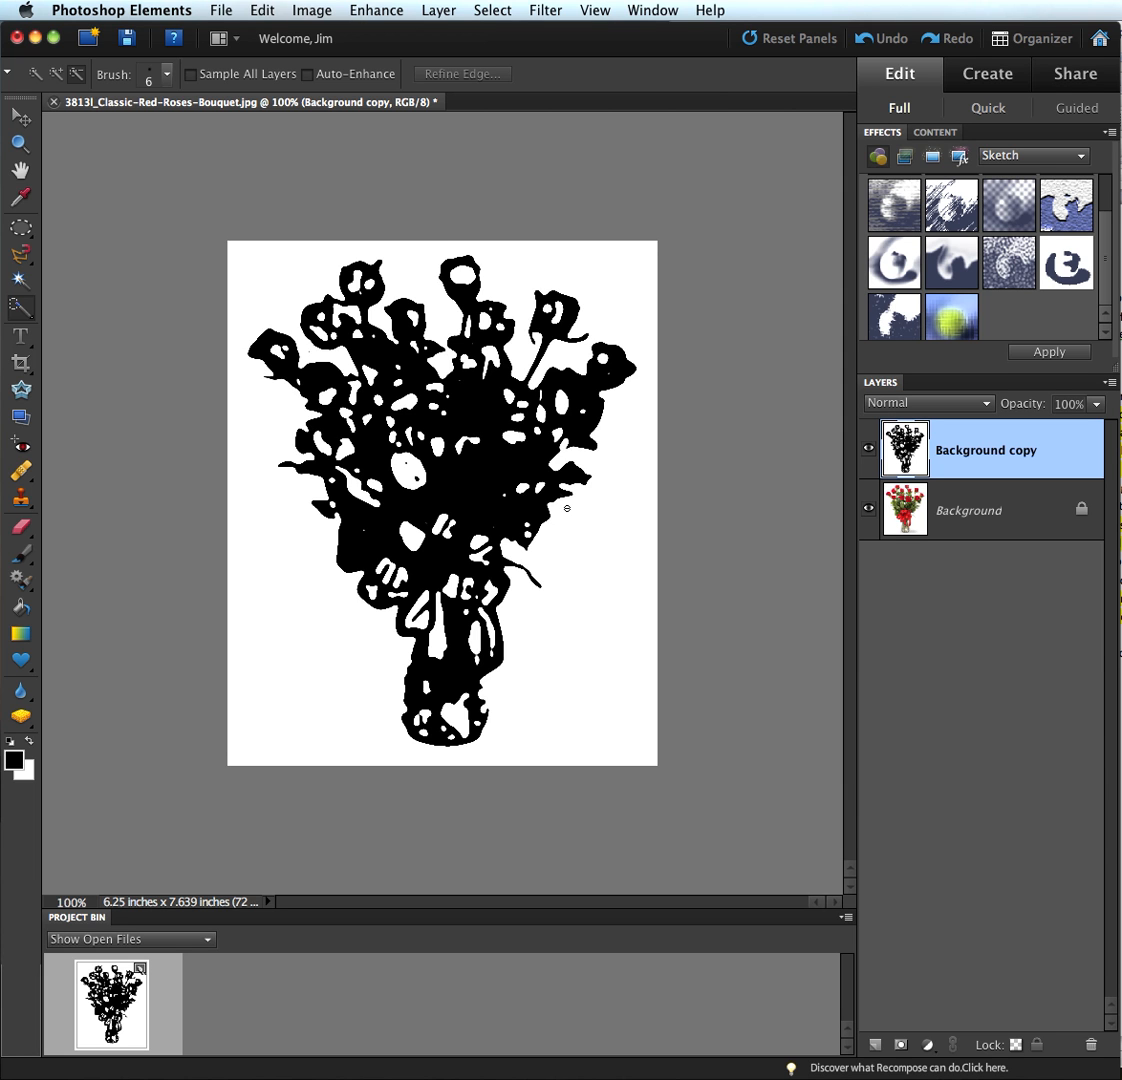
- Undo the sketch effect to restore the red roses, then look through the Select and Filter menus
click(880, 38)
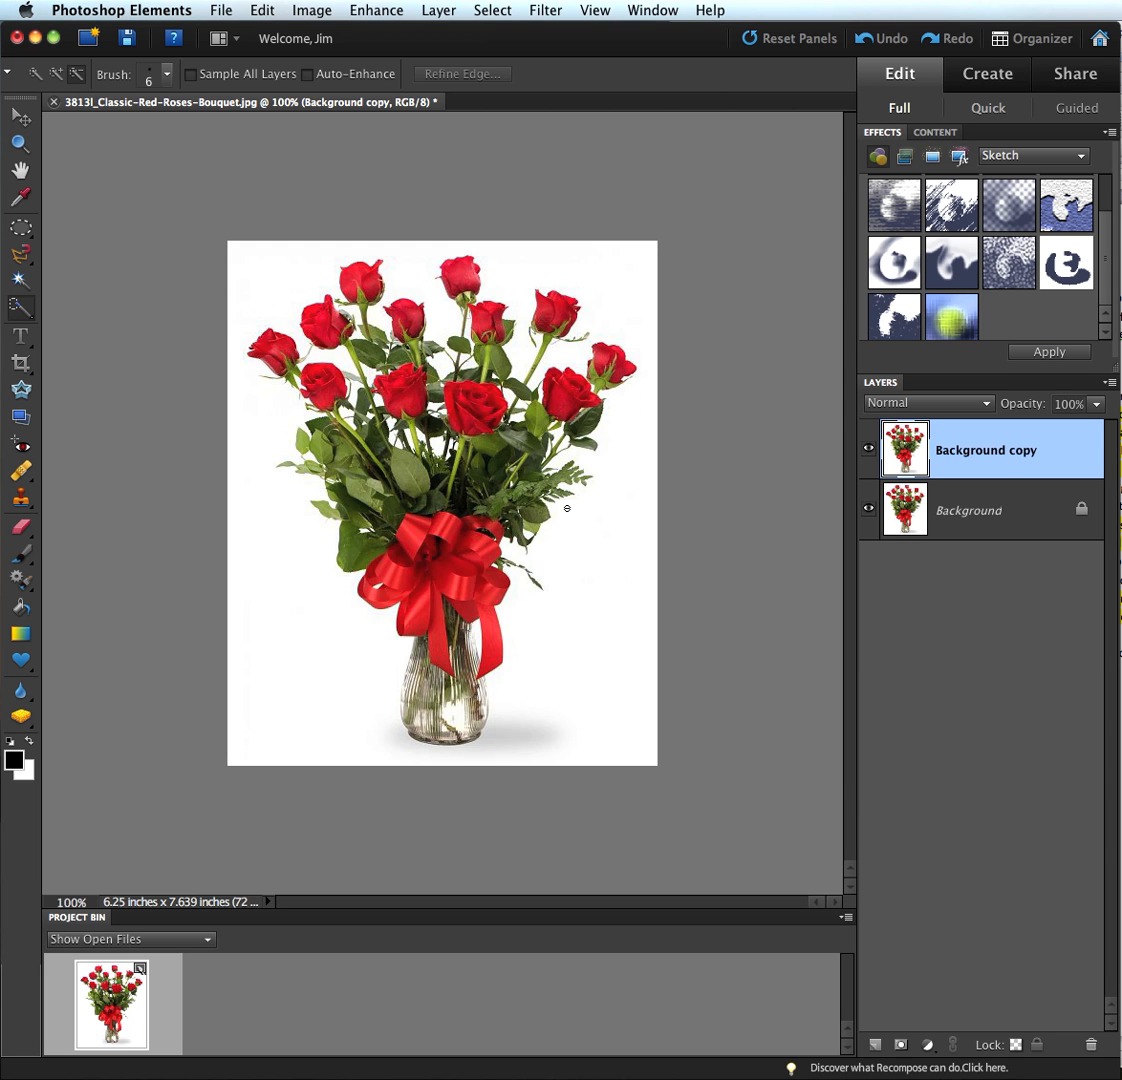
mouse_move(600, 152)
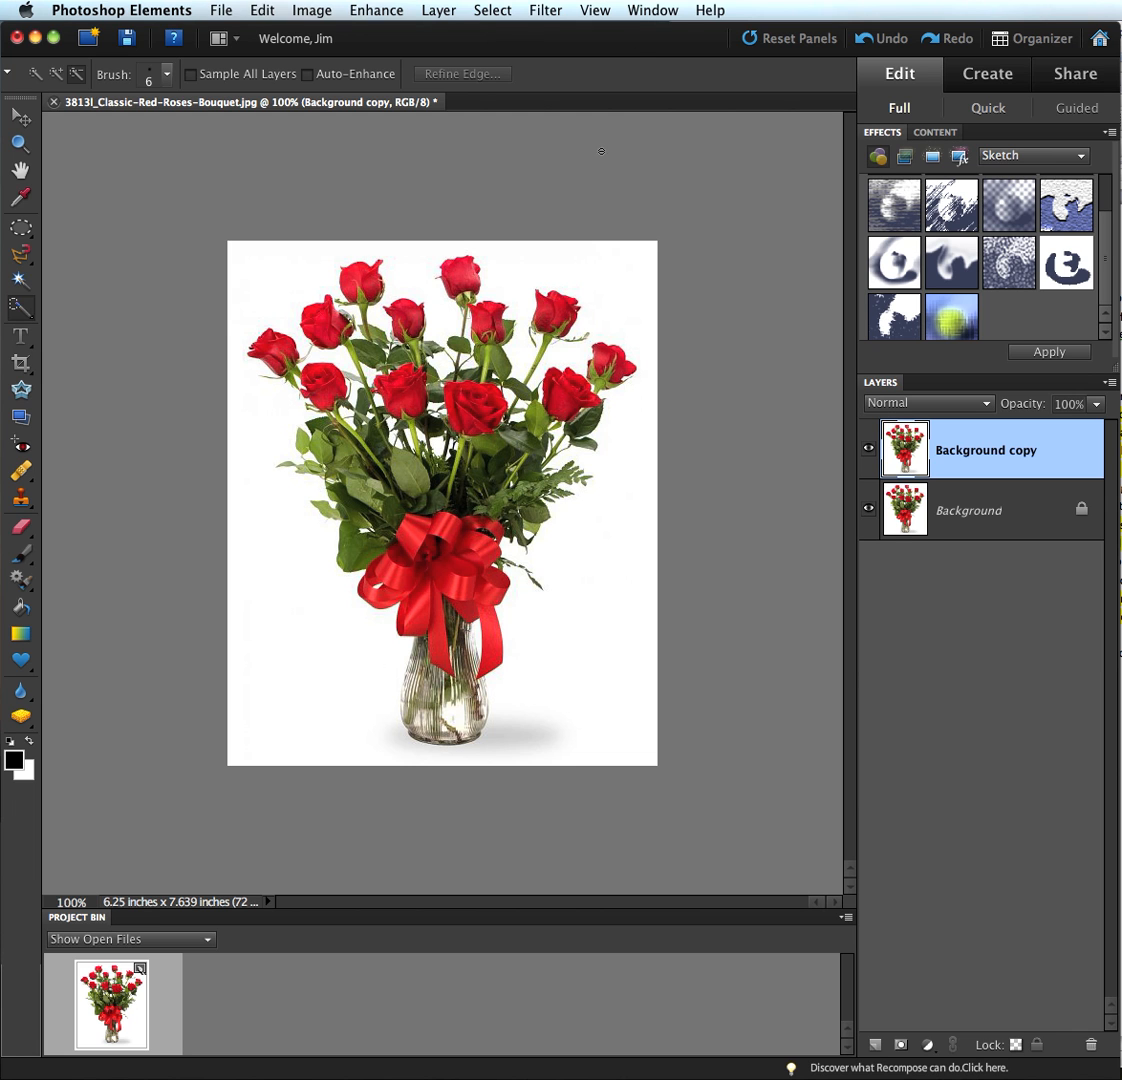
click(492, 10)
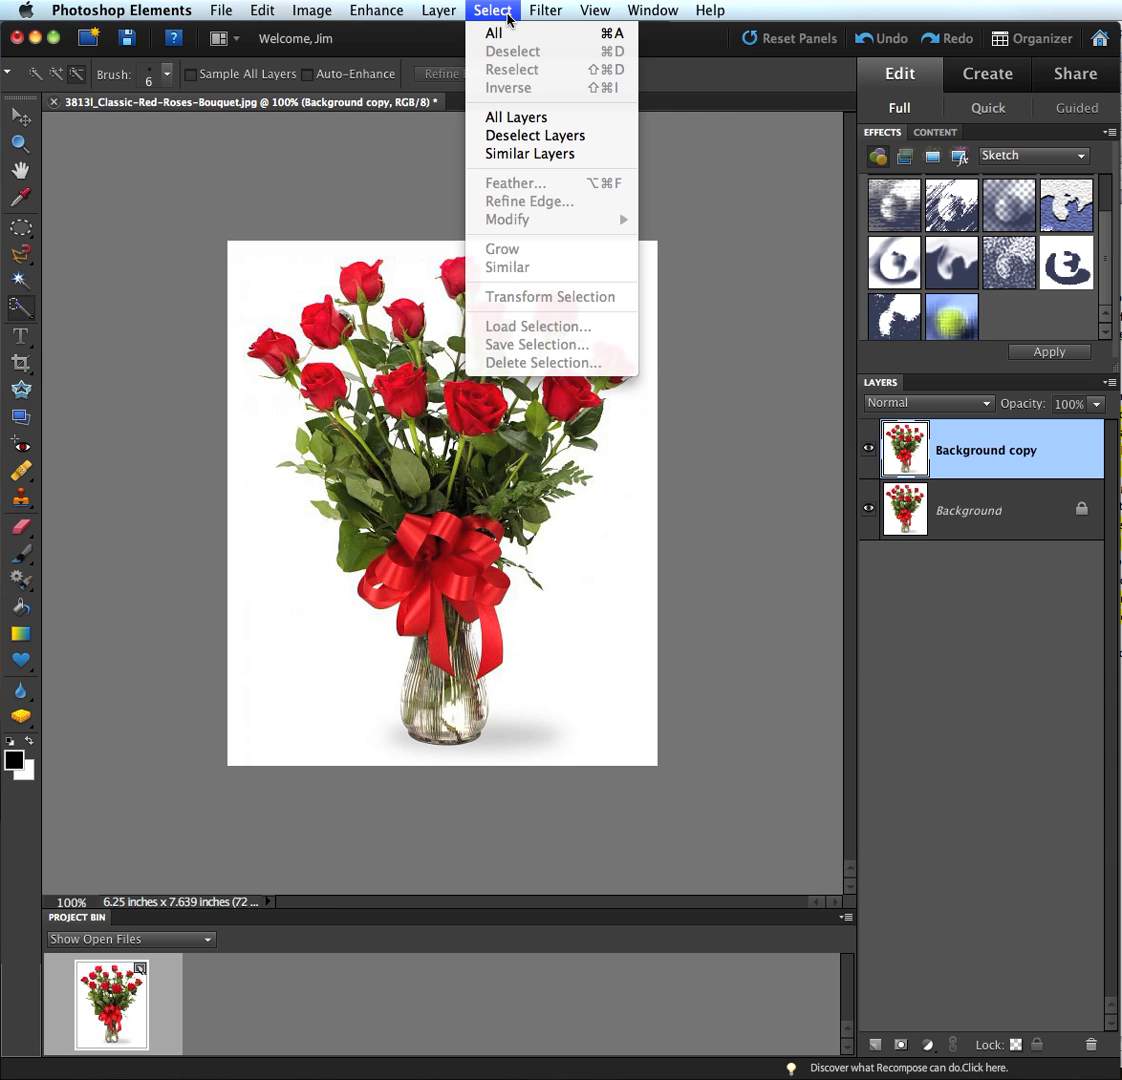
click(544, 10)
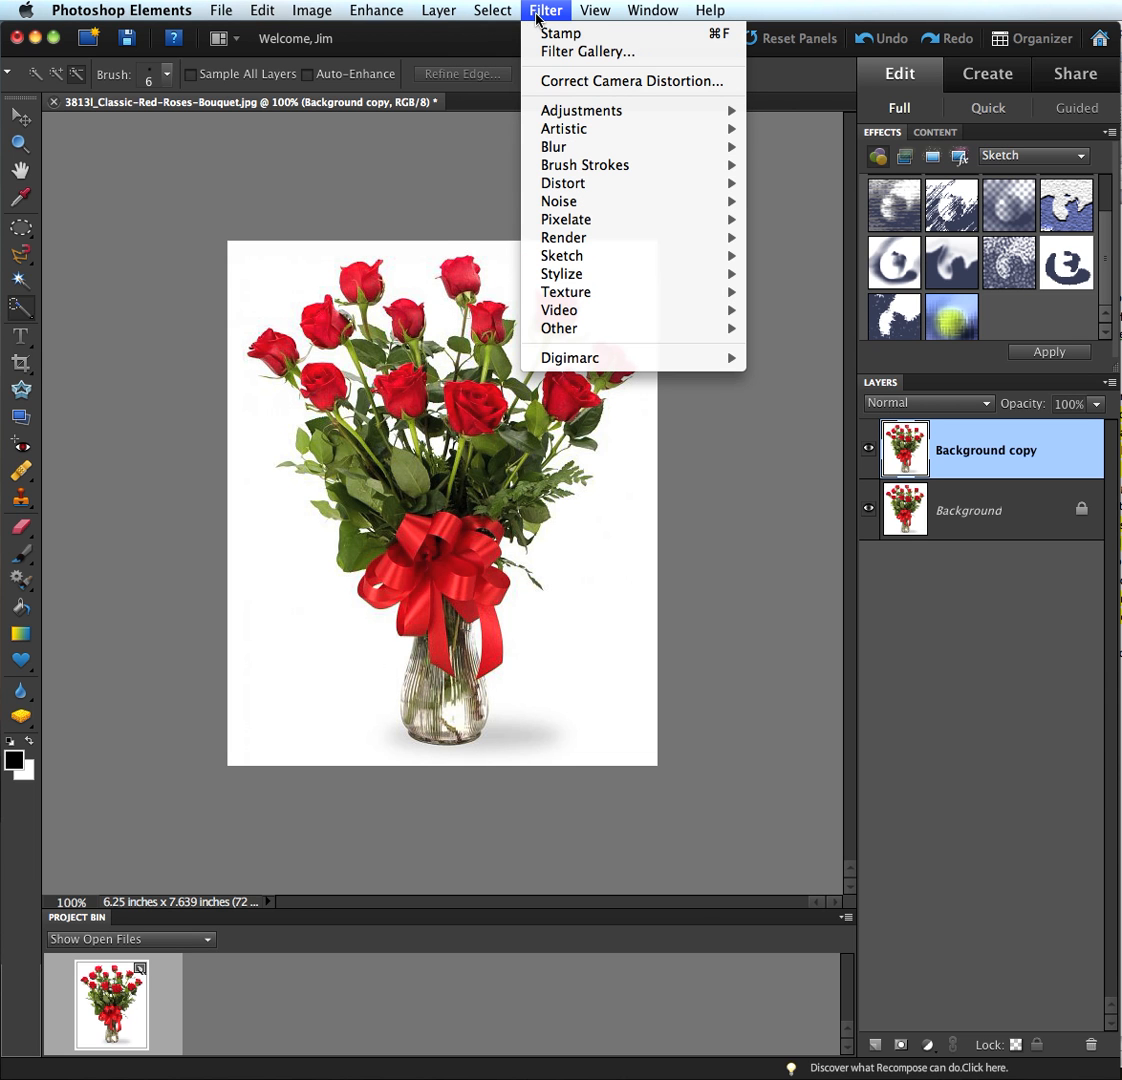
mouse_move(588, 52)
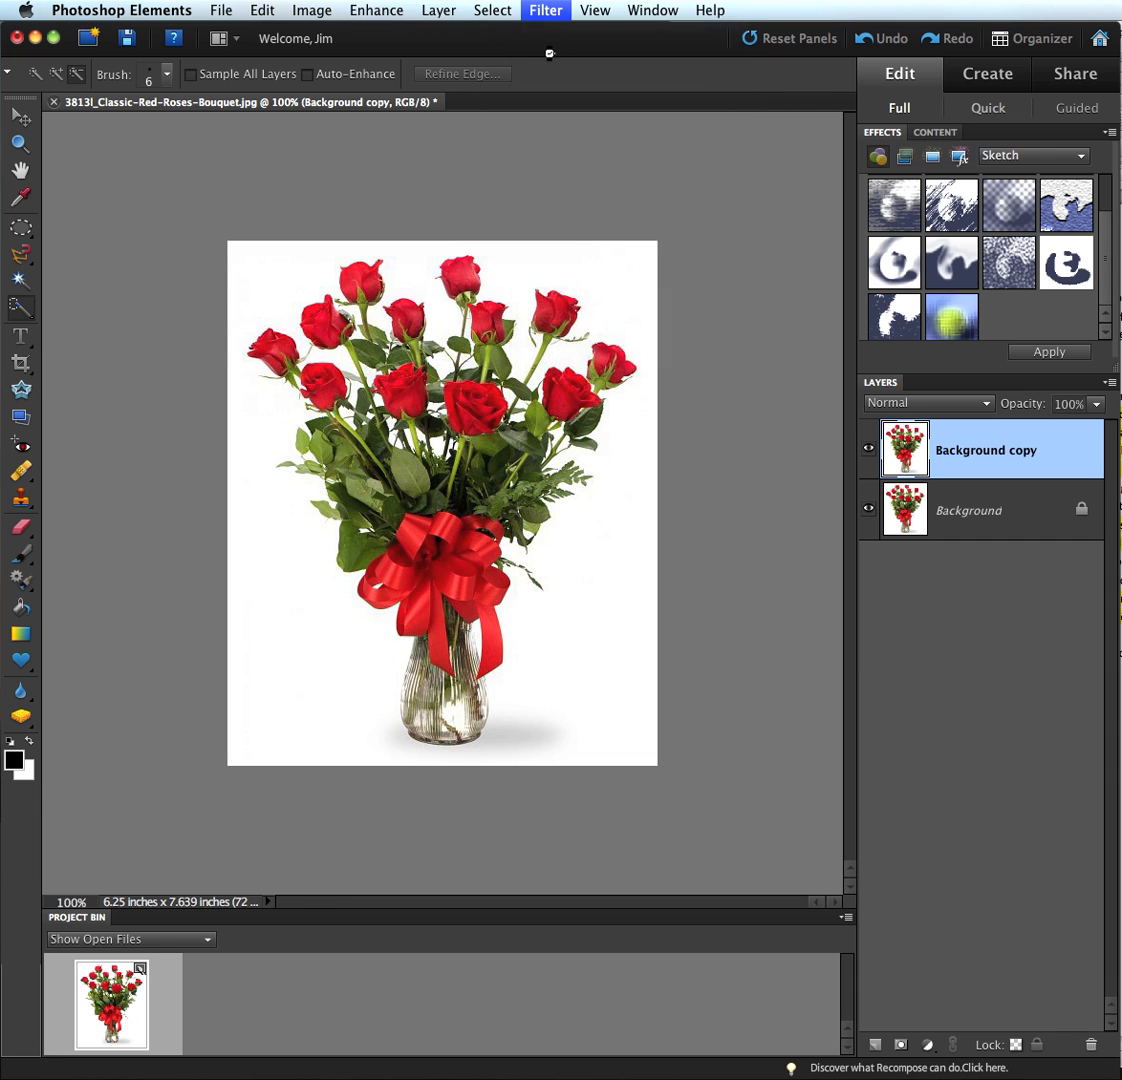
- Launch the Filter Gallery previewing the Colored Pencil effect on the roses
click(544, 10)
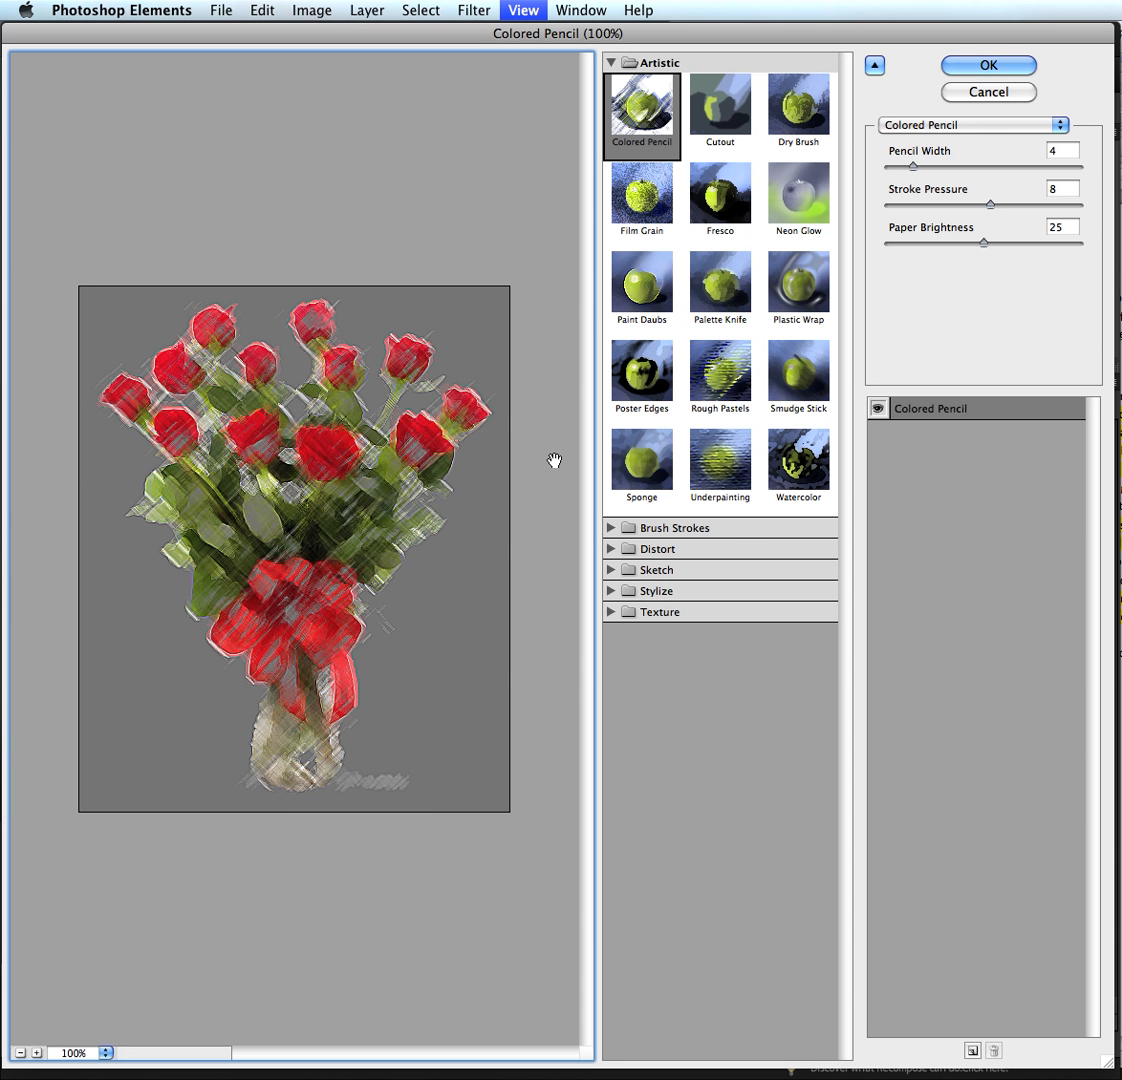
mouse_move(528, 210)
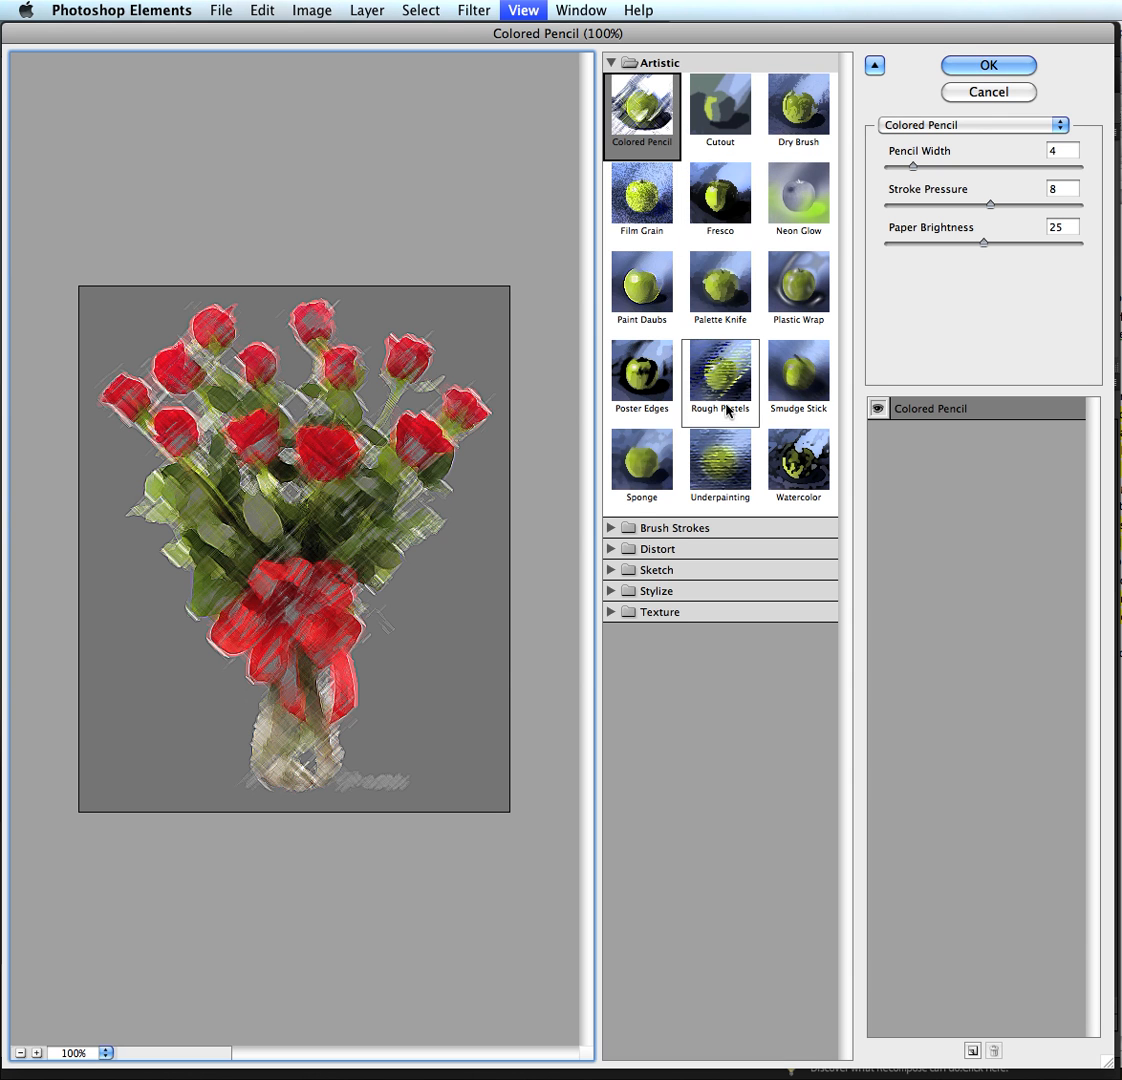
click(640, 382)
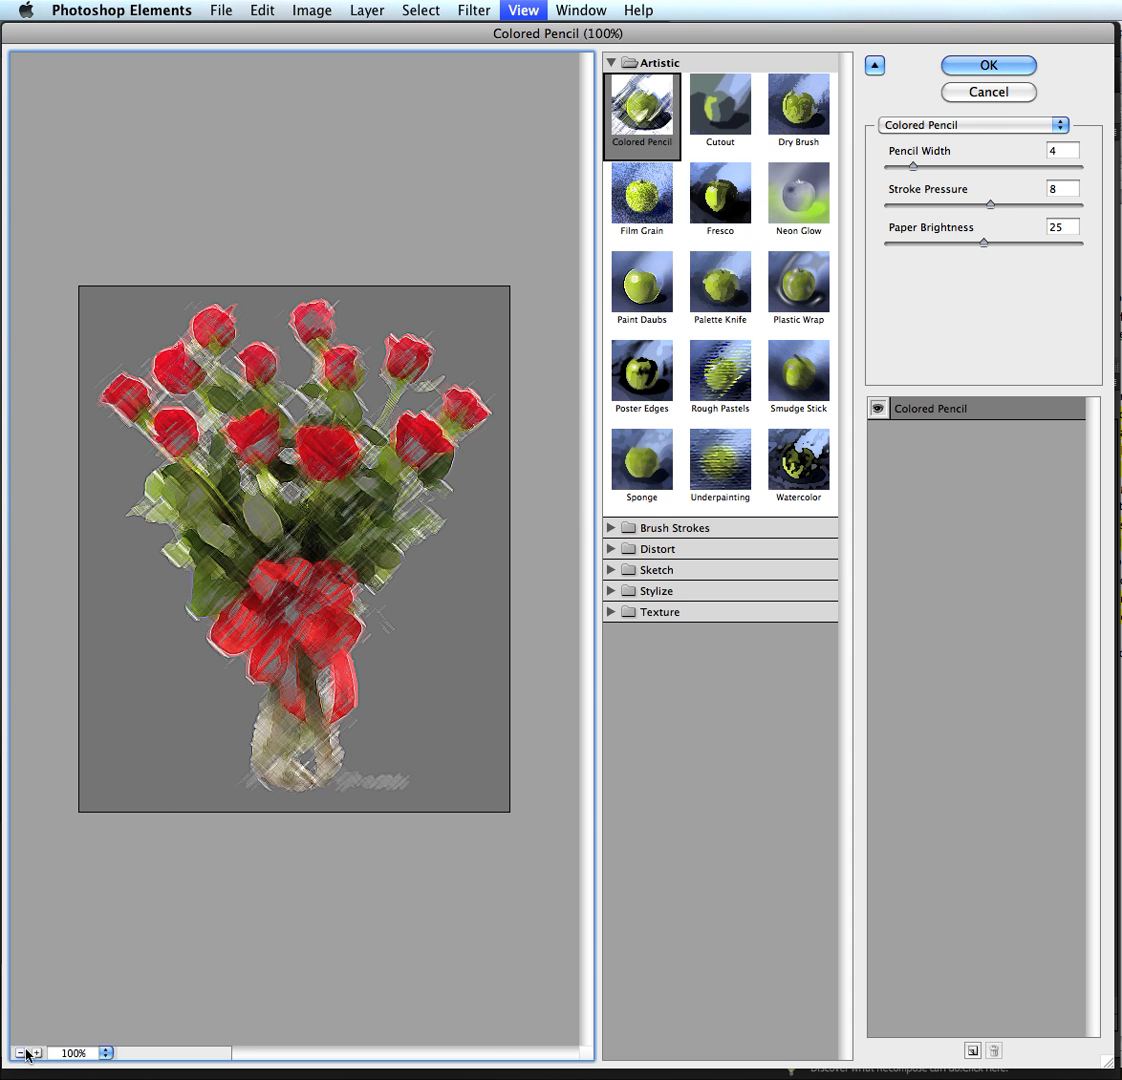
- Zoom the Filter Gallery preview to 200% to inspect the Colored Pencil strokes
click(40, 1052)
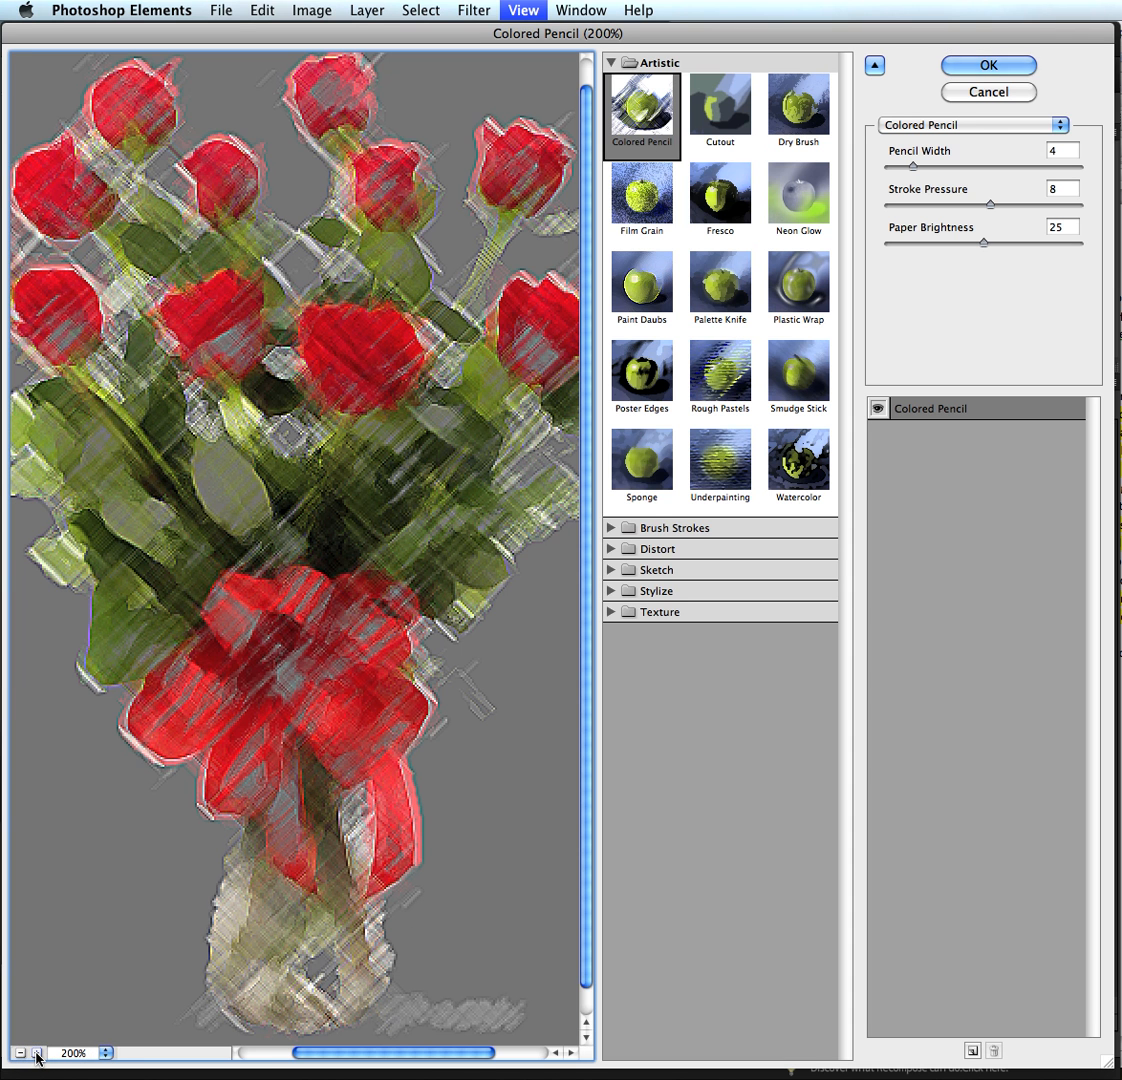
mouse_move(334, 532)
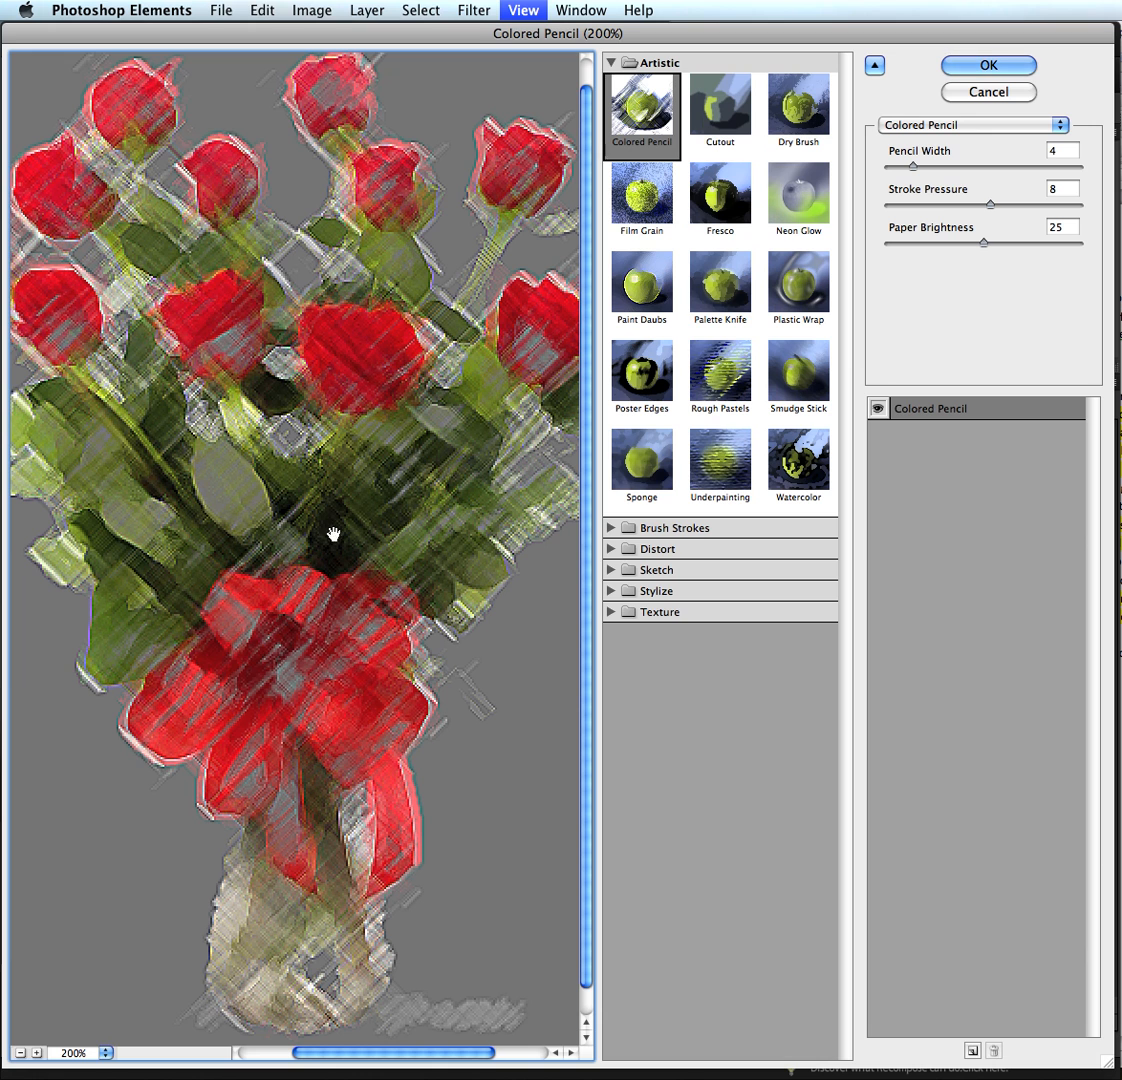
mouse_move(78, 1038)
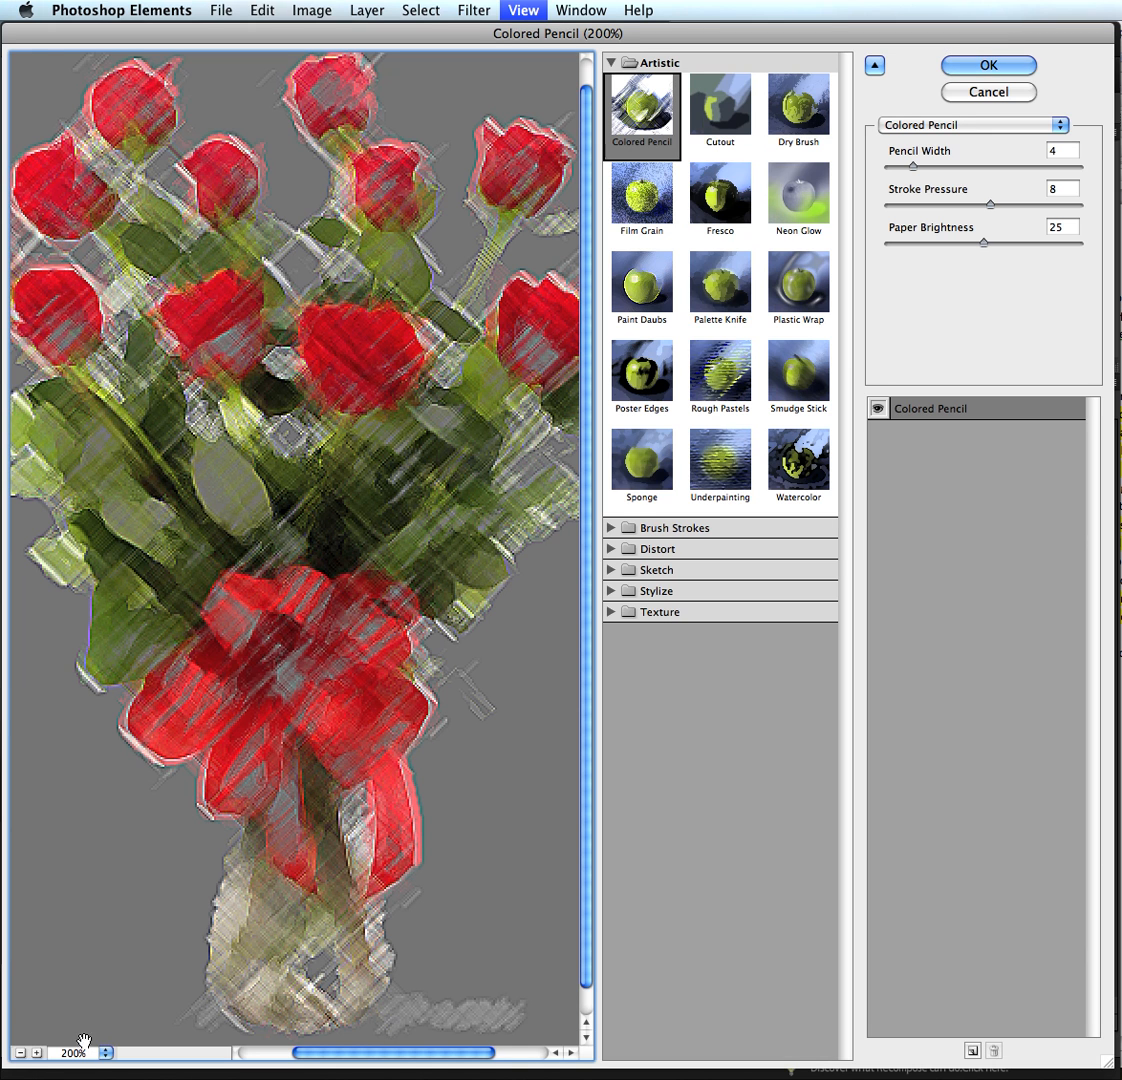
mouse_move(500, 182)
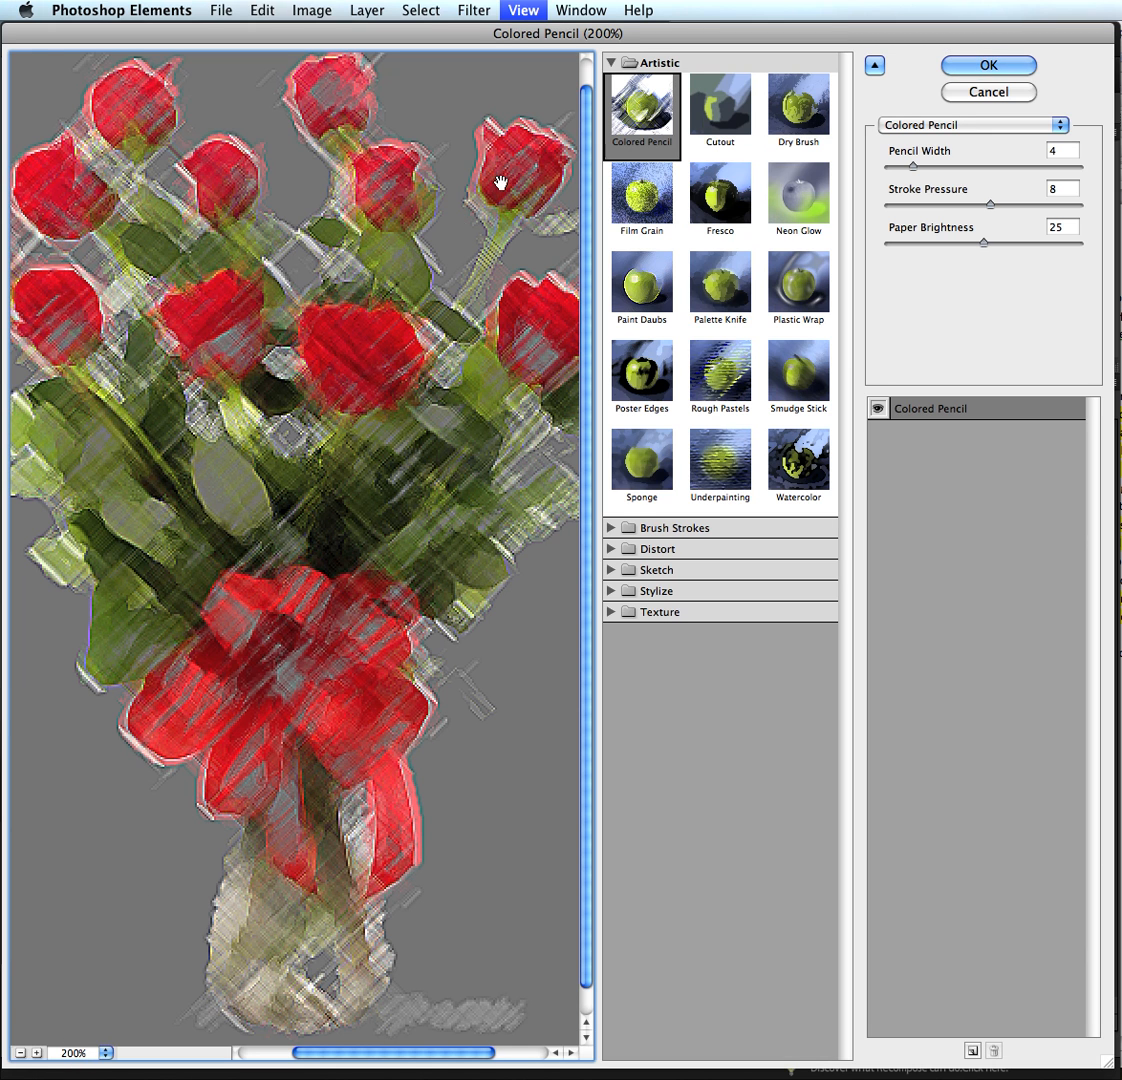
mouse_move(656, 62)
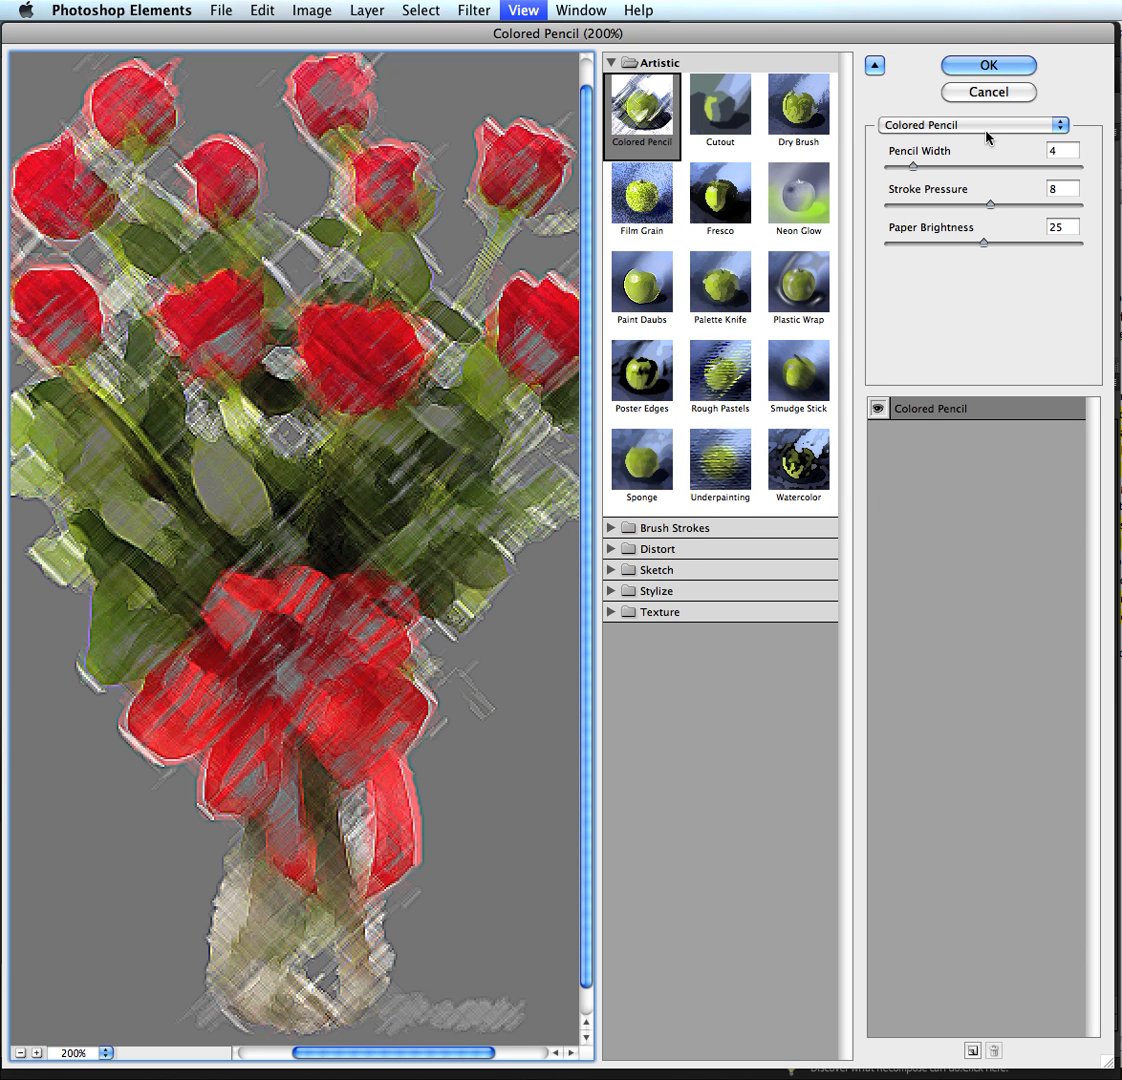
mouse_move(964, 294)
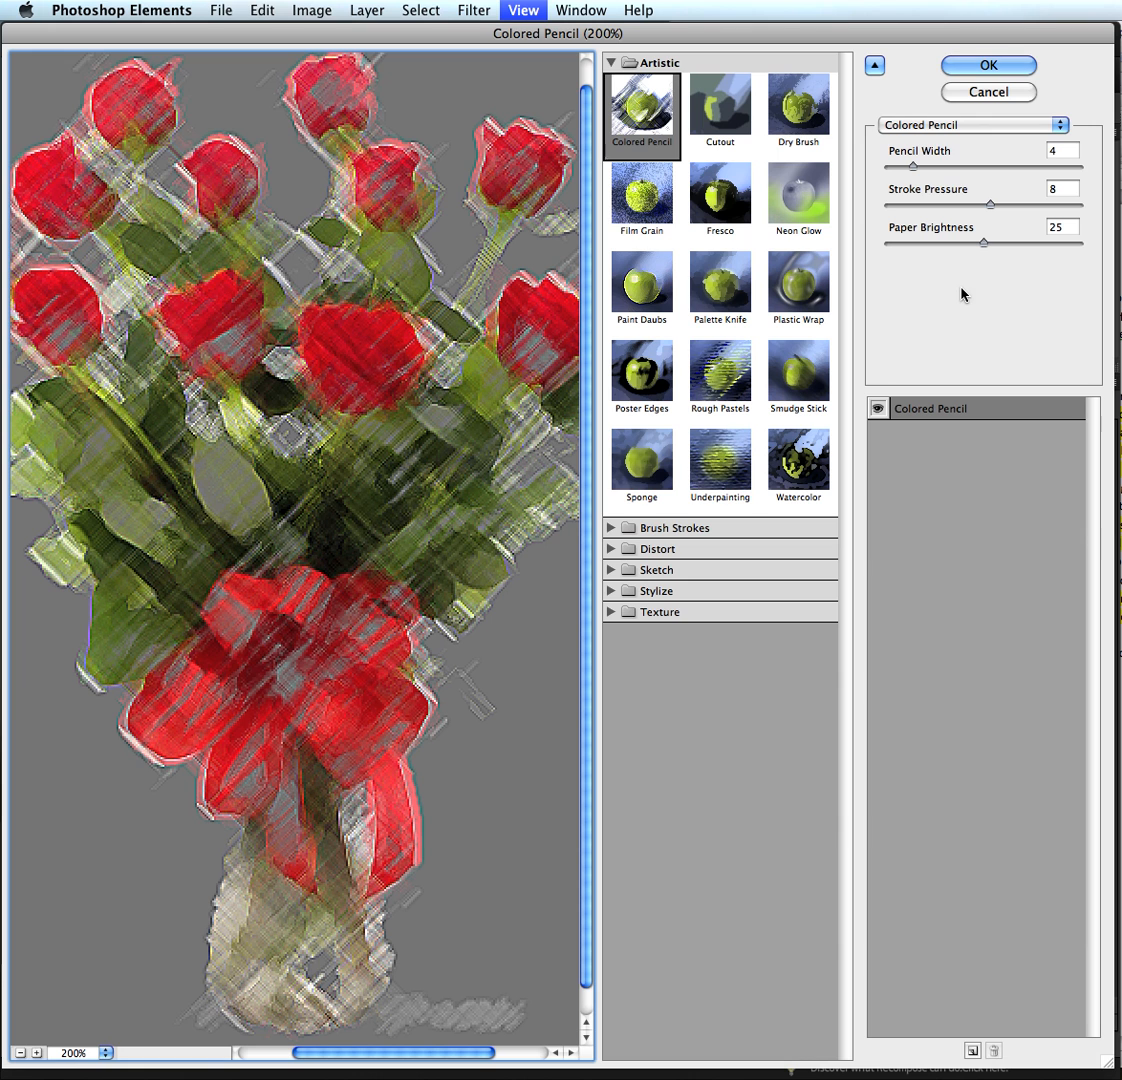
mouse_move(910, 232)
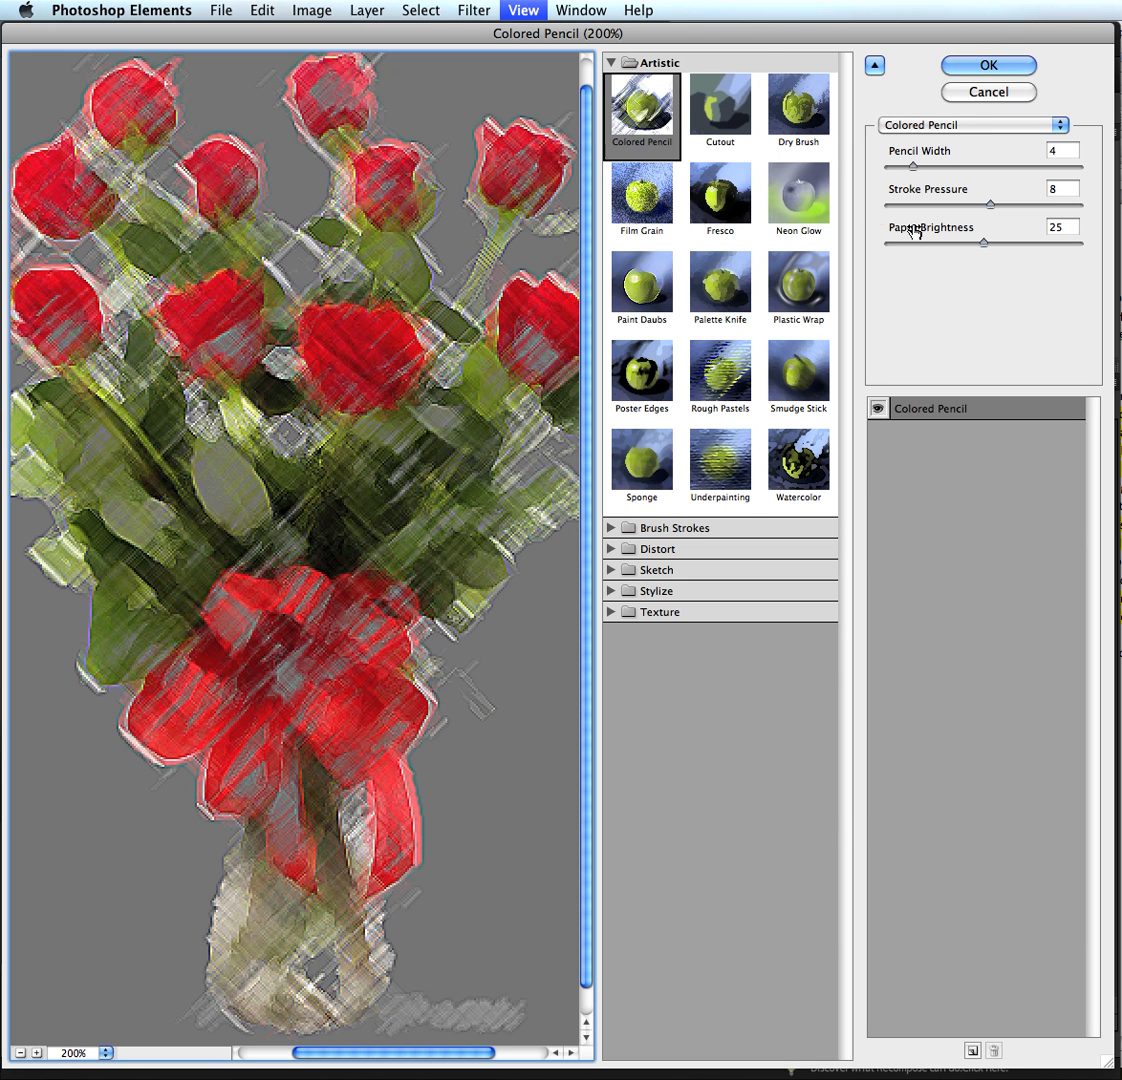
mouse_move(642, 468)
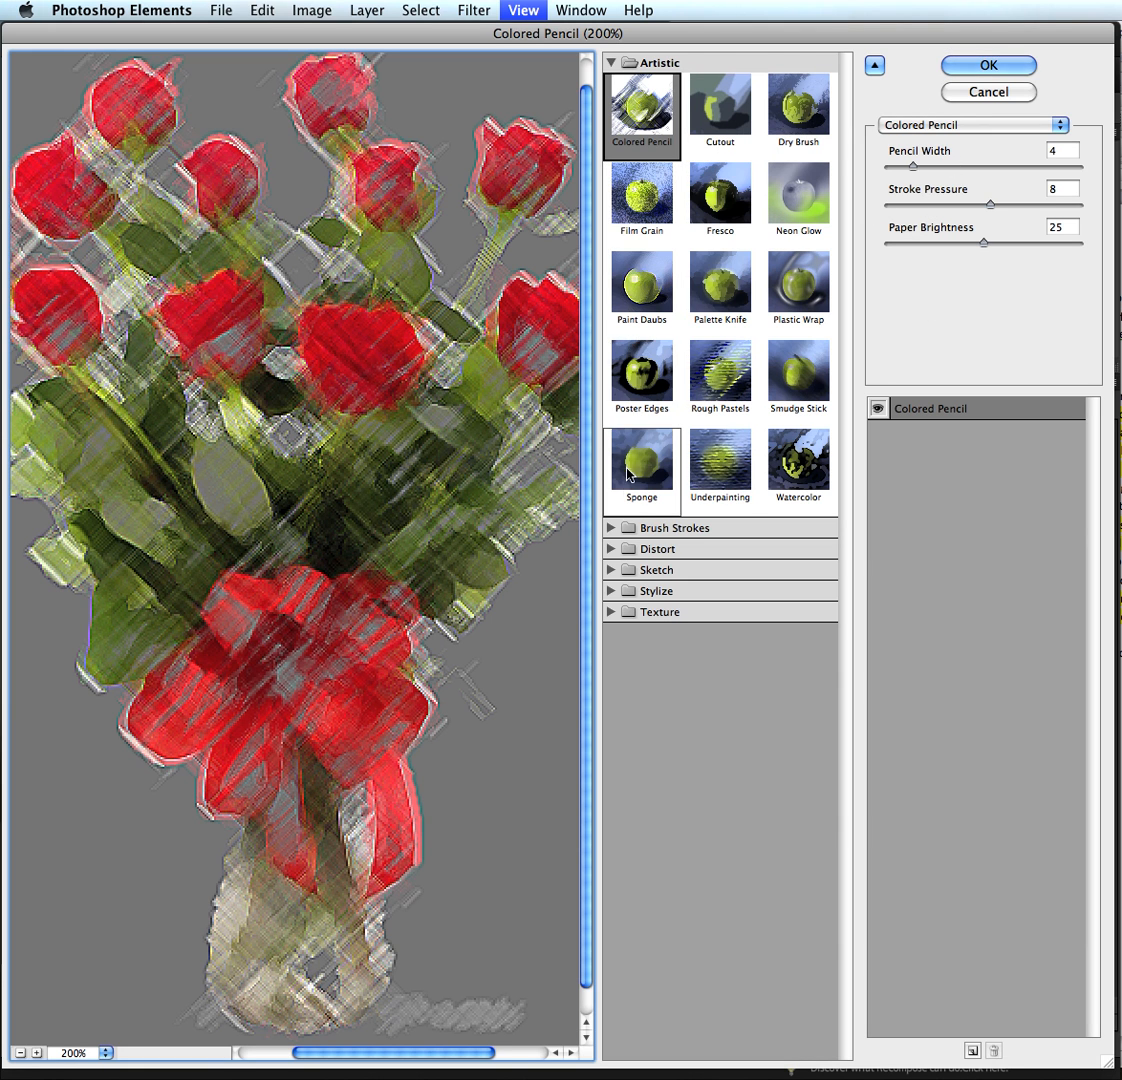
- Preview Watercolor, Poster Edges, Palette Knife and then Film Grain on the bouquet
click(796, 464)
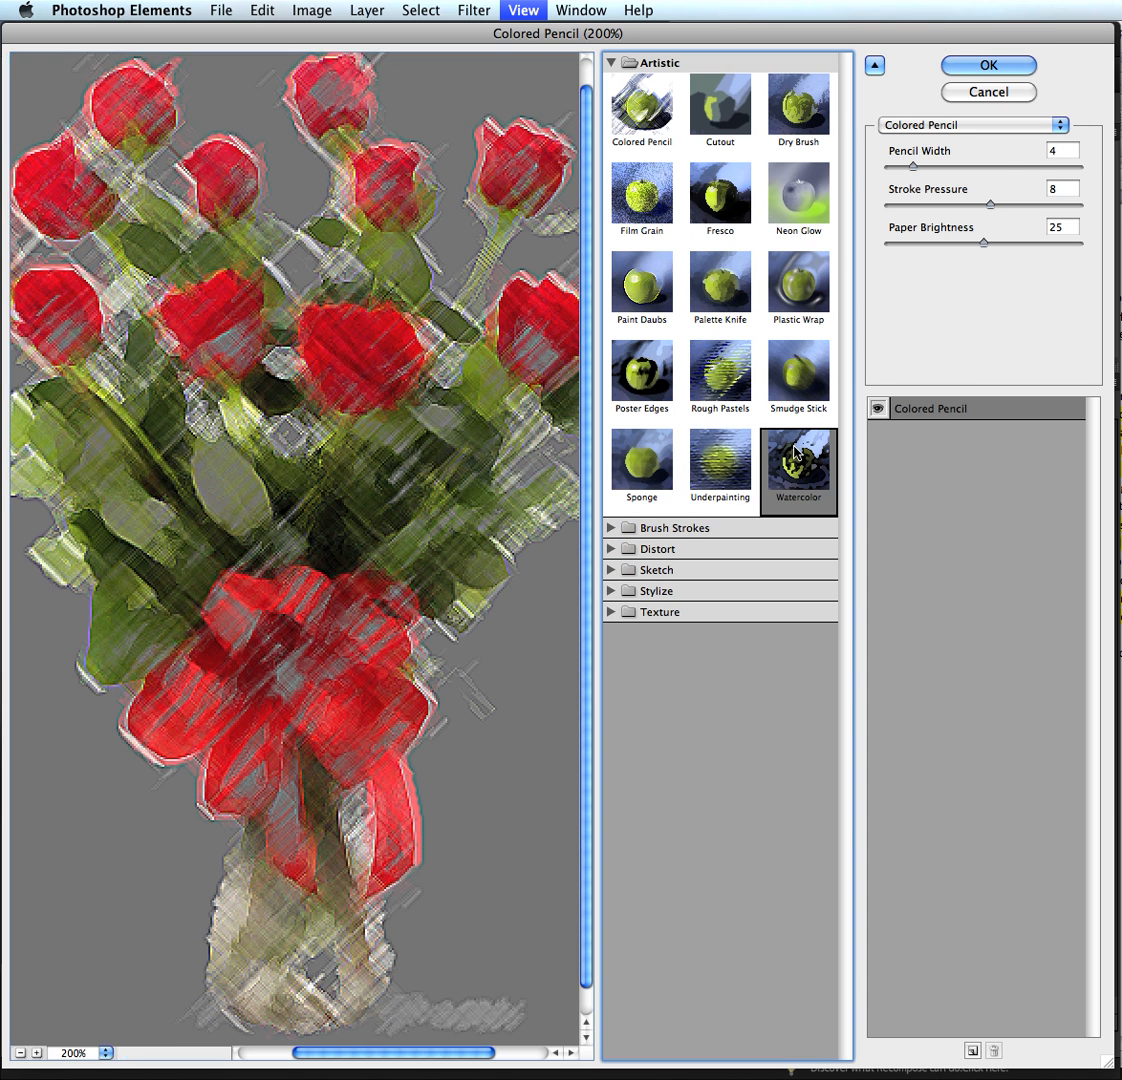
click(640, 376)
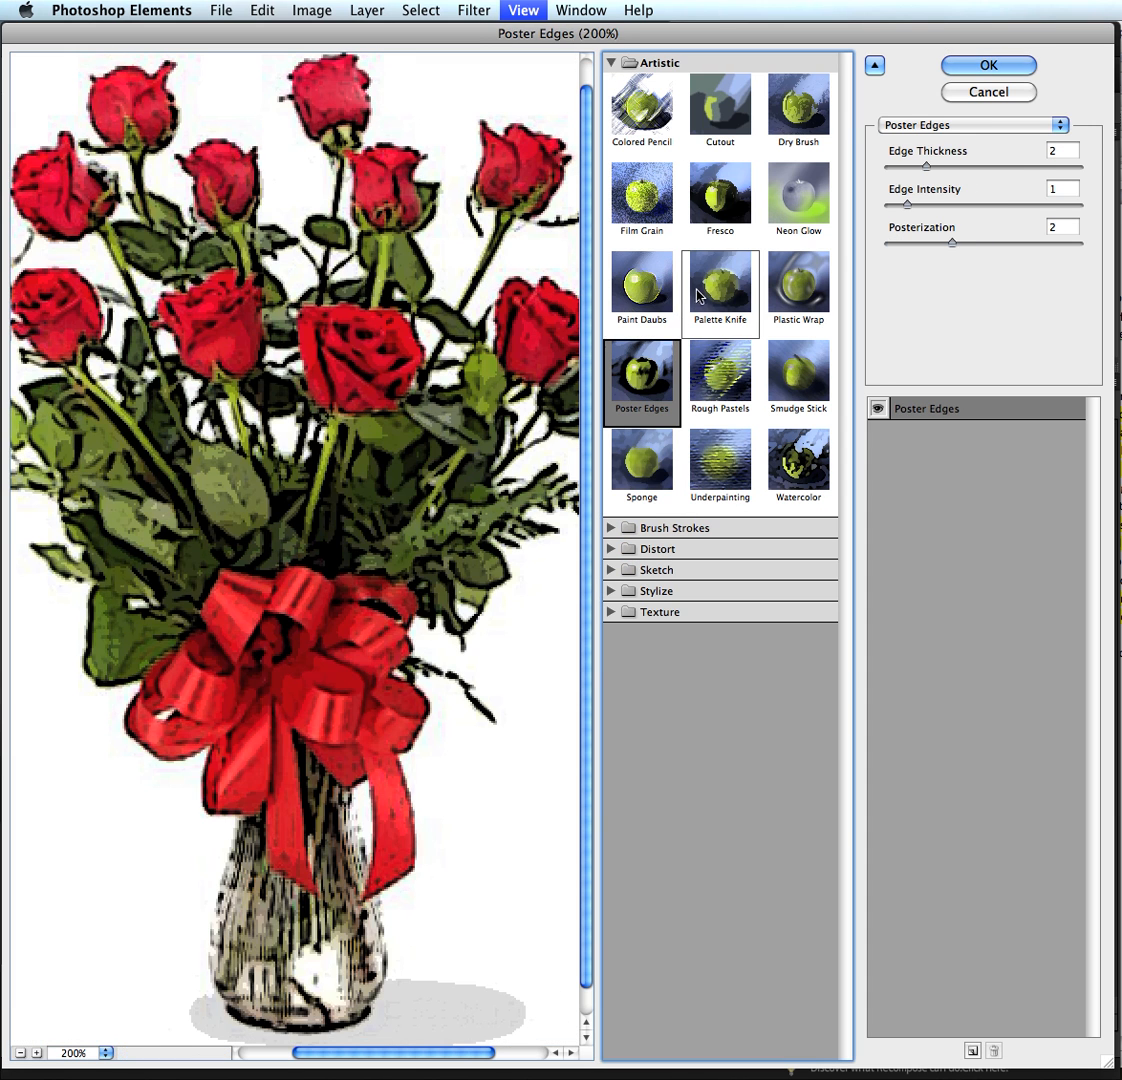
click(720, 284)
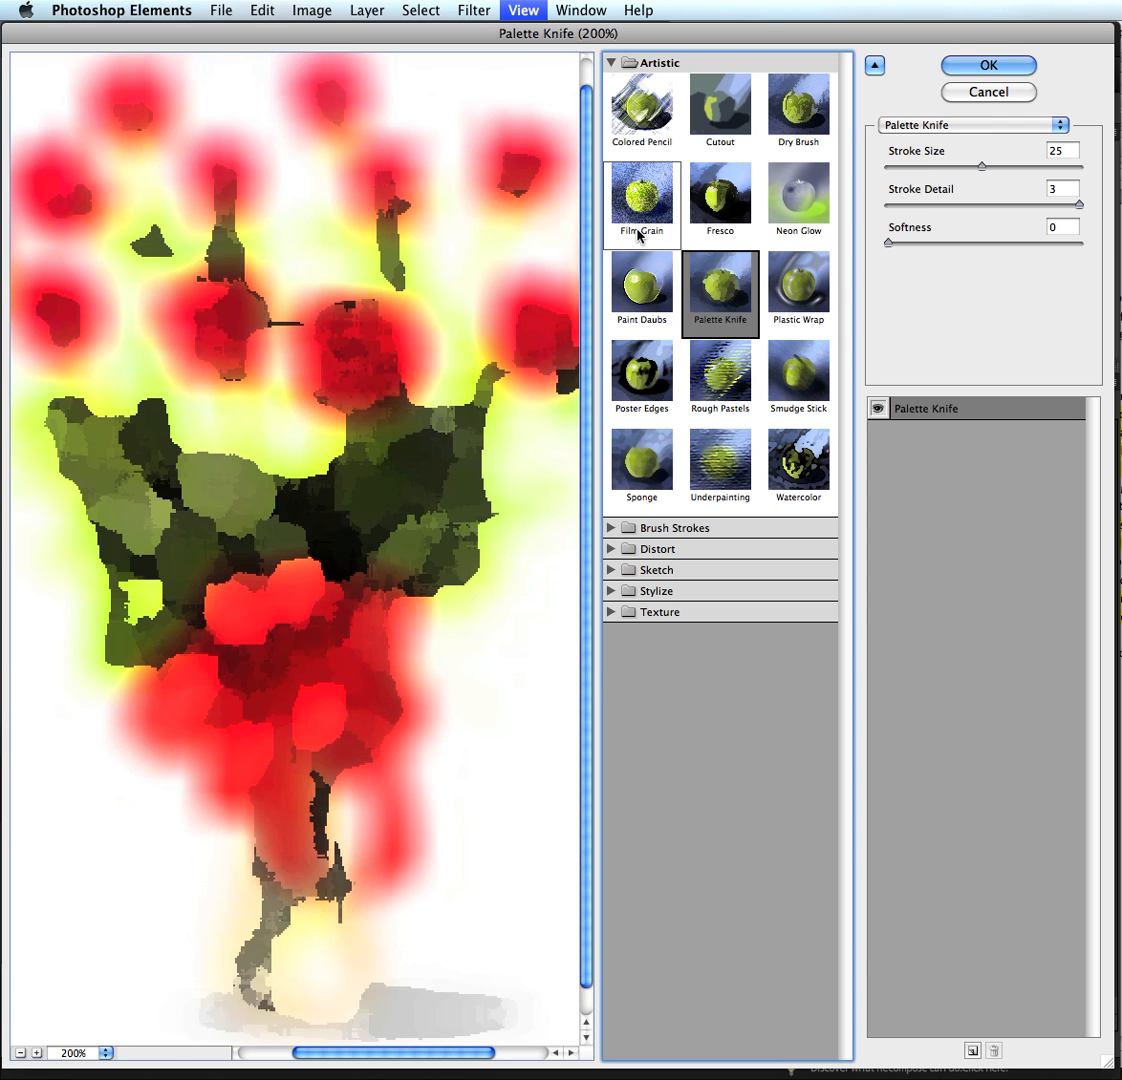
click(640, 194)
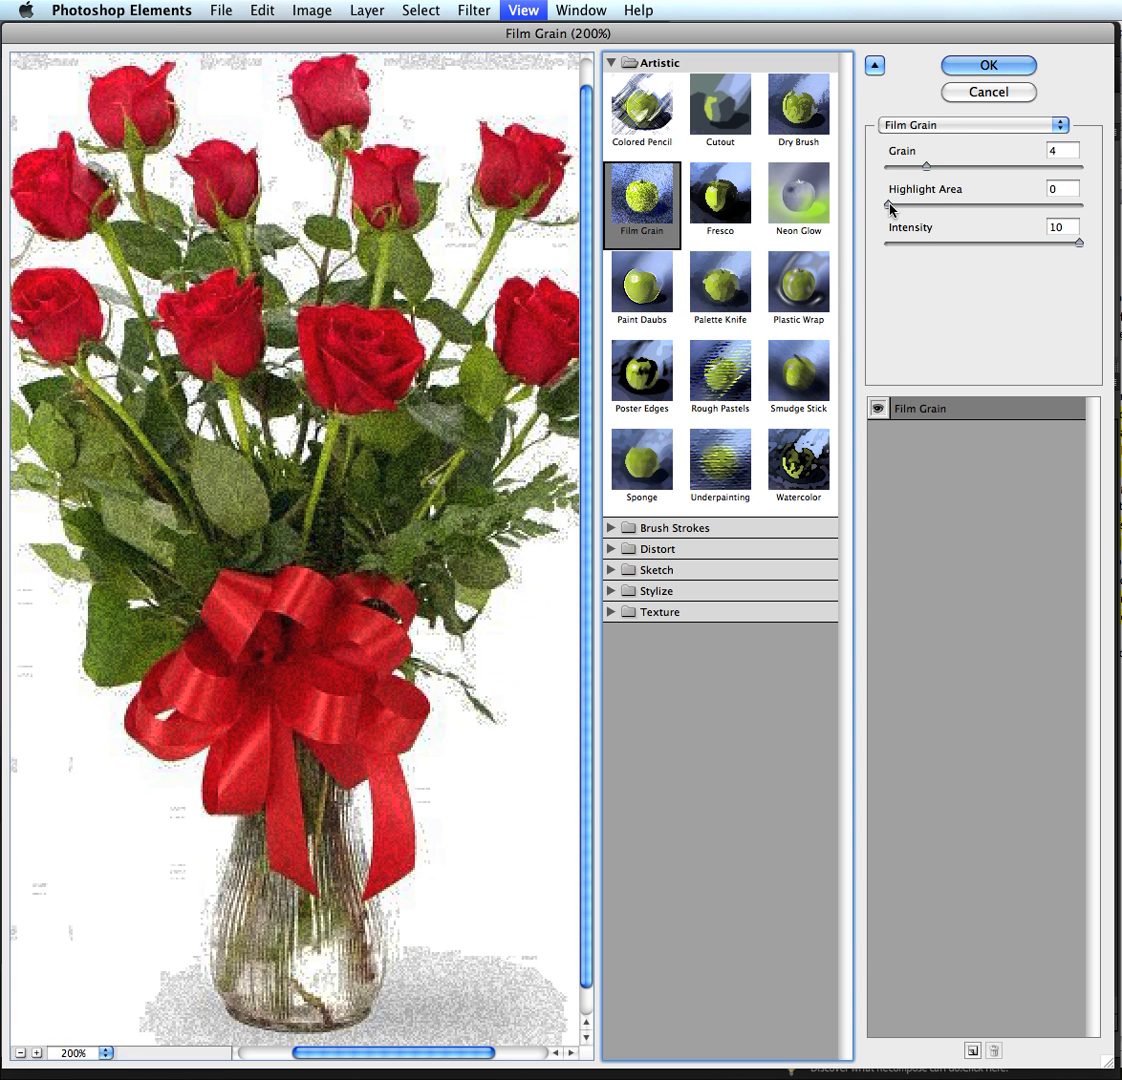
- Set Film Grain highlight area to 9 and grain to 5
drag(890, 208, 970, 204)
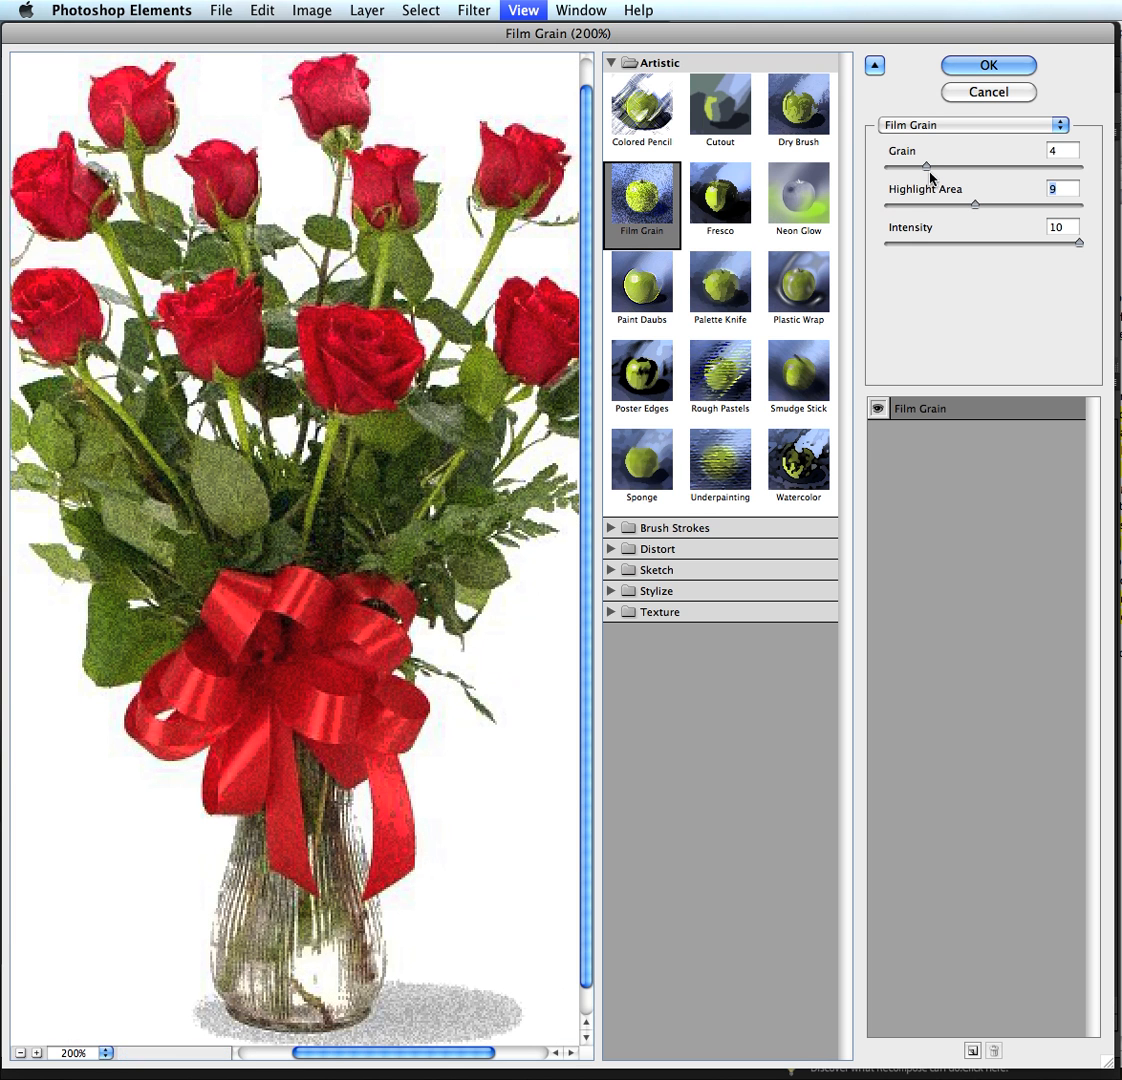
drag(924, 166, 890, 166)
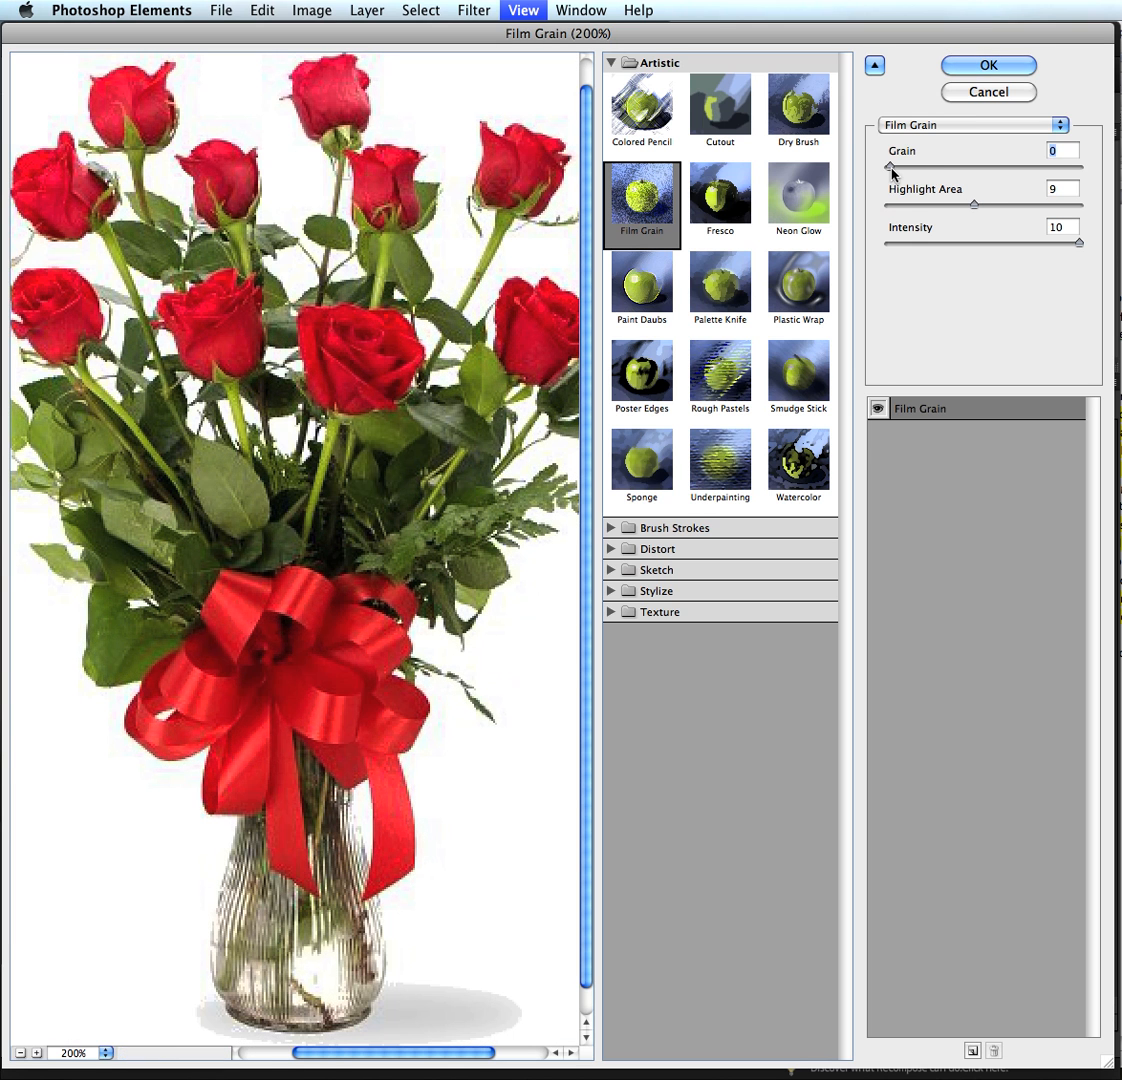
drag(886, 166, 934, 166)
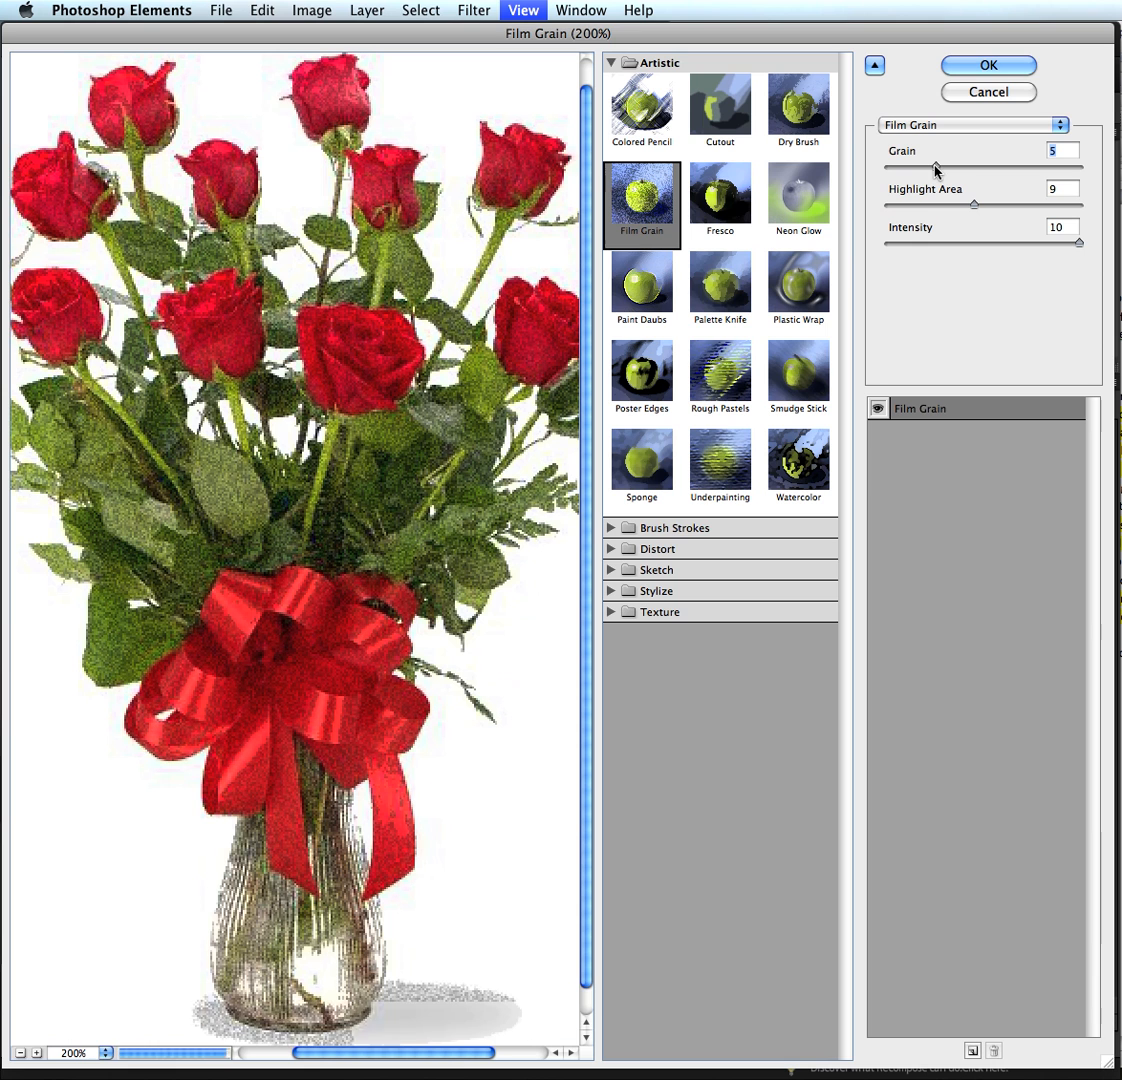
mouse_move(660, 468)
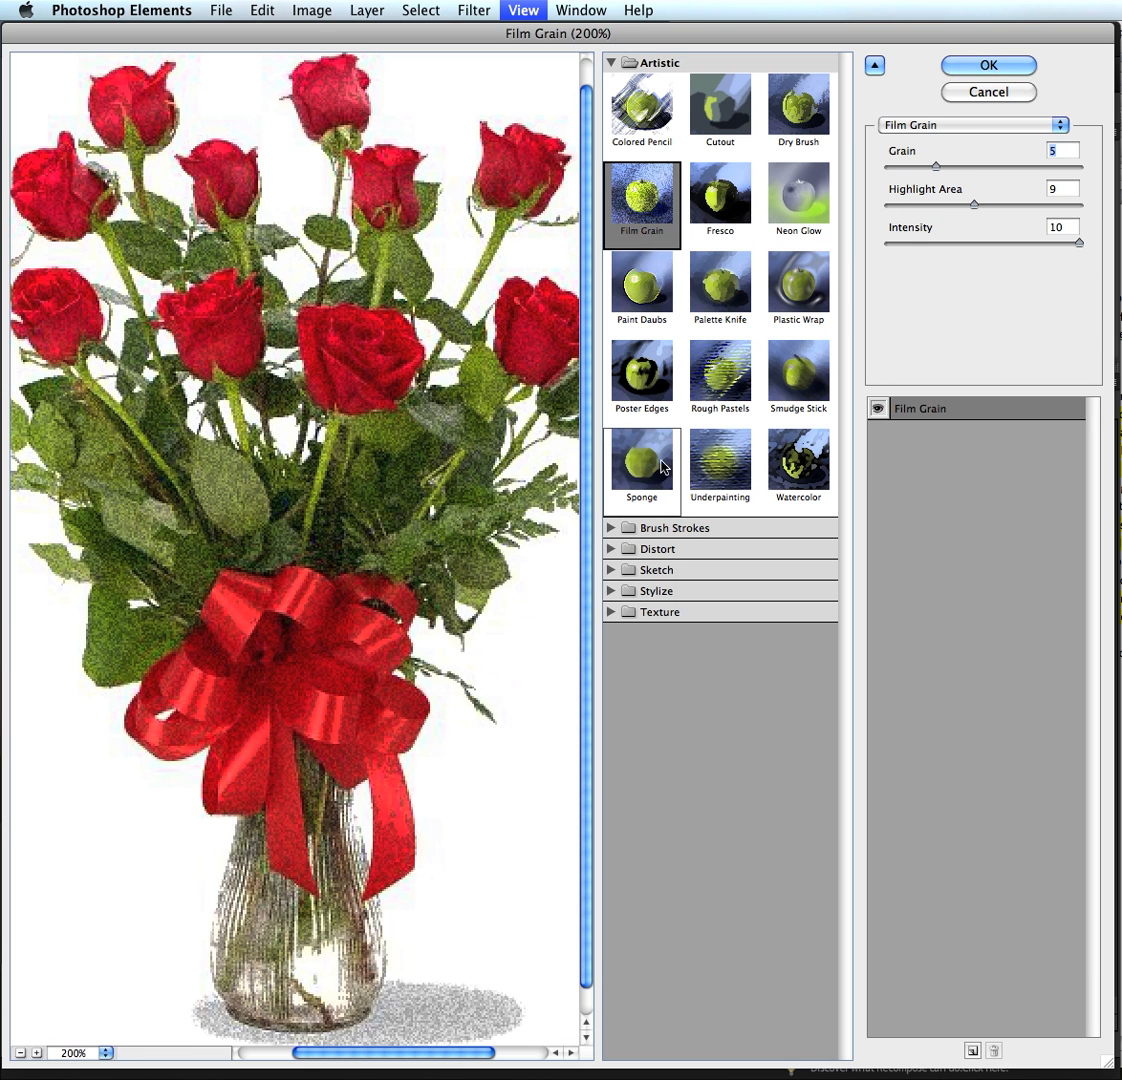
- Preview the Photocopy effect from the Sketch group, turning the roses into bold black-and-white shapes
click(656, 568)
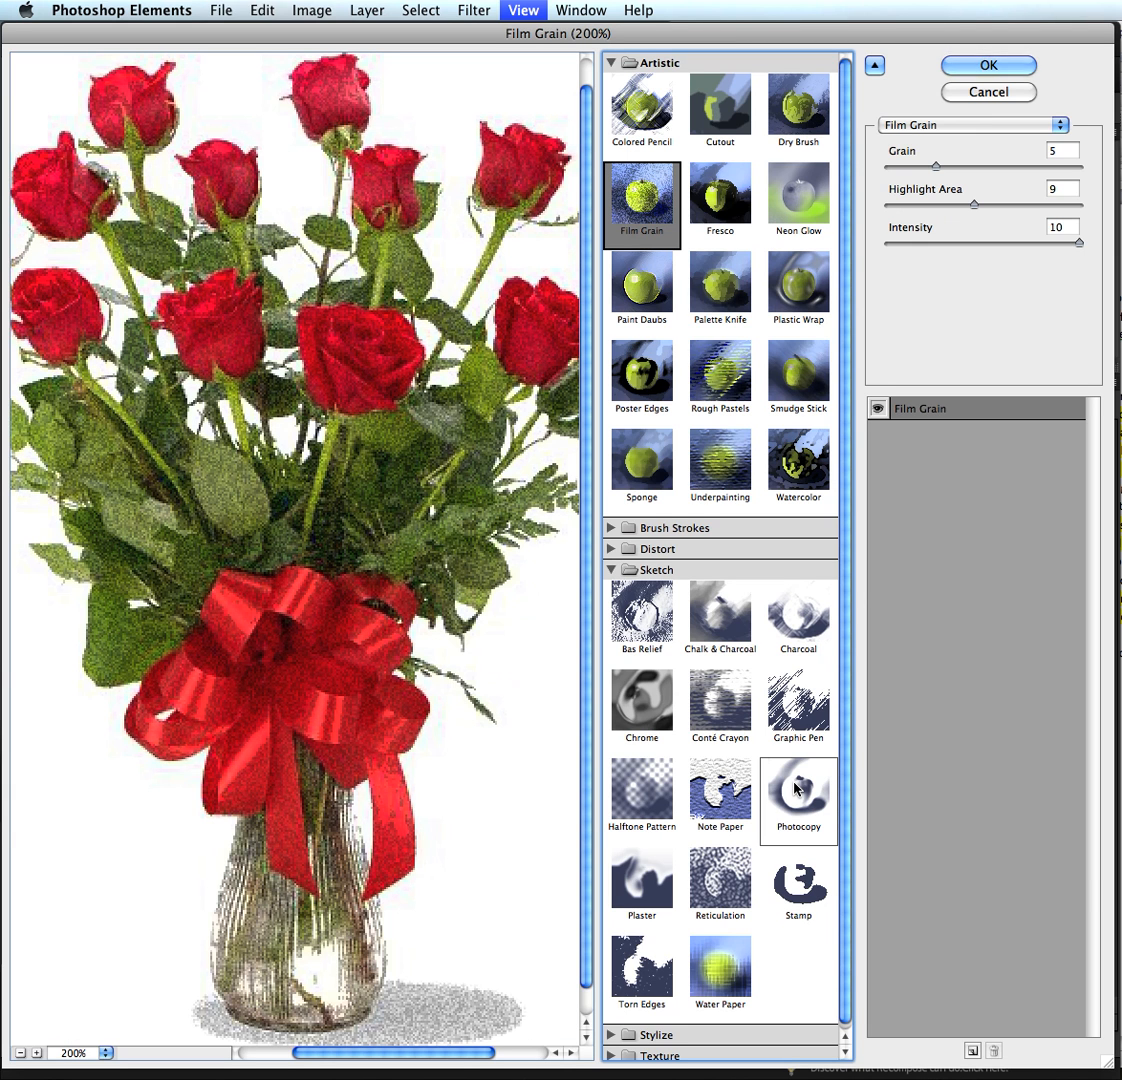
click(796, 792)
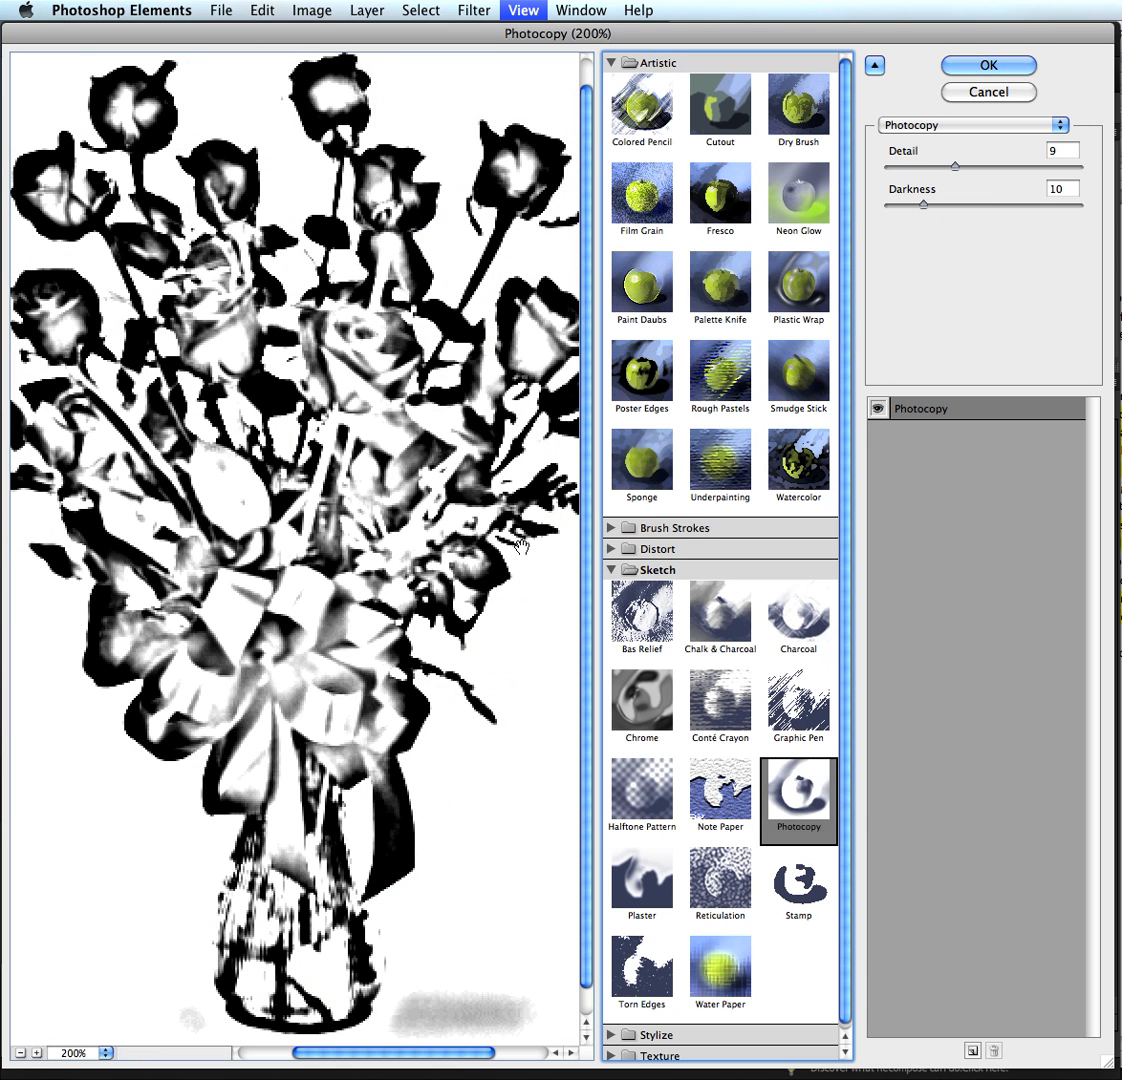
mouse_move(290, 790)
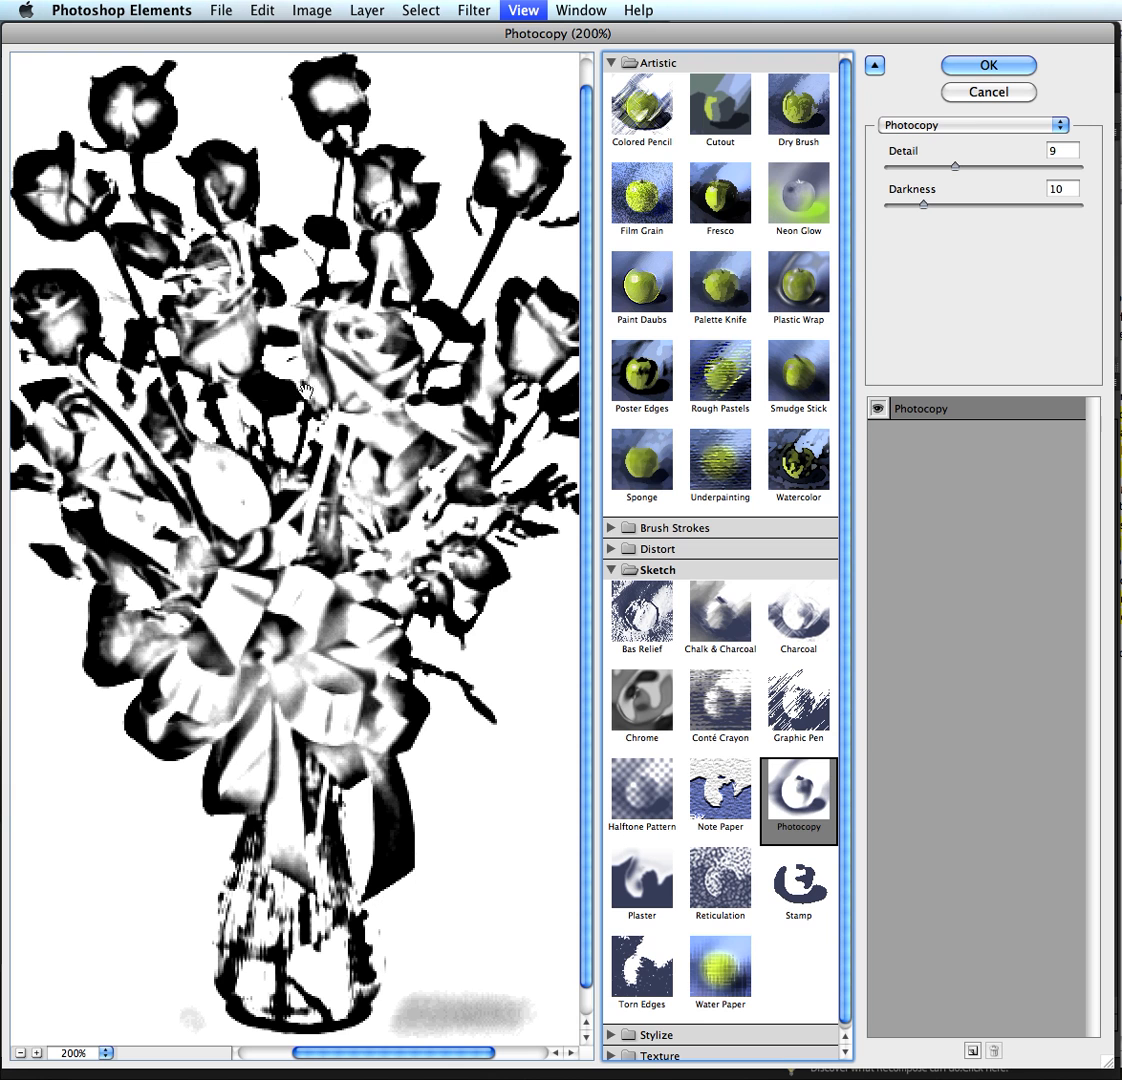
mouse_move(952, 180)
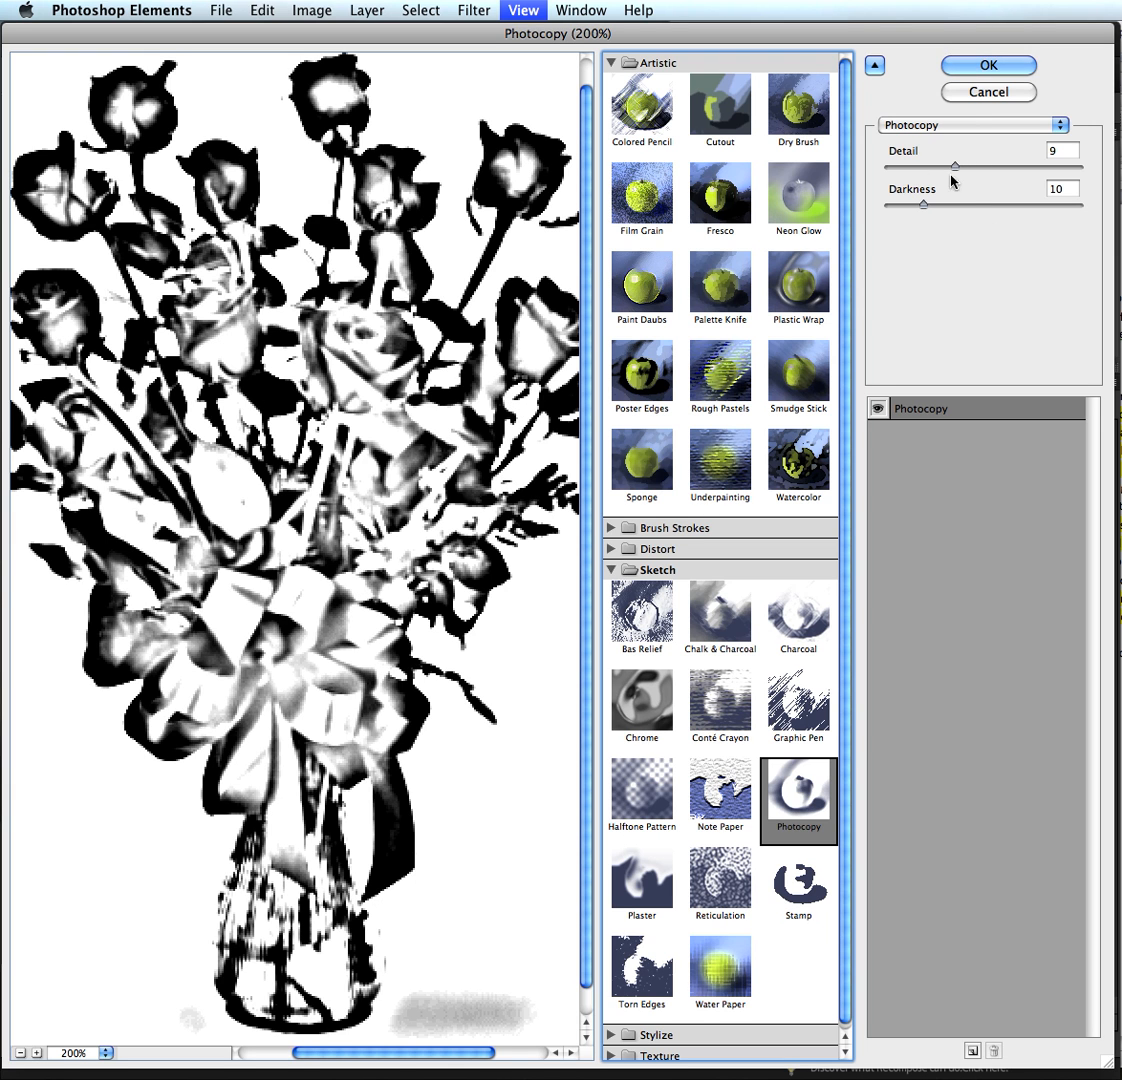
mouse_move(924, 216)
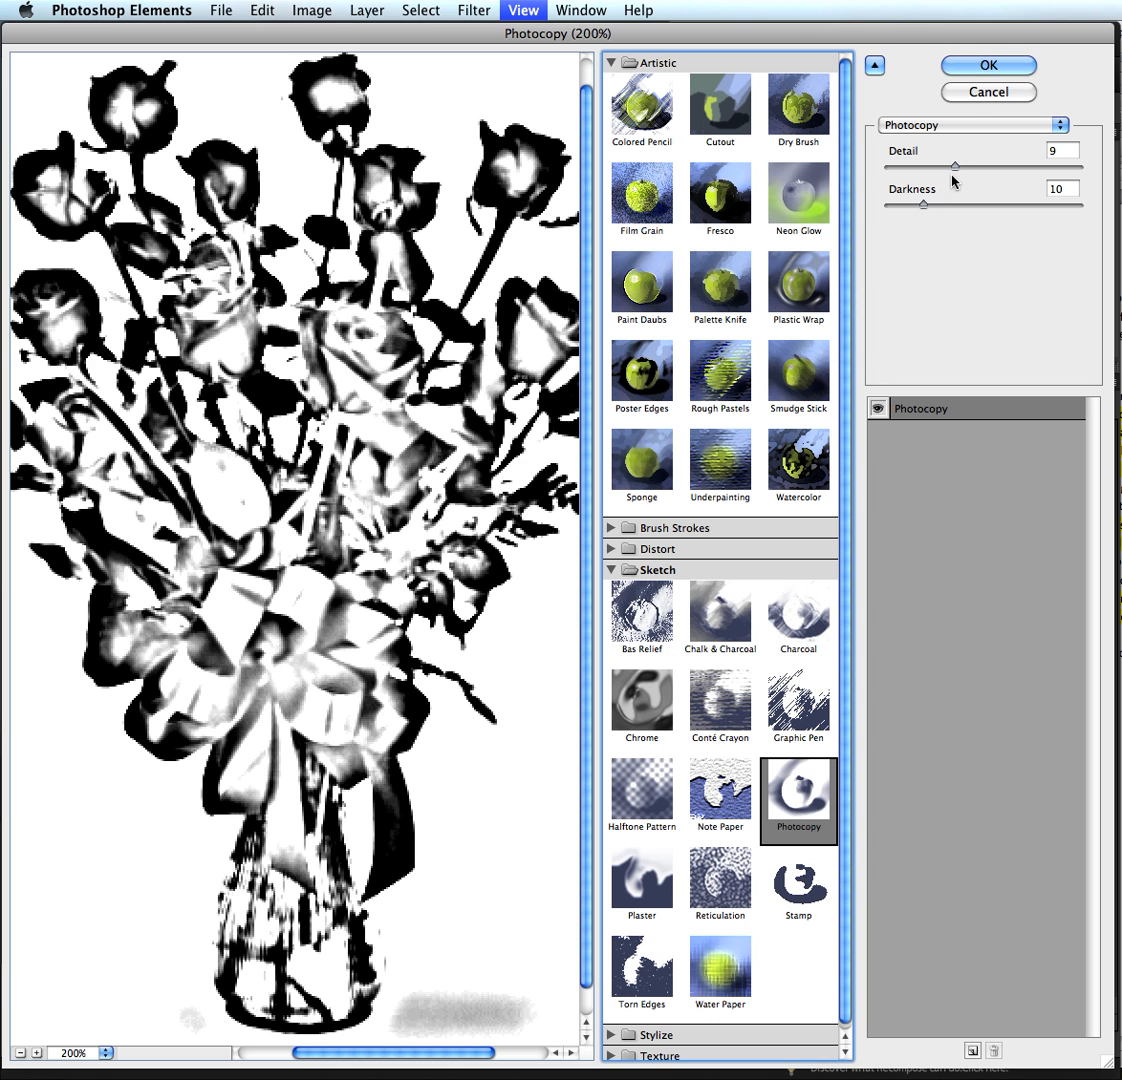
mouse_move(956, 172)
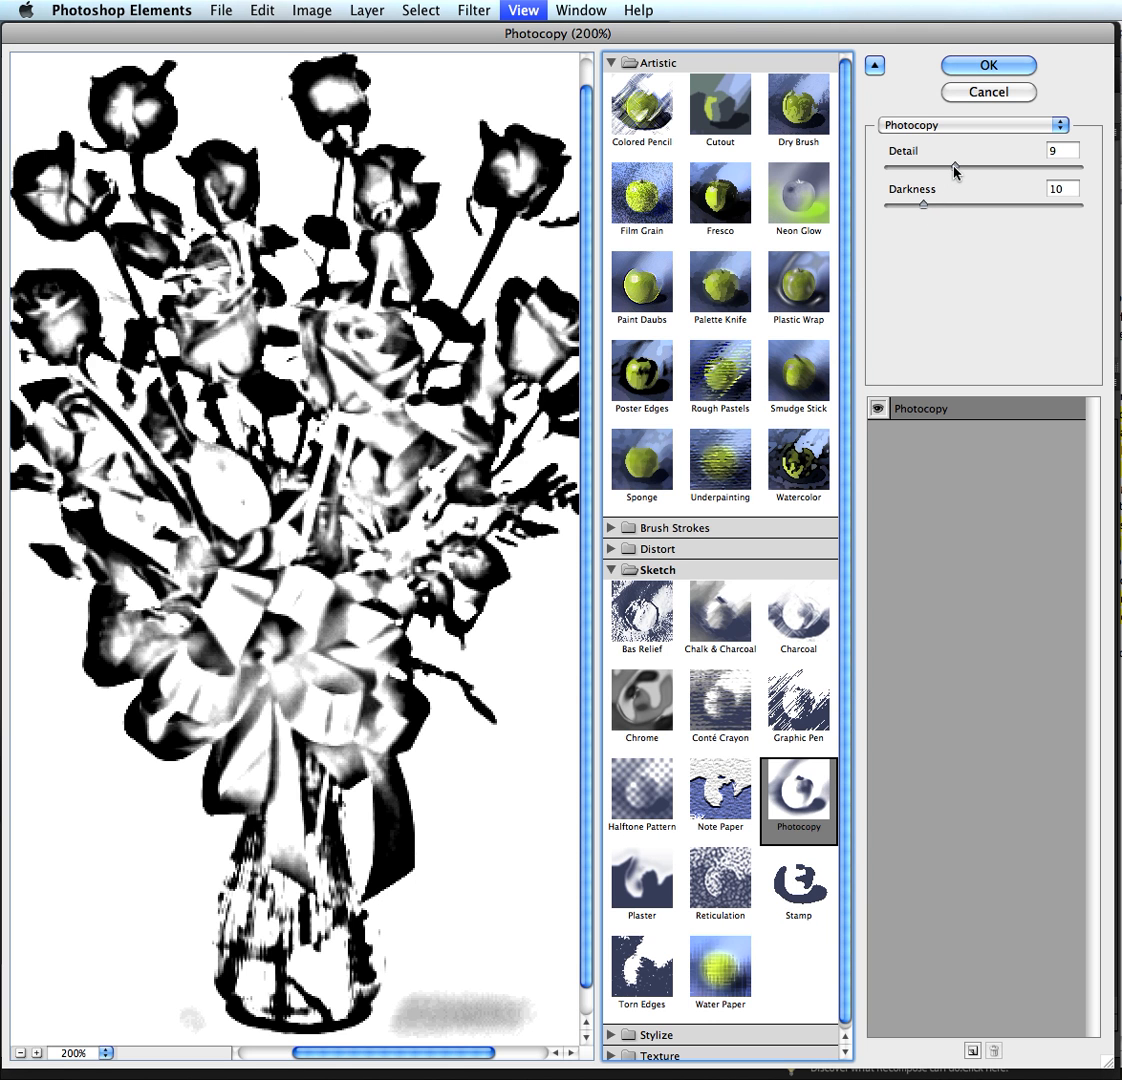
- Lower the Photocopy detail from 9 down to 1 so the roses become thin outlines
drag(952, 168, 918, 168)
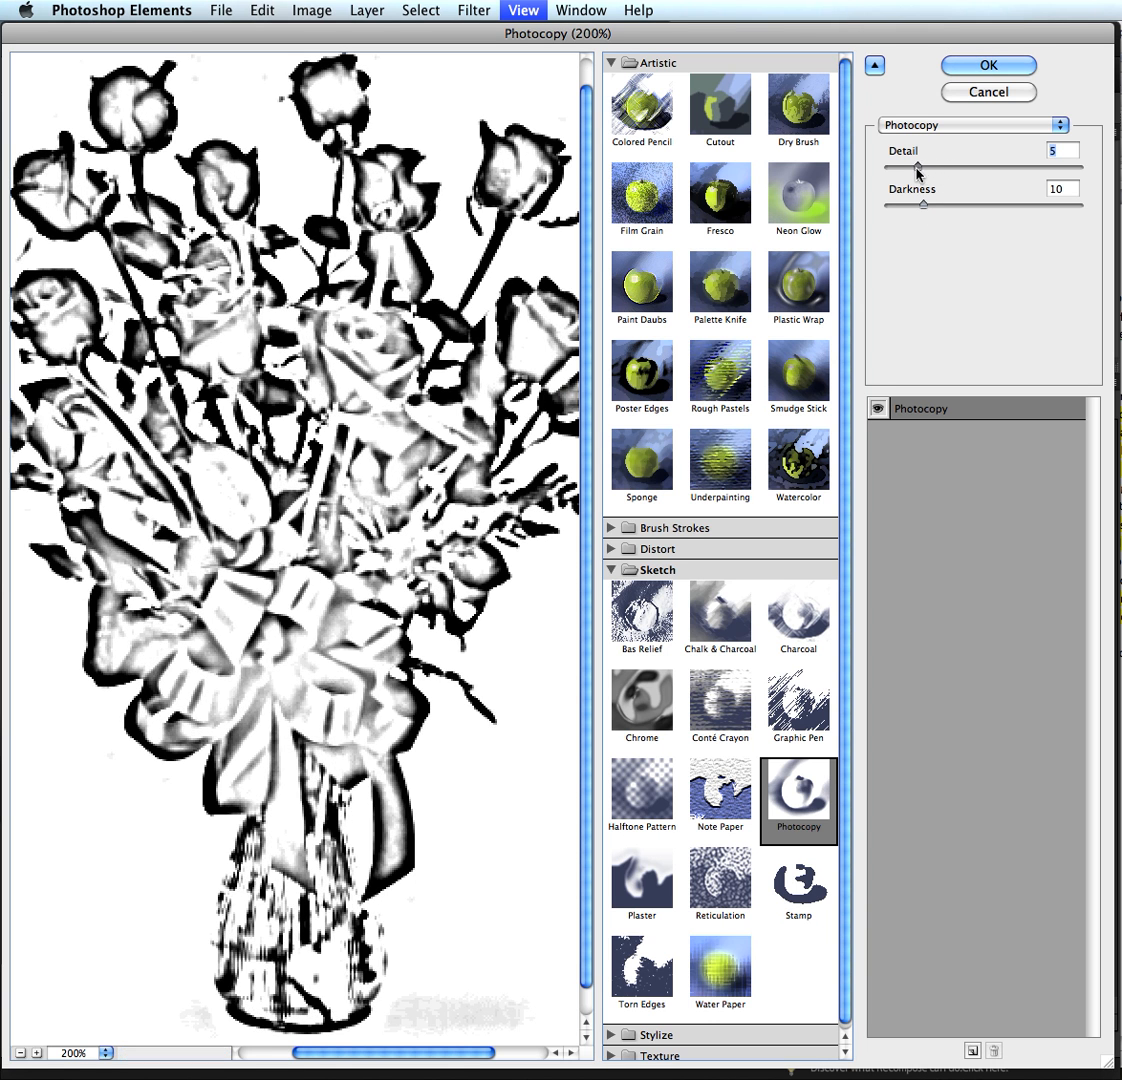
drag(916, 164, 908, 164)
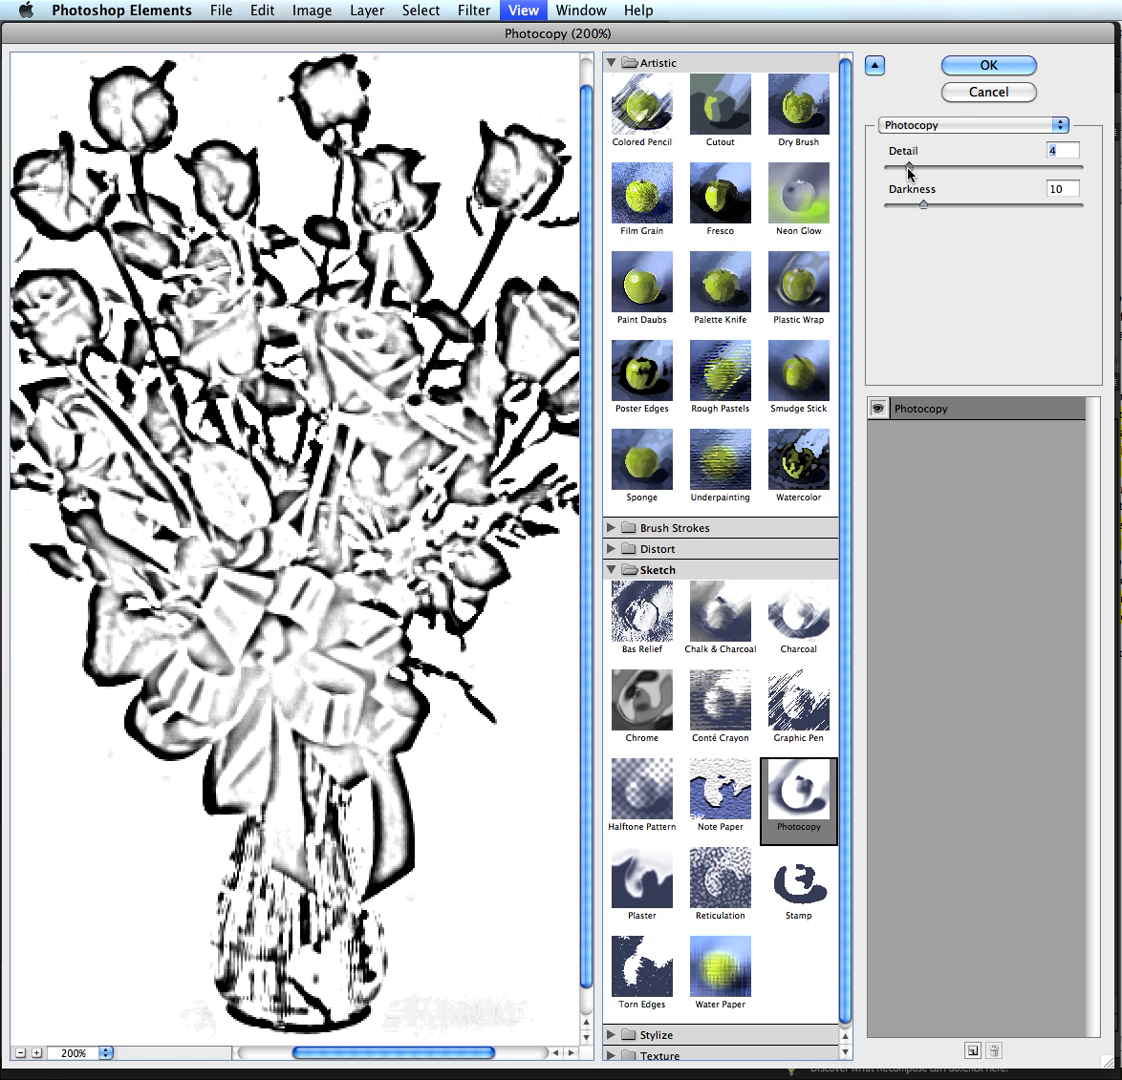
drag(912, 164, 908, 164)
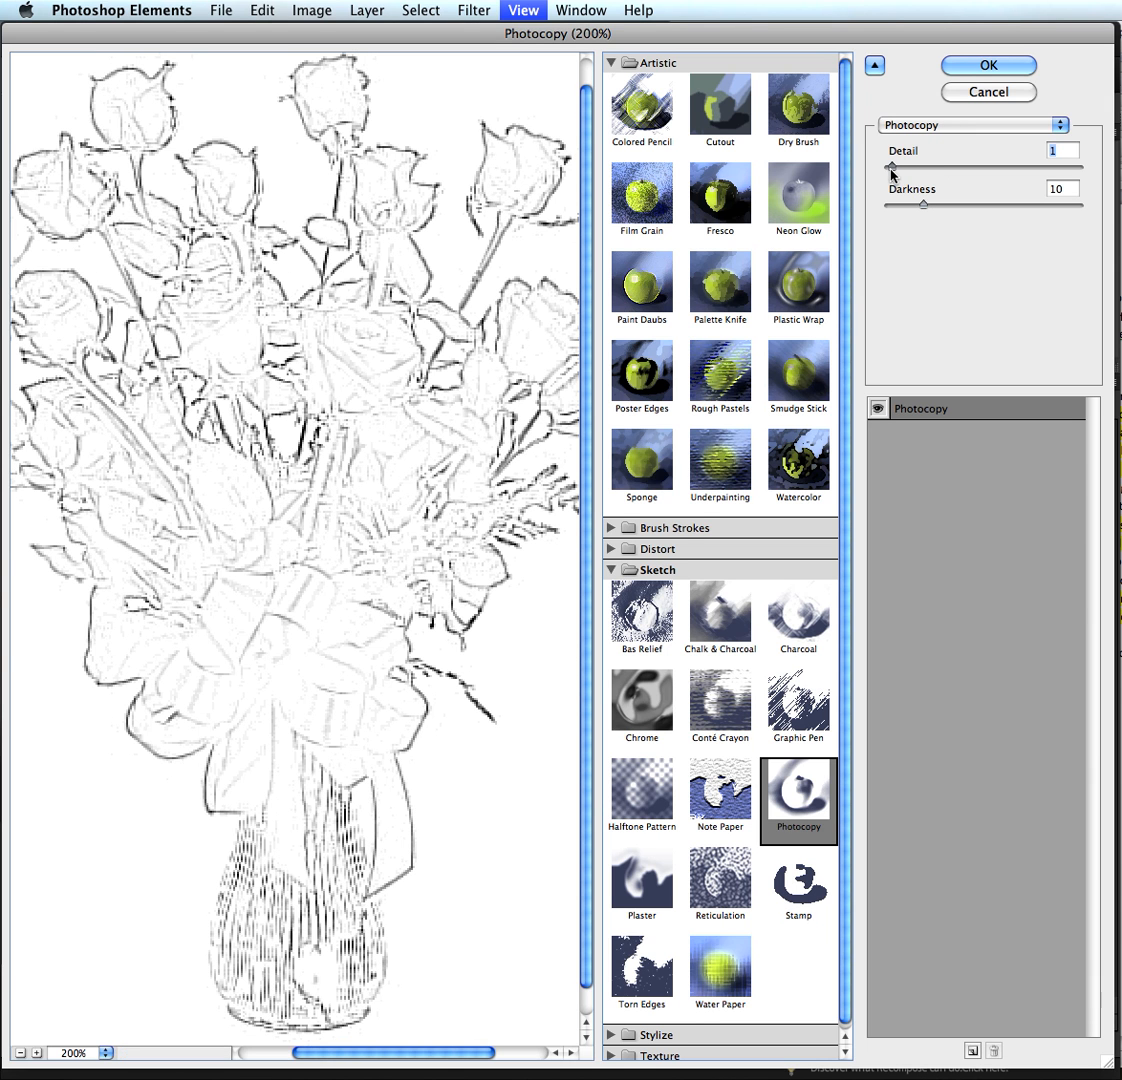
mouse_move(256, 634)
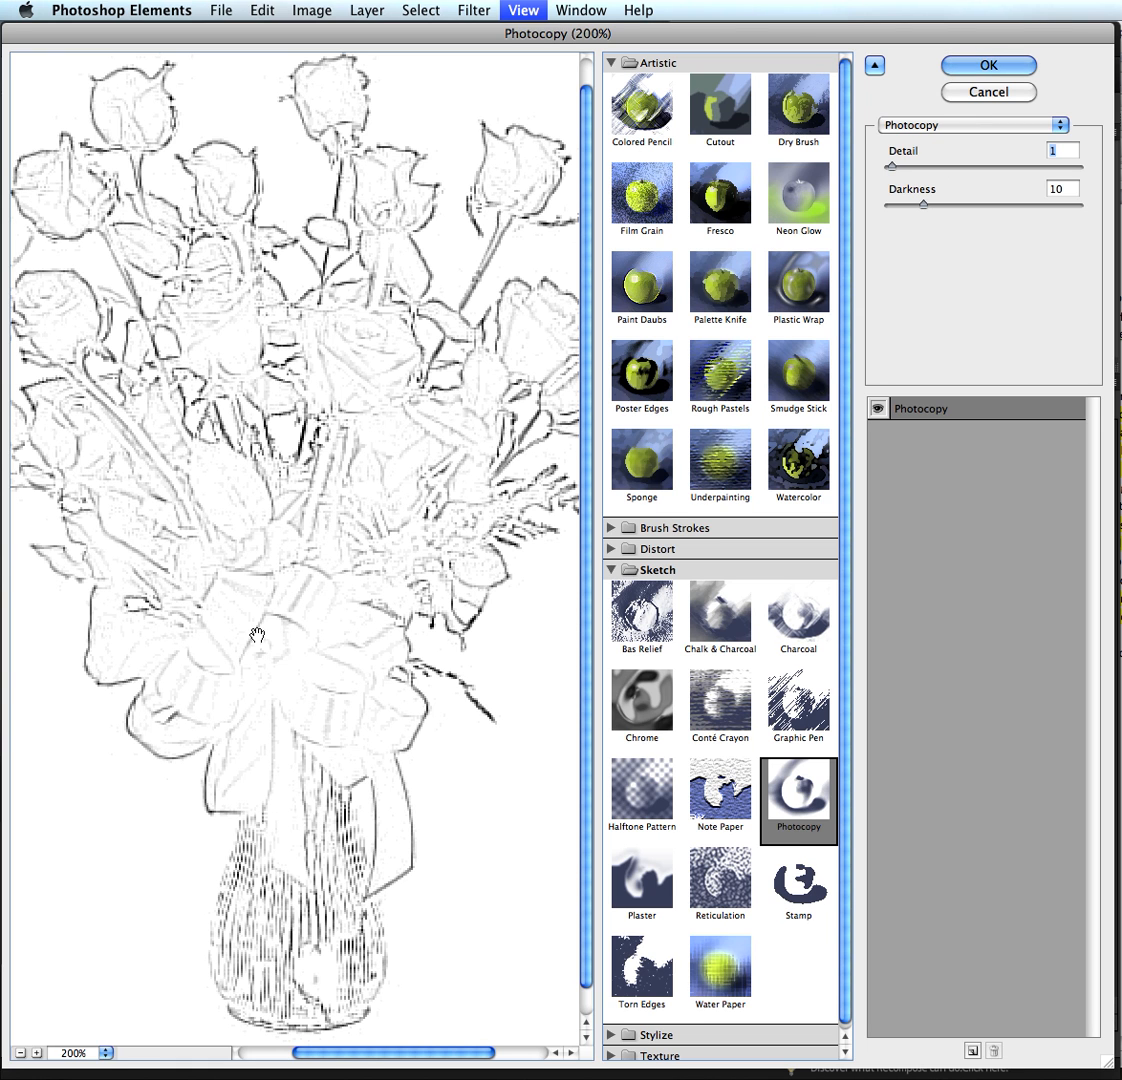
mouse_move(896, 230)
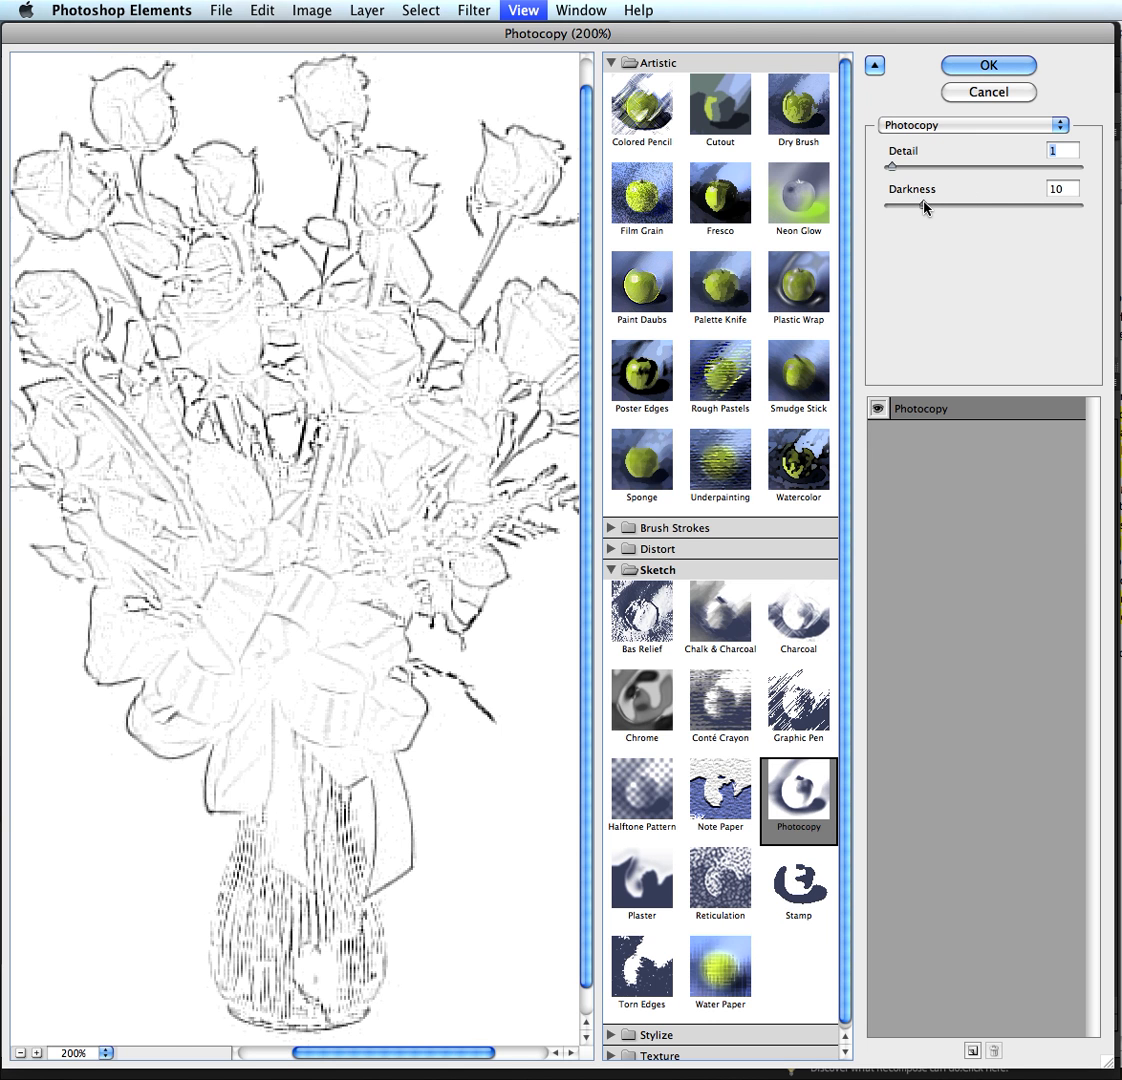
- Raise the Photocopy darkness from 10 to 27 for bolder outlines
drag(924, 208, 966, 208)
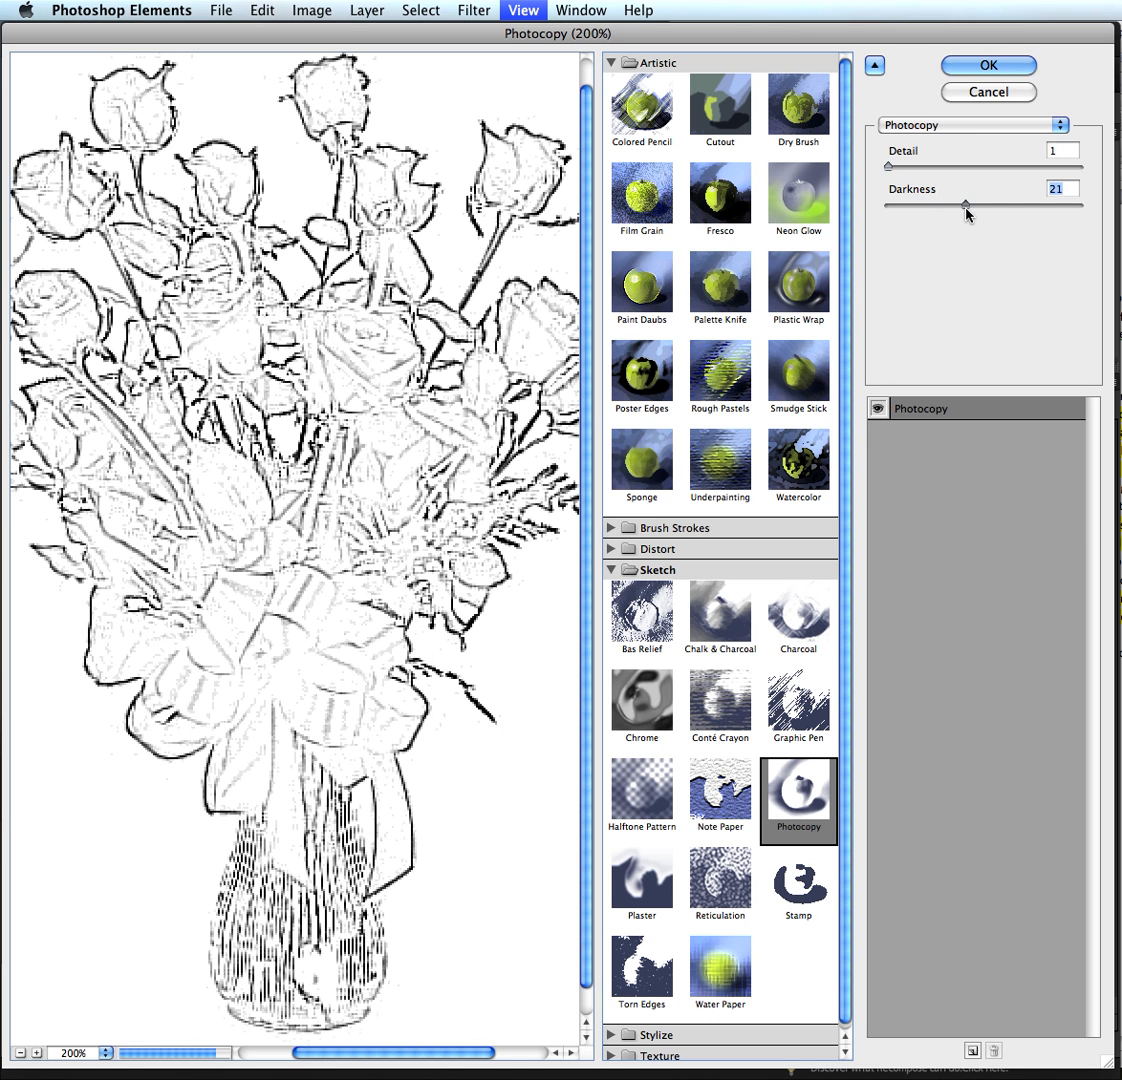
drag(964, 204, 970, 204)
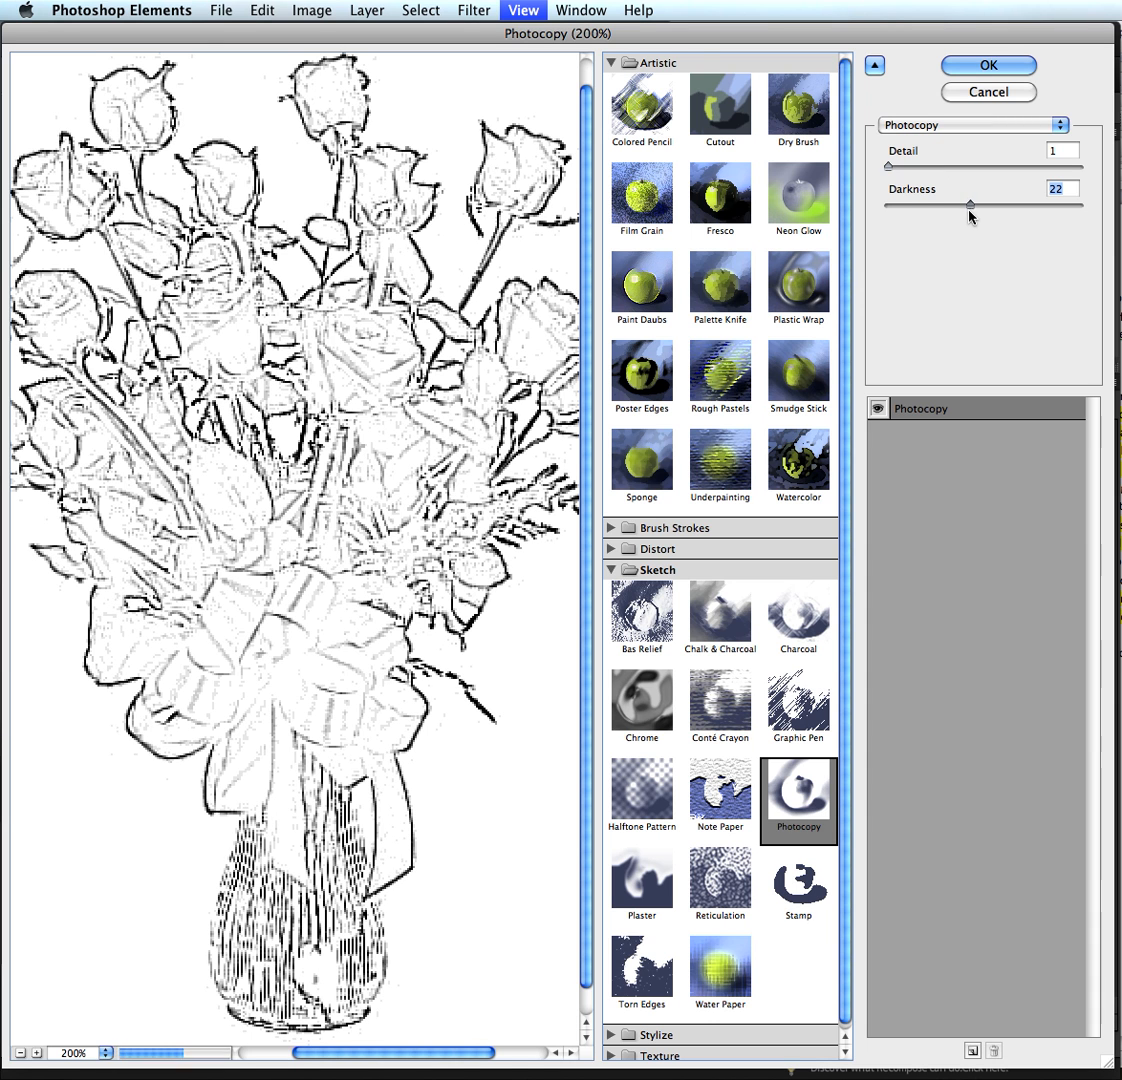
drag(968, 204, 976, 204)
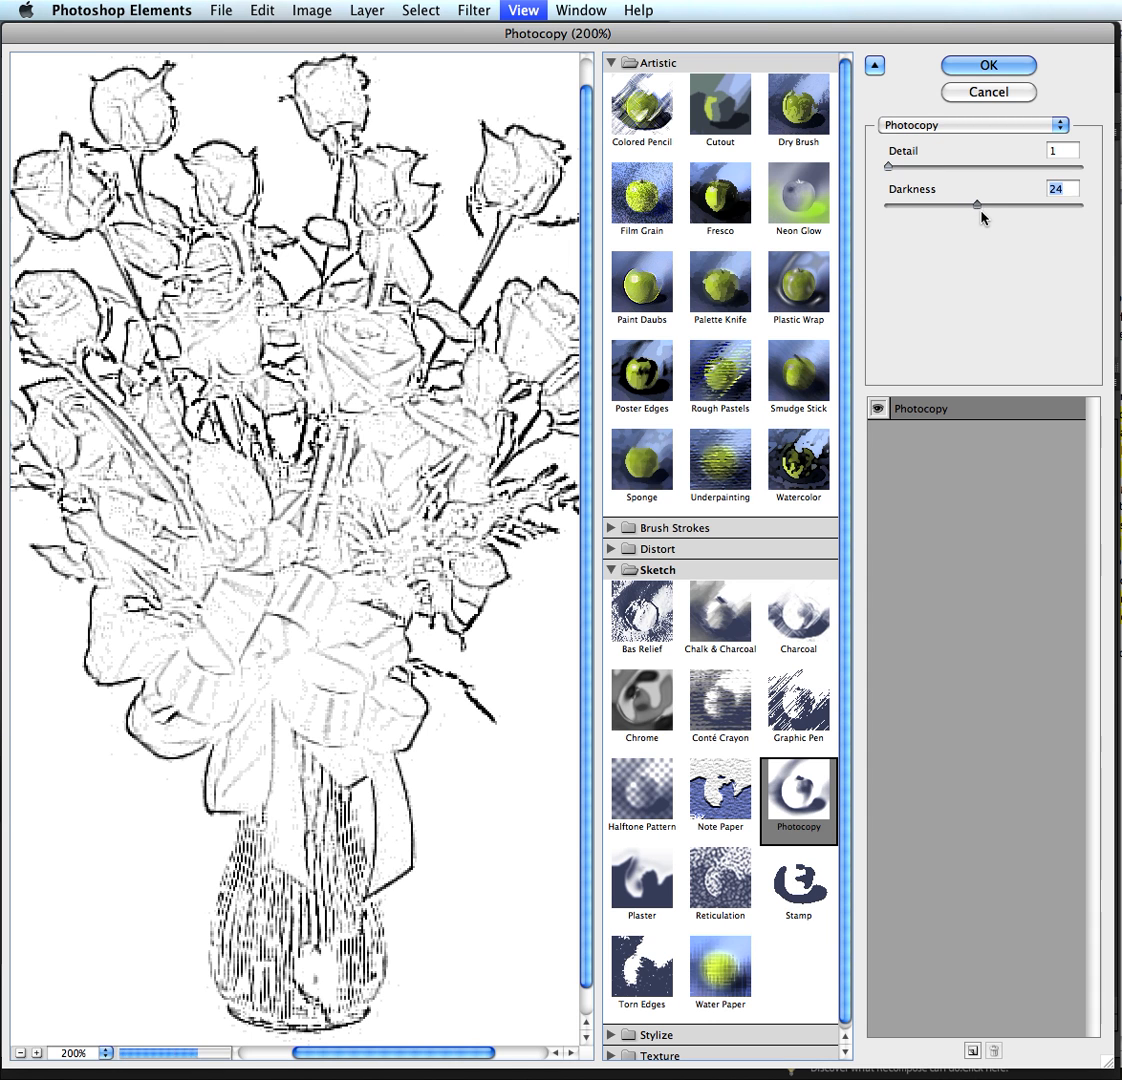
drag(976, 204, 990, 204)
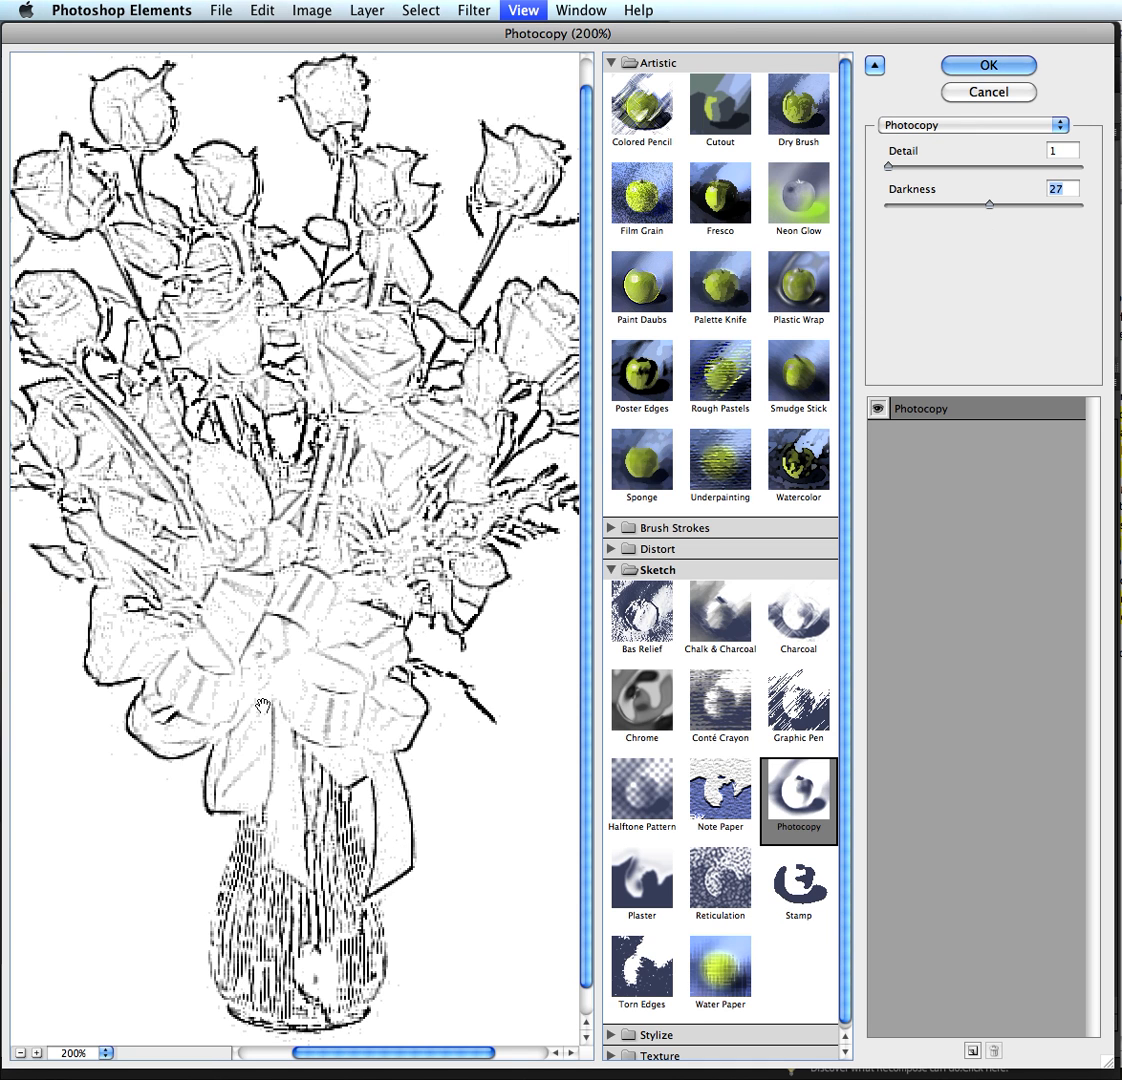
mouse_move(336, 730)
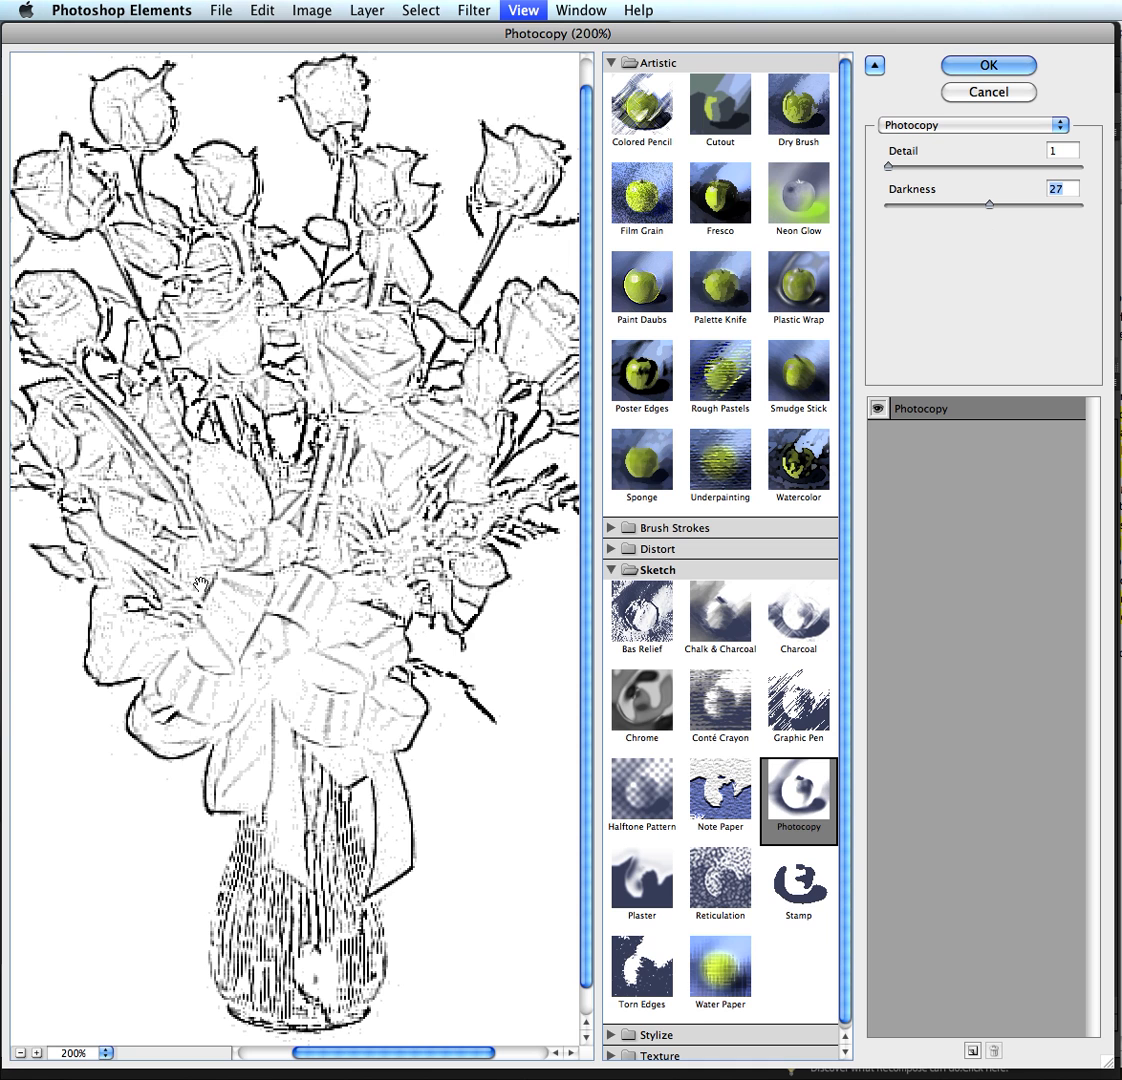
mouse_move(262, 502)
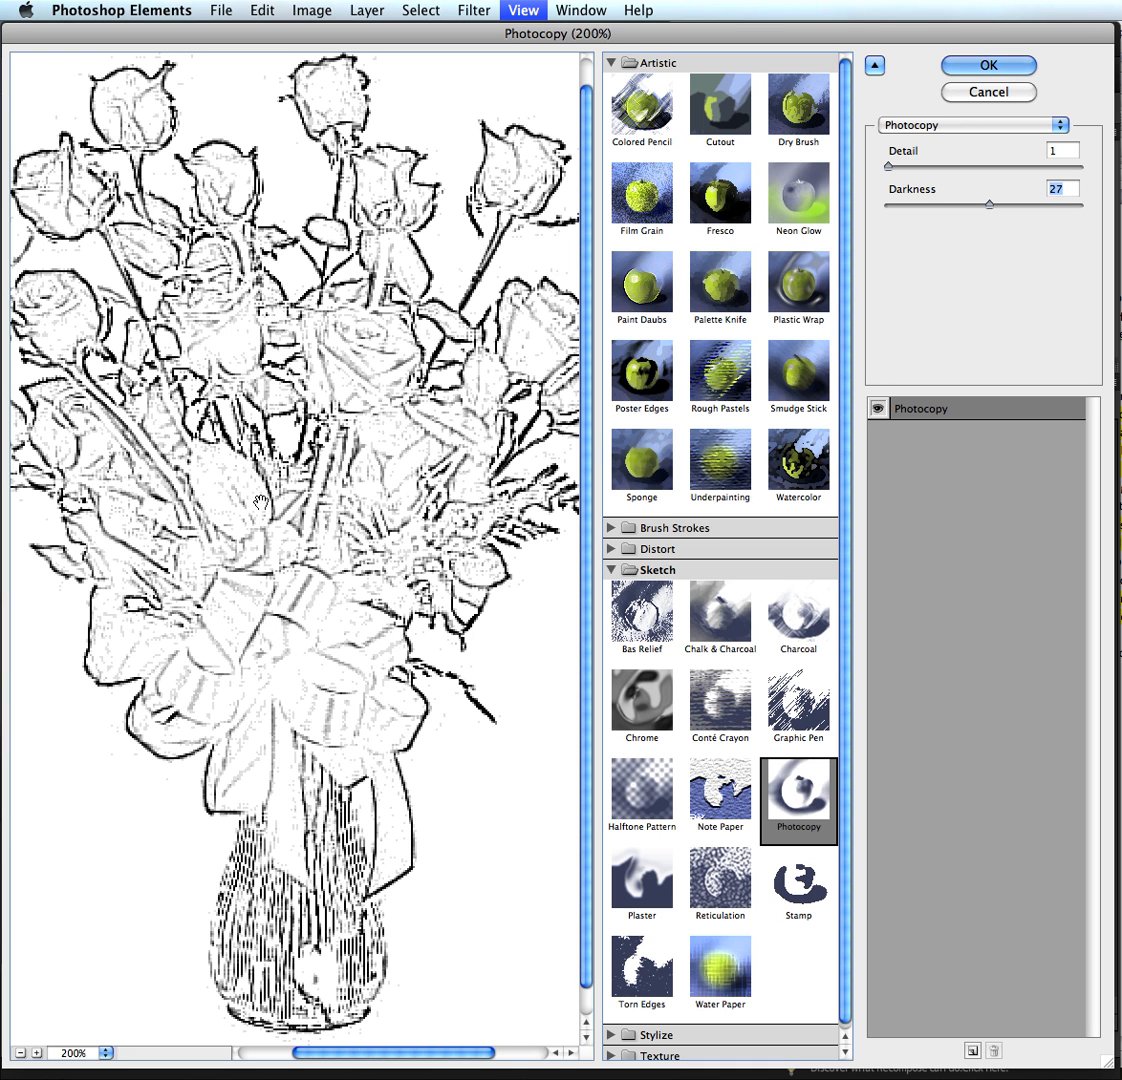
mouse_move(524, 276)
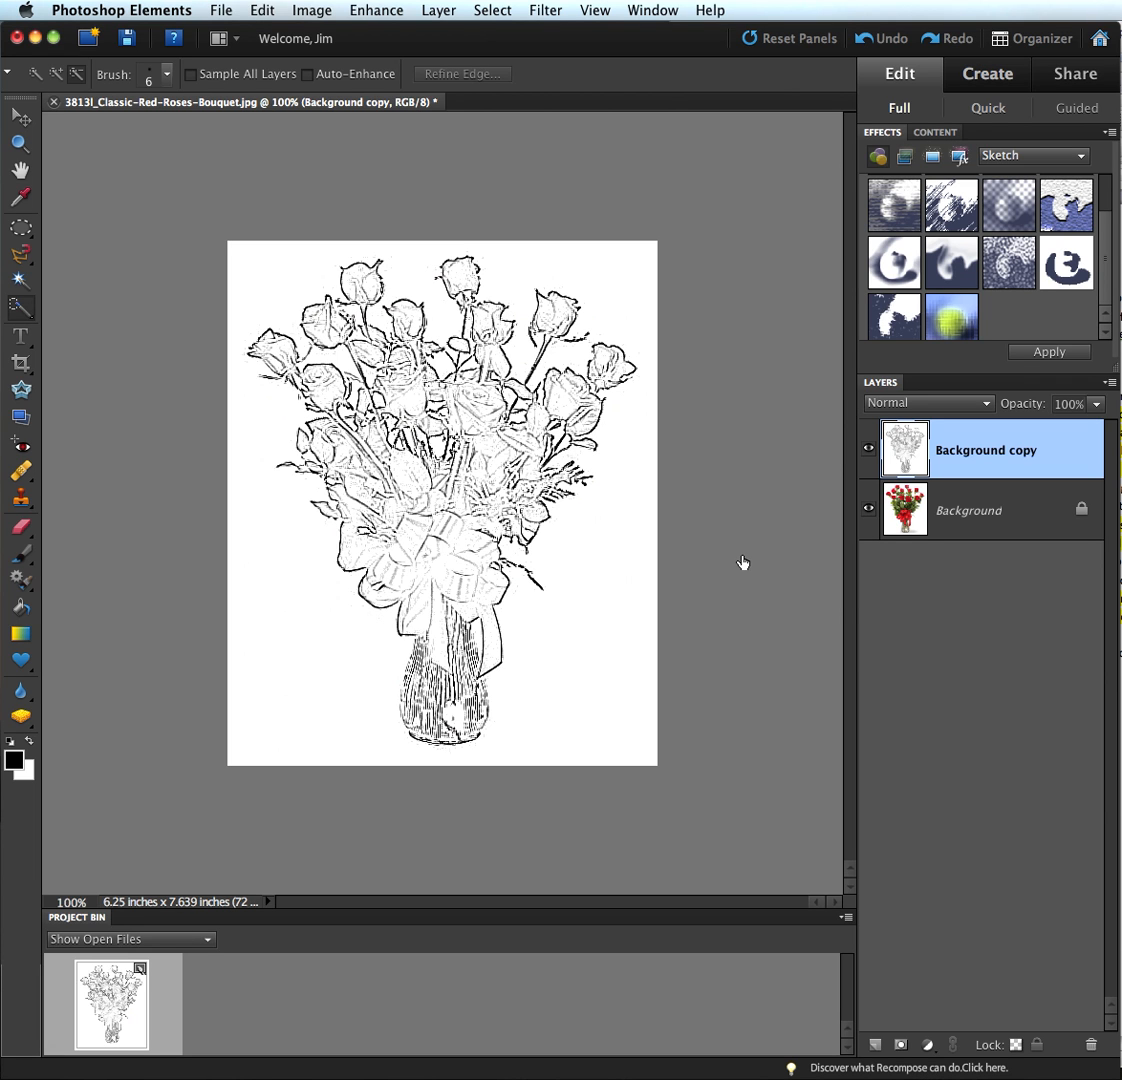
mouse_move(816, 488)
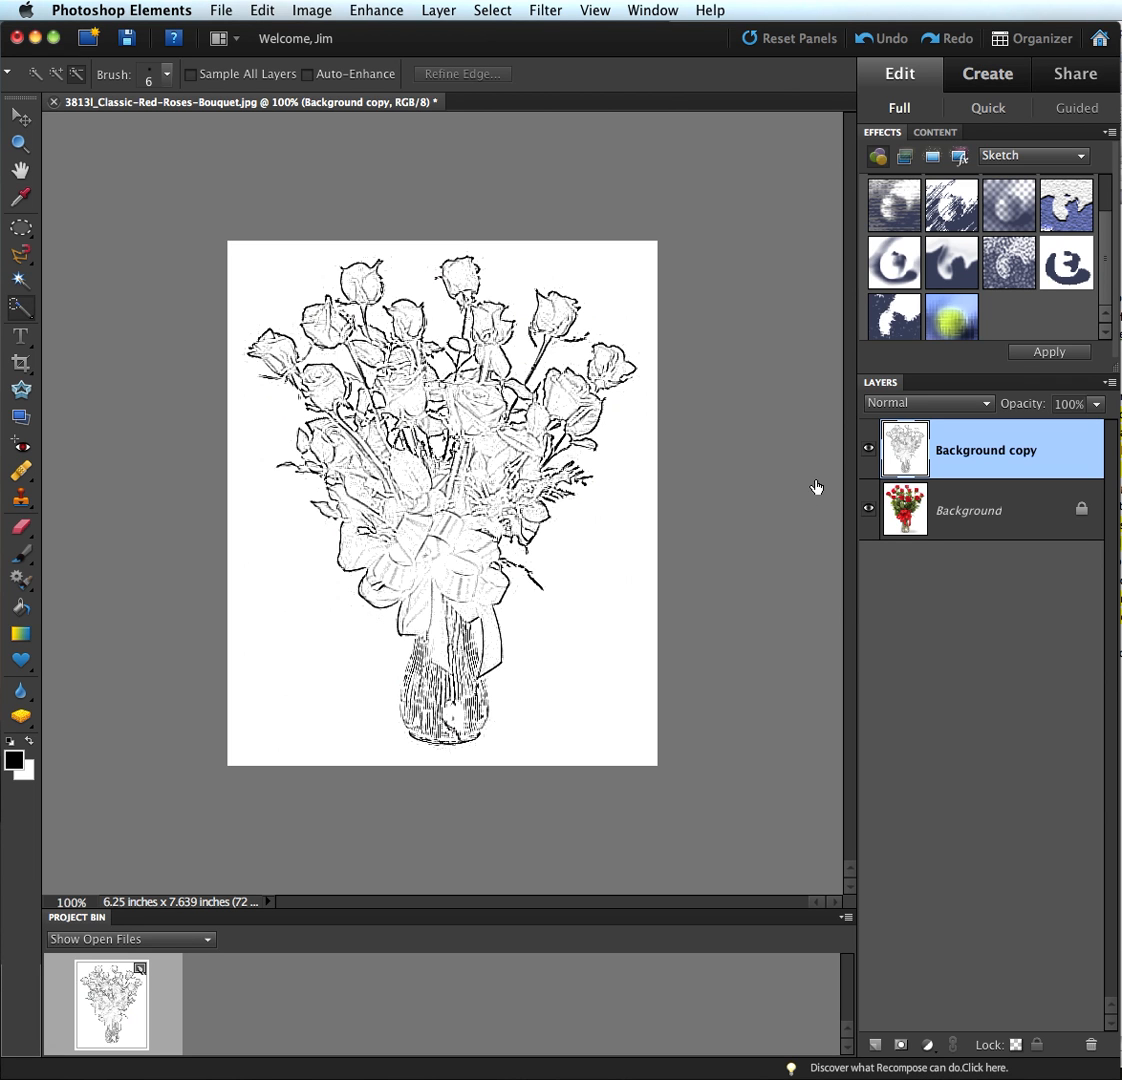
- Confirm the Filter Gallery so Photocopy is applied to the Background copy layer
click(868, 448)
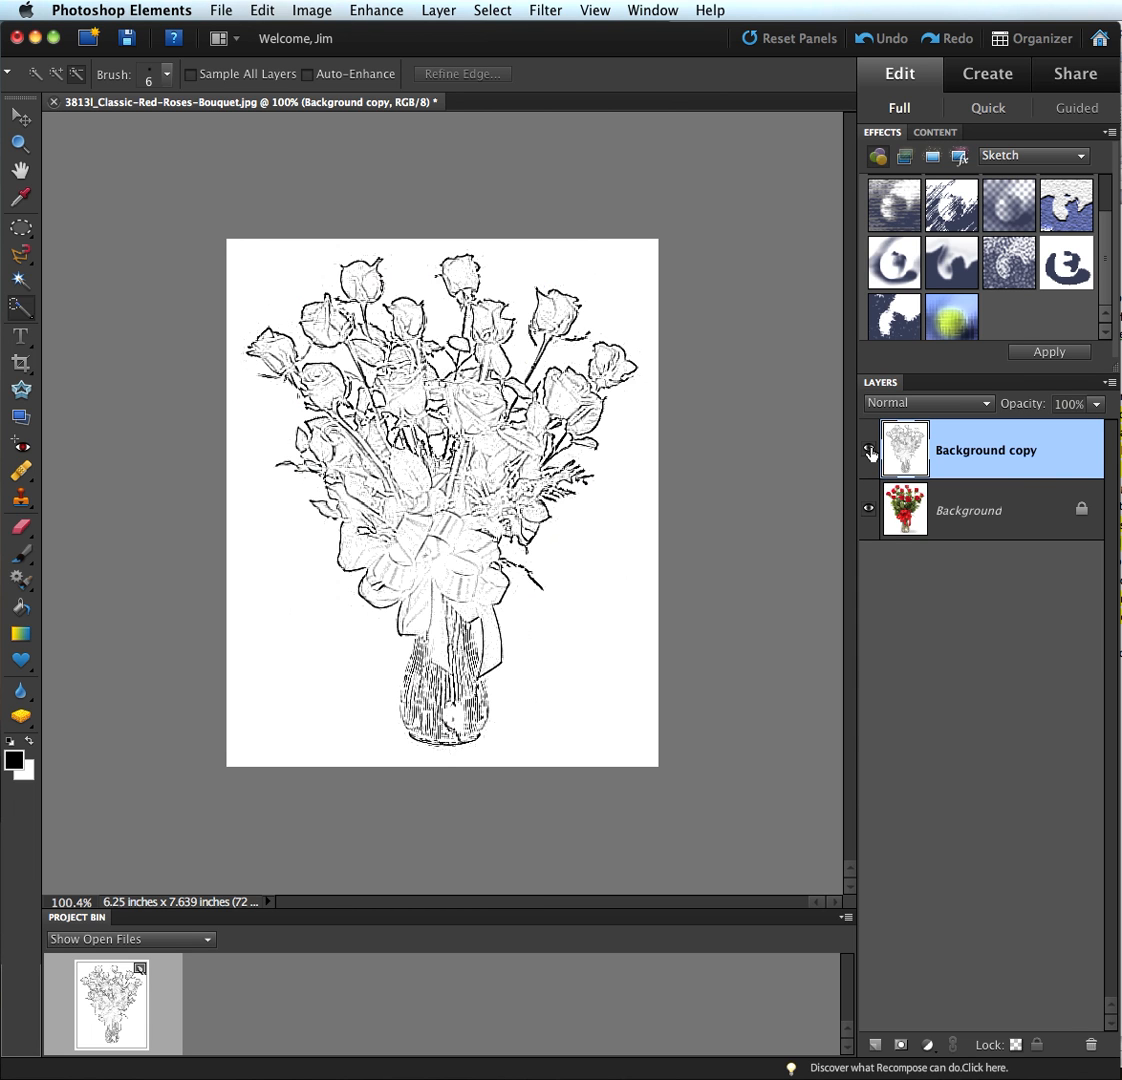
mouse_move(868, 448)
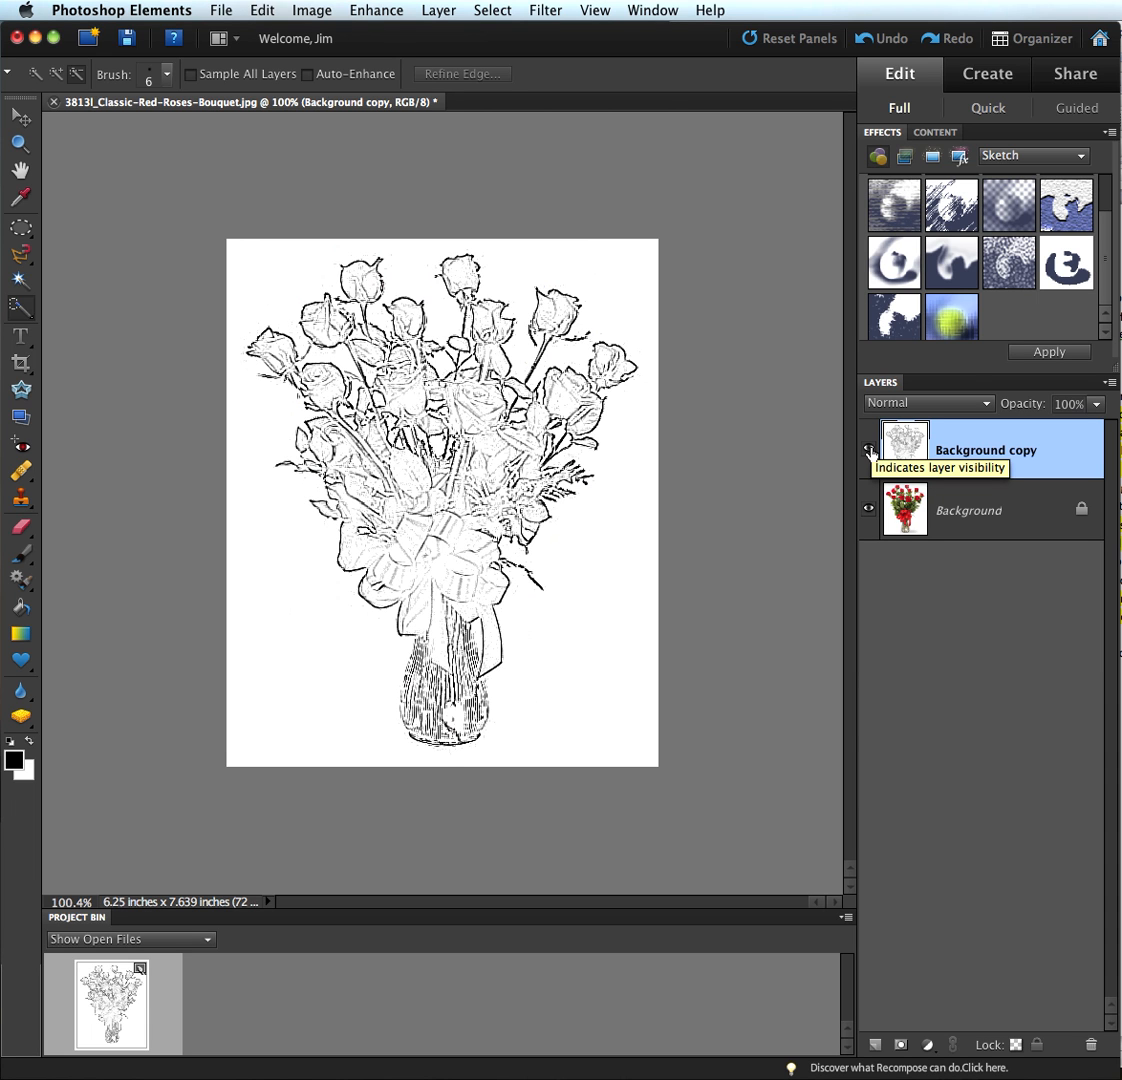